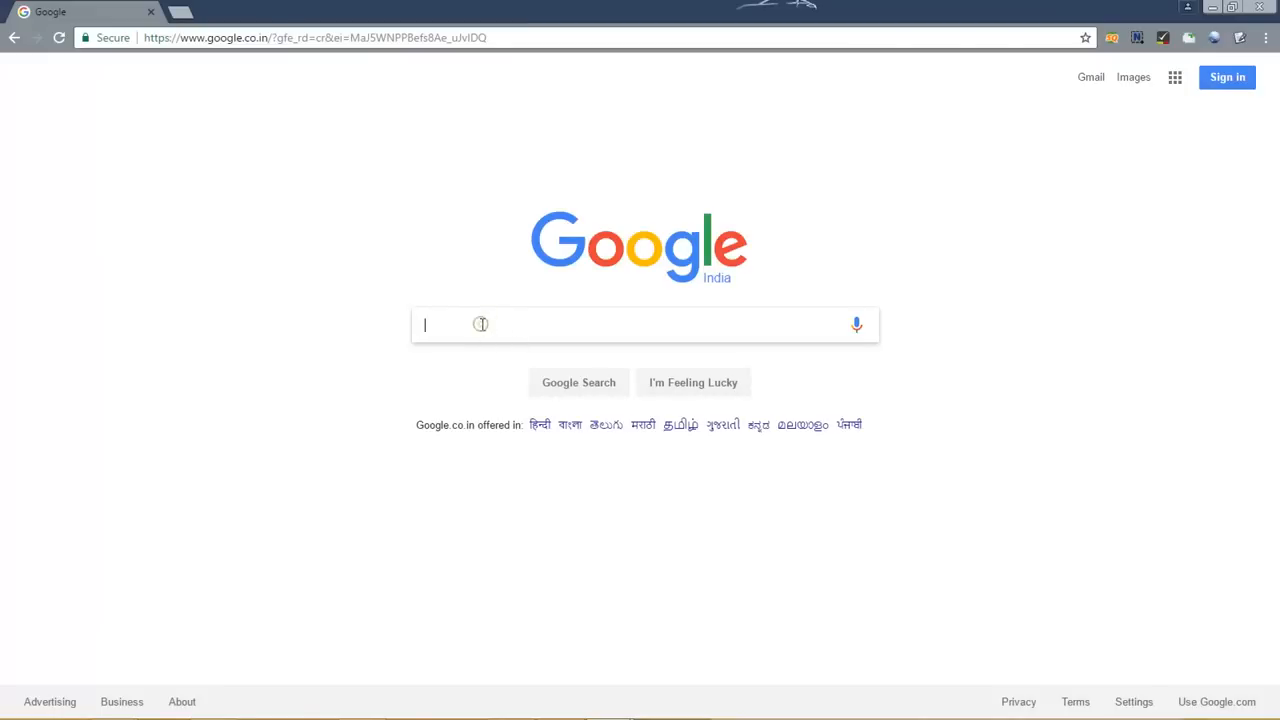
mouse_move(482, 324)
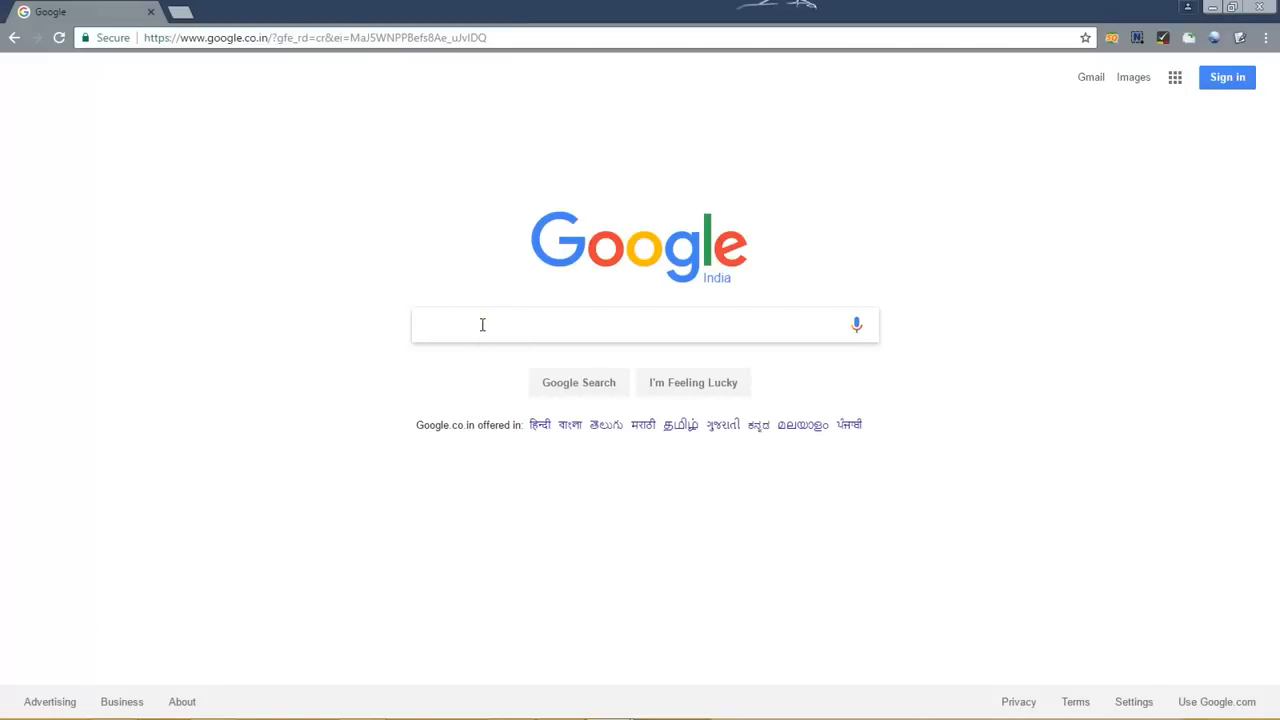
- Search Google for 'etoosindia' and pick out the official etoosindia.com address in the results
text(etoosindia)
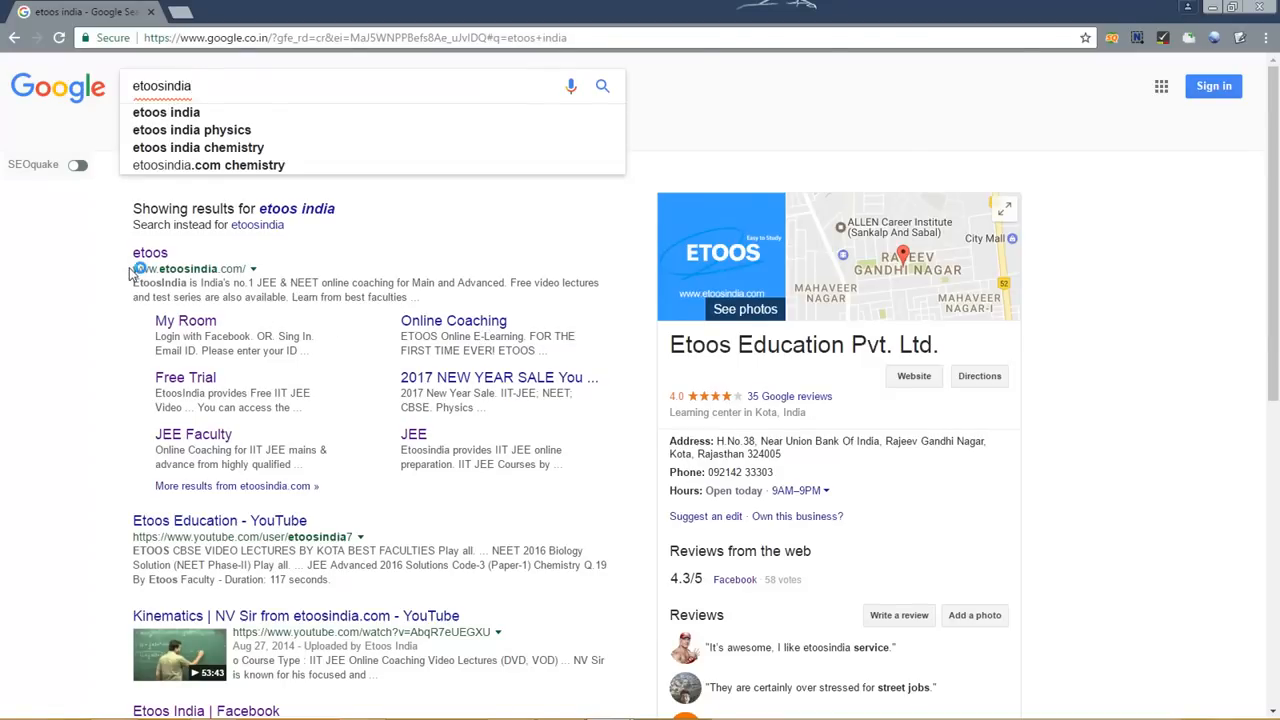
double_click(190, 268)
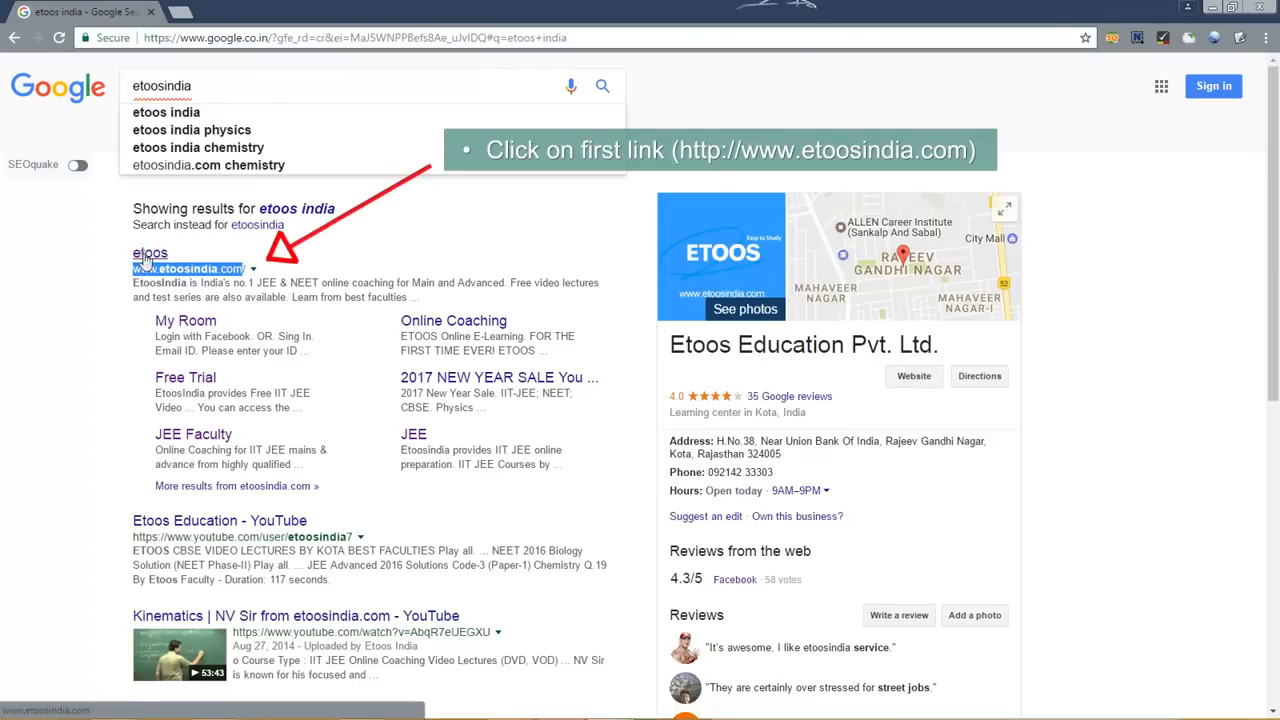
- Land on the ETOOS India homepage and tour its sections down to the footer
click(188, 268)
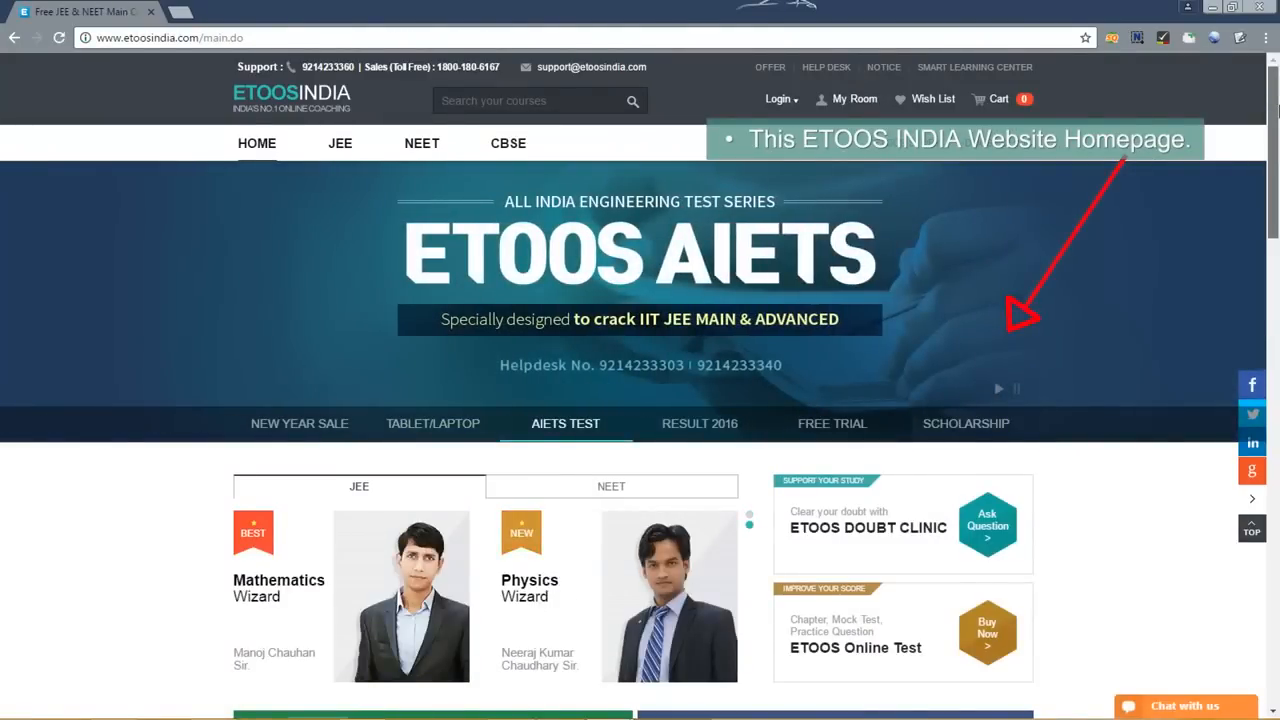
scroll(down, 3)
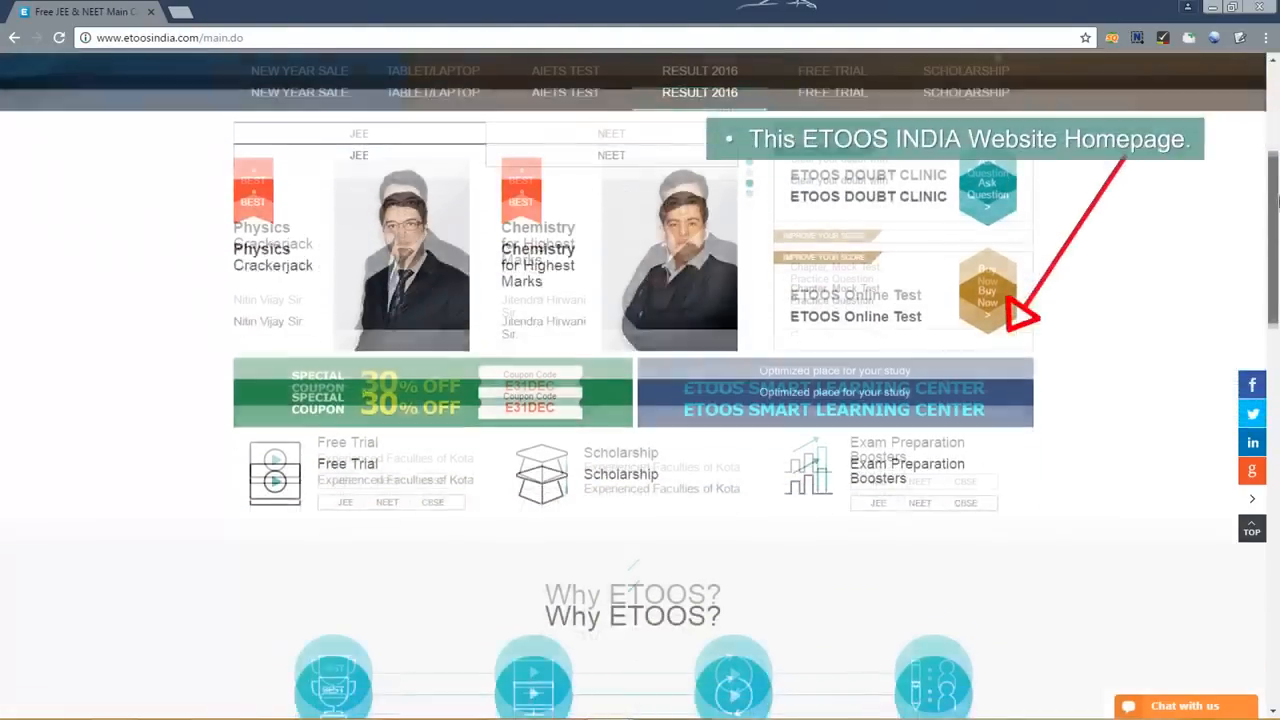
scroll(down, 3)
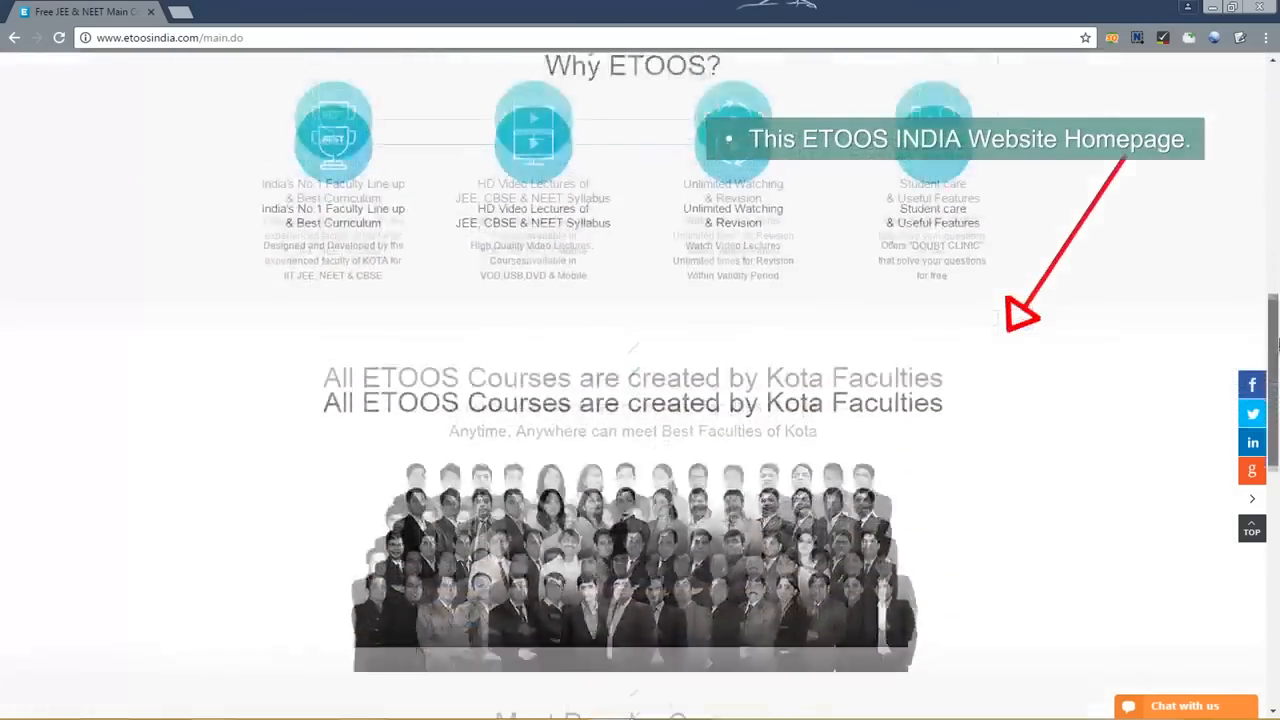
scroll(down, 3)
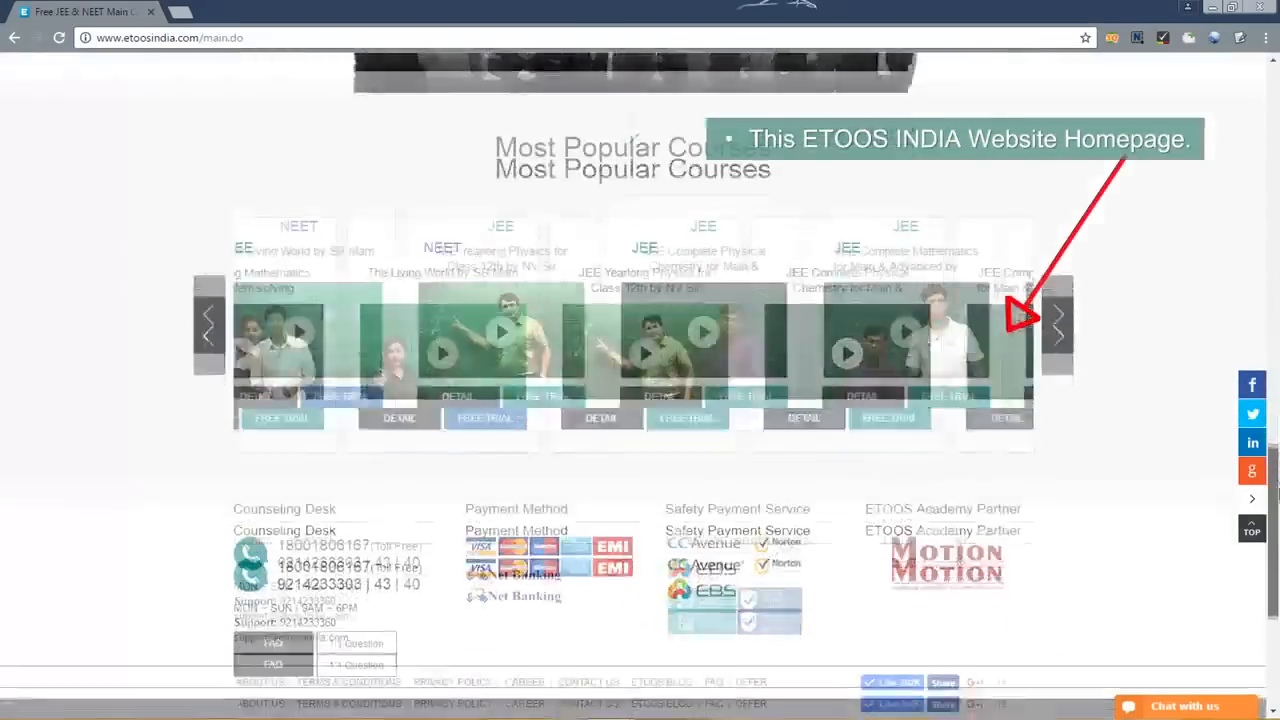
scroll(down, 3)
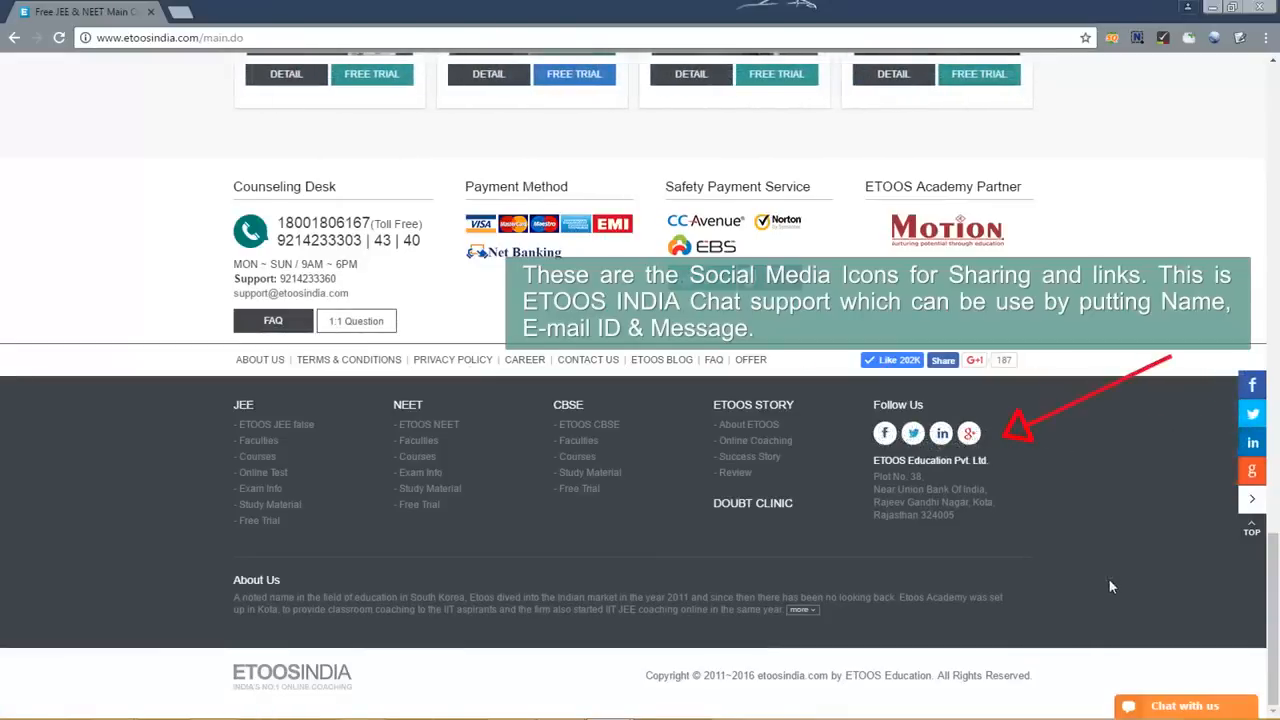
- Check the 'Chat with us' support form, then return to the top of the homepage
click(1184, 706)
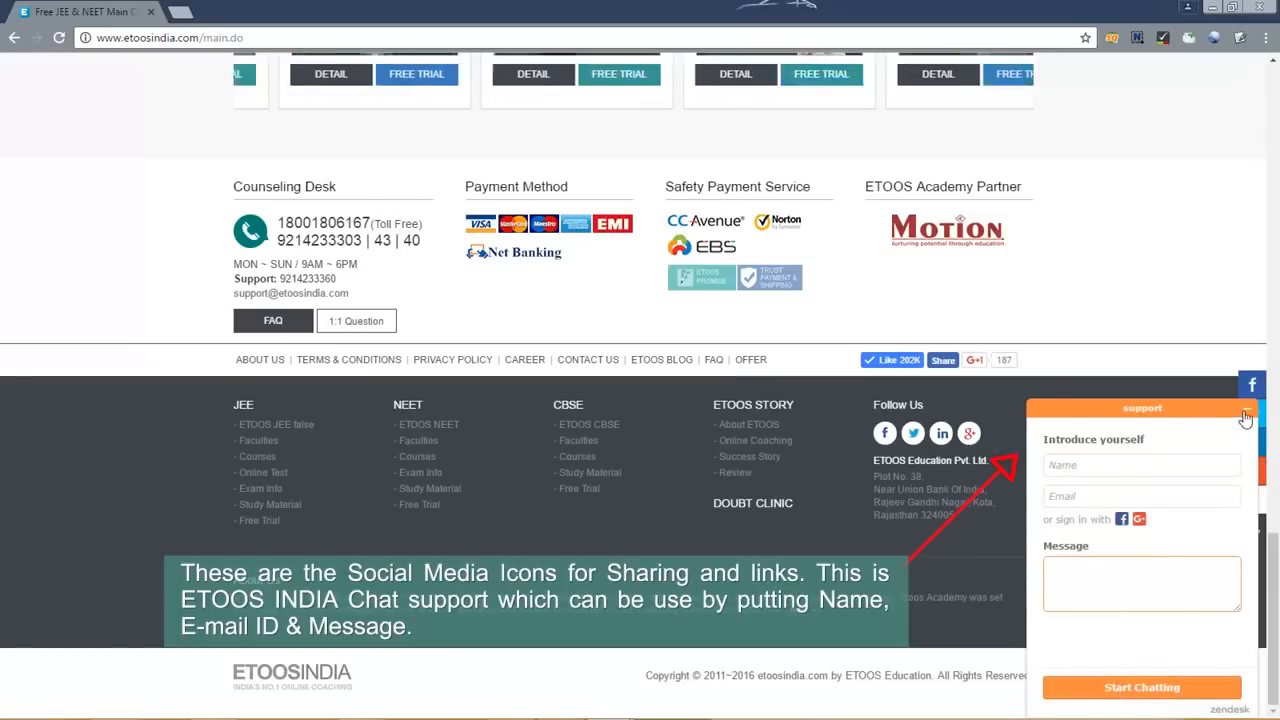
click(1244, 412)
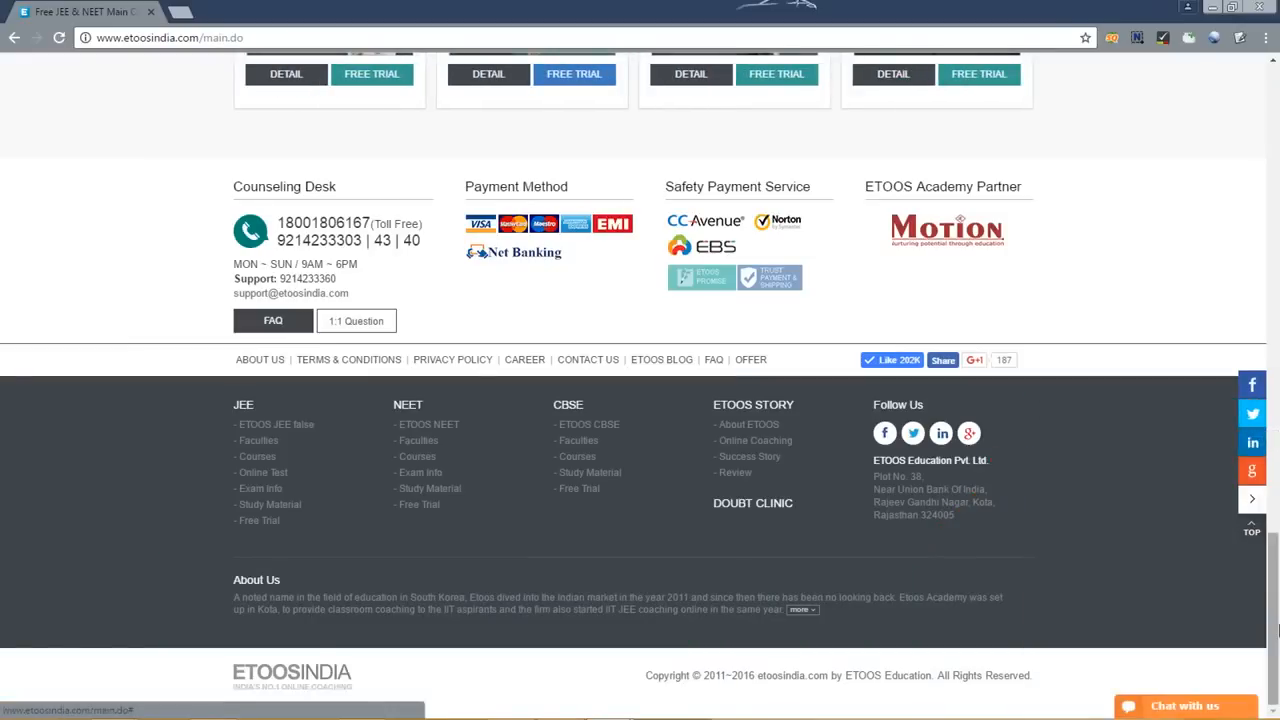
scroll(up, 3)
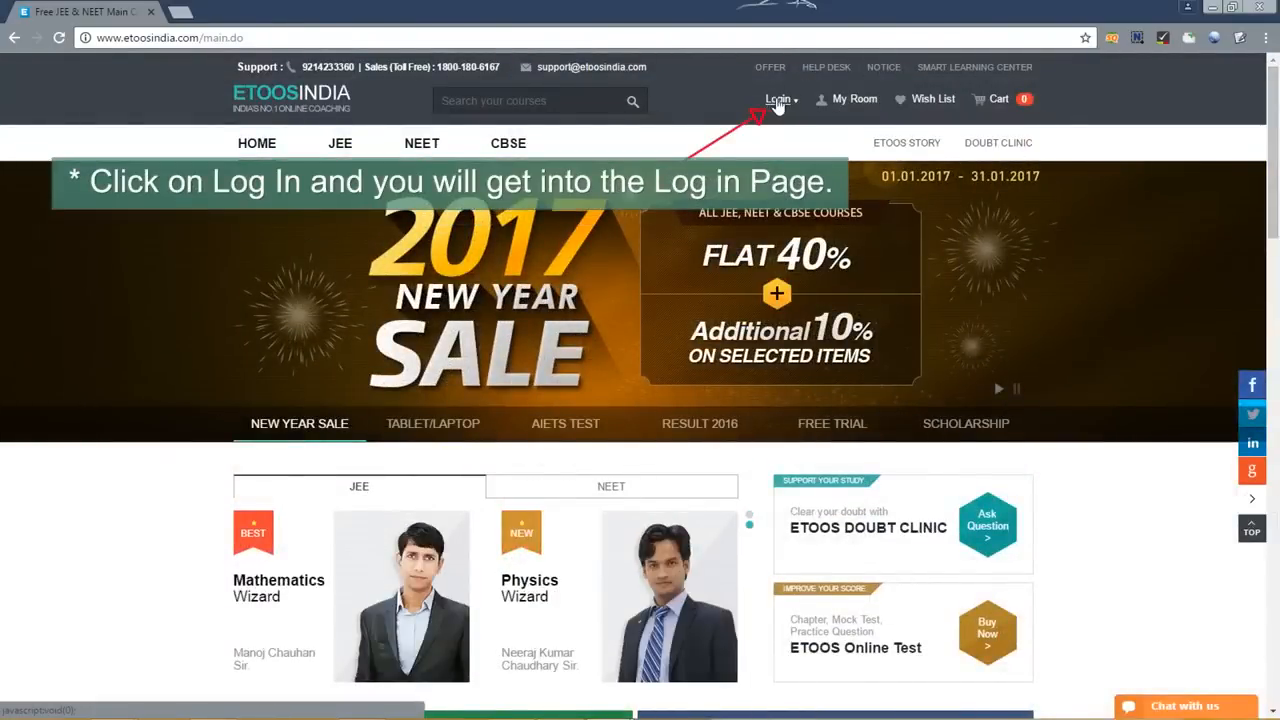
- Go to the Login page and bring up the Create Account sign-up form
click(776, 98)
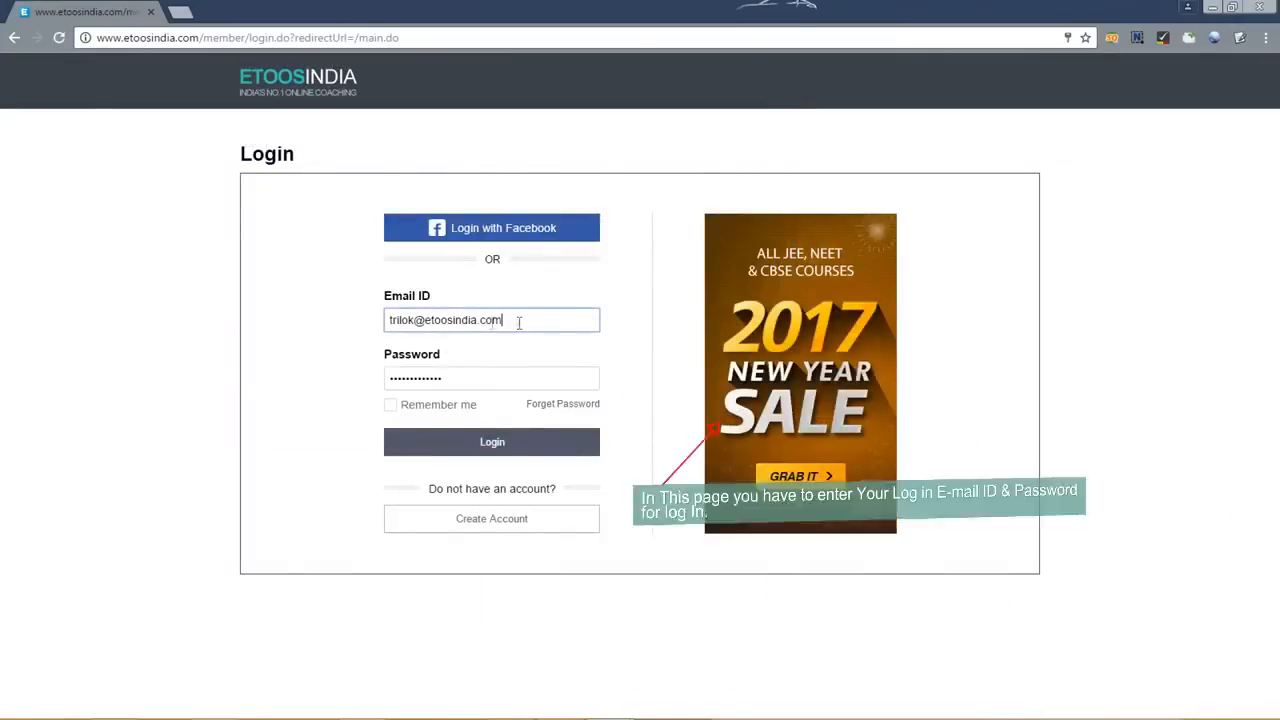
click(492, 320)
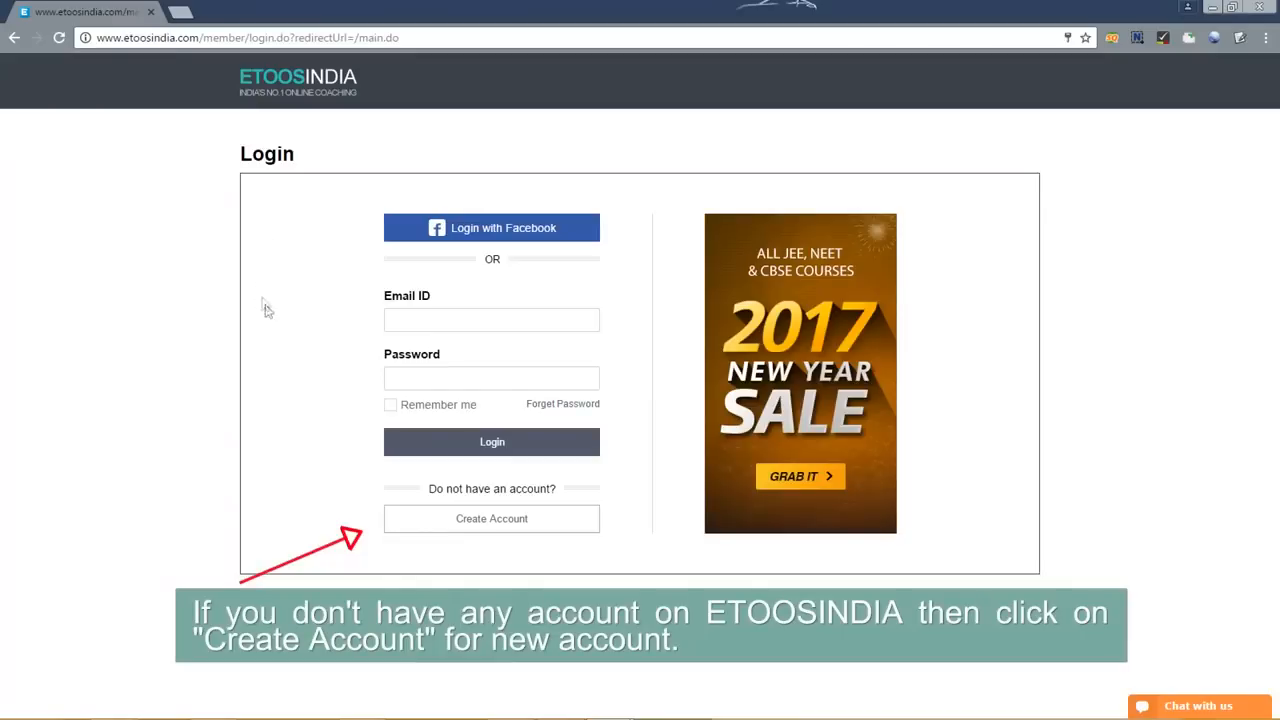
click(492, 518)
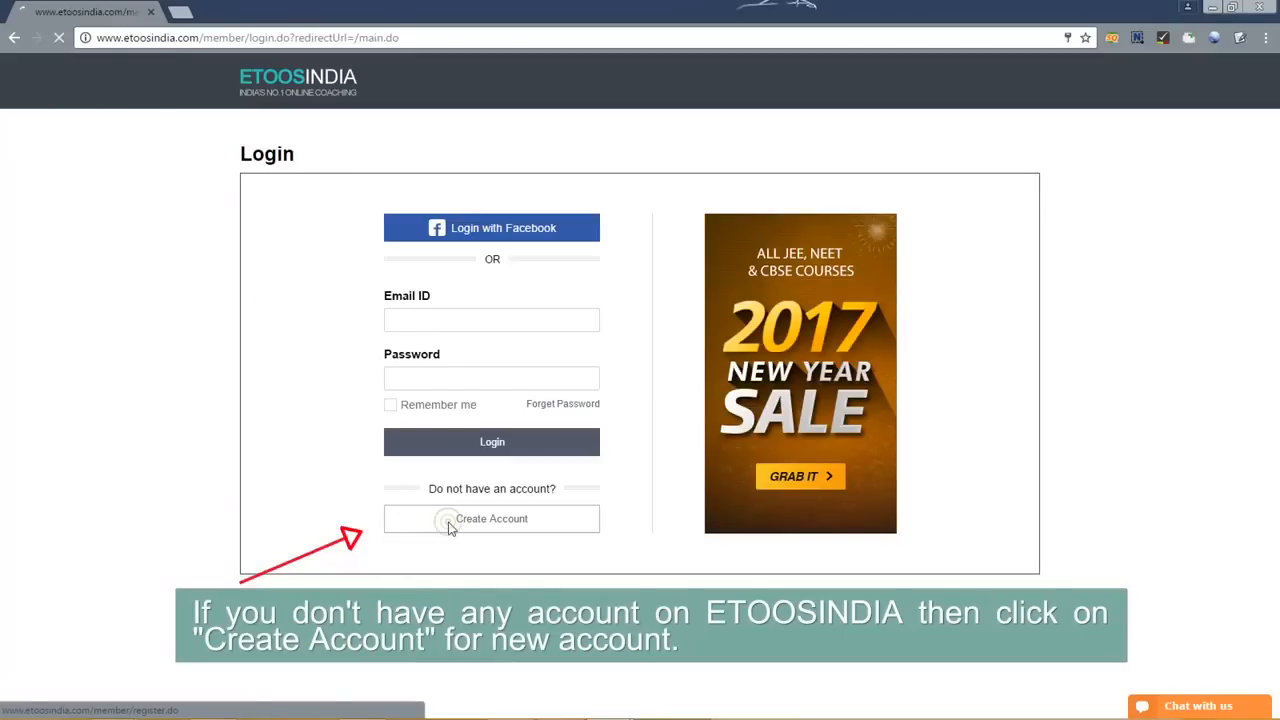
click(492, 518)
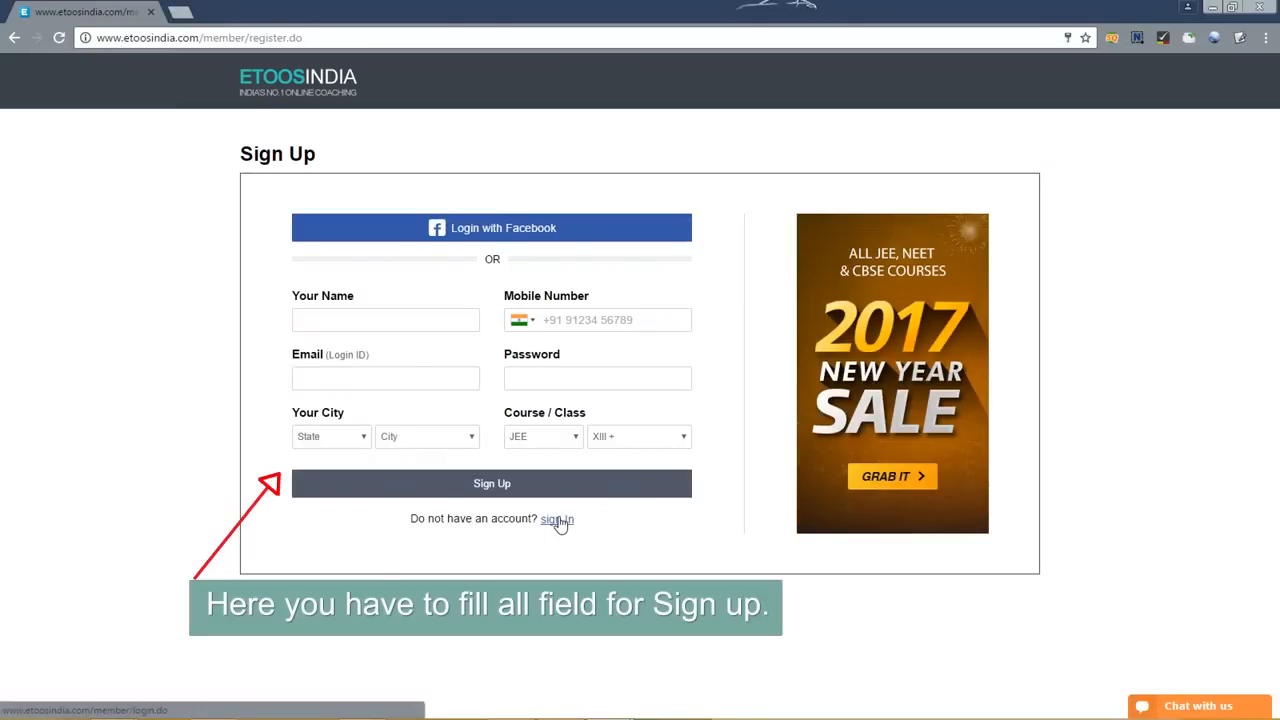
- Return from Sign Up to the Login page via the 'sign in' link
click(556, 520)
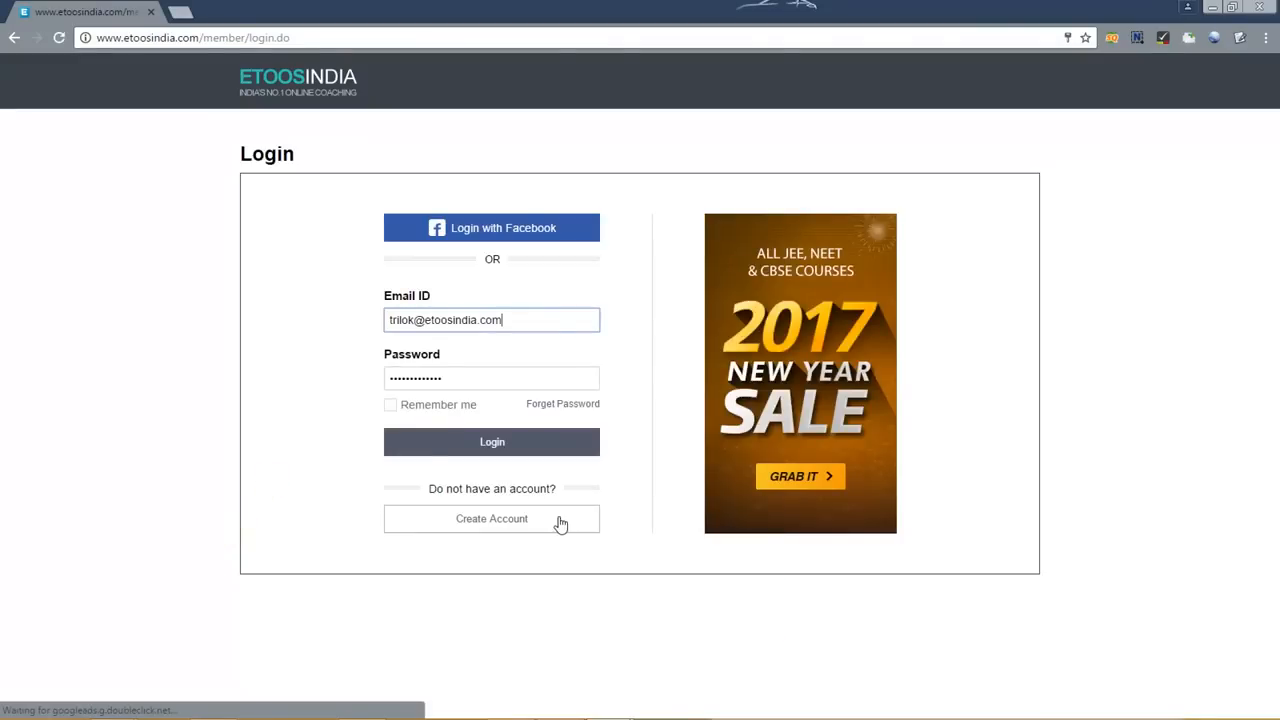
click(492, 320)
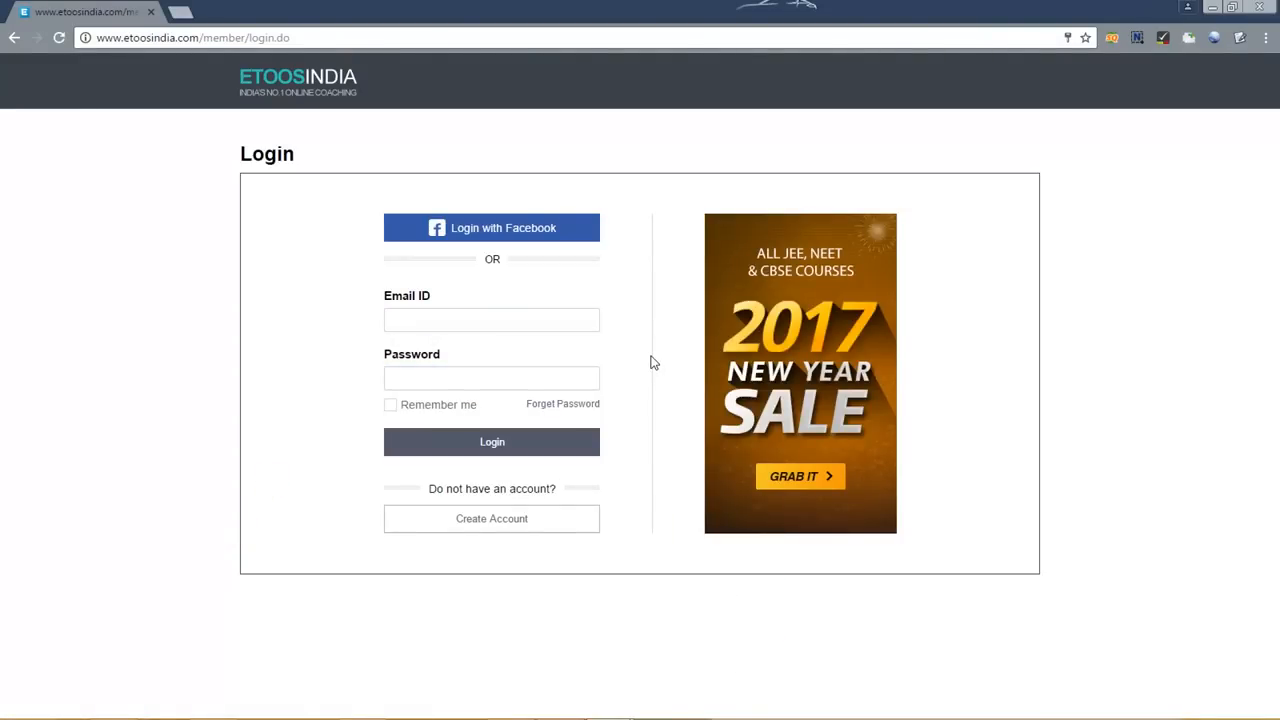
click(492, 320)
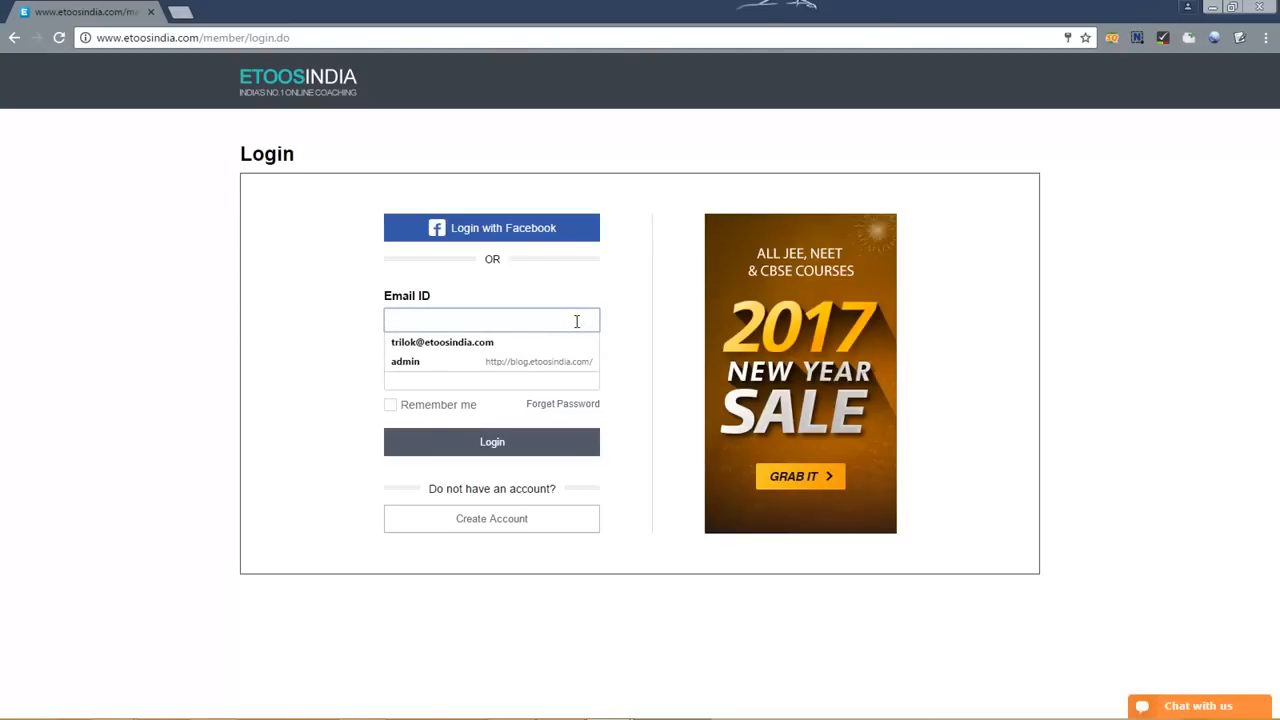
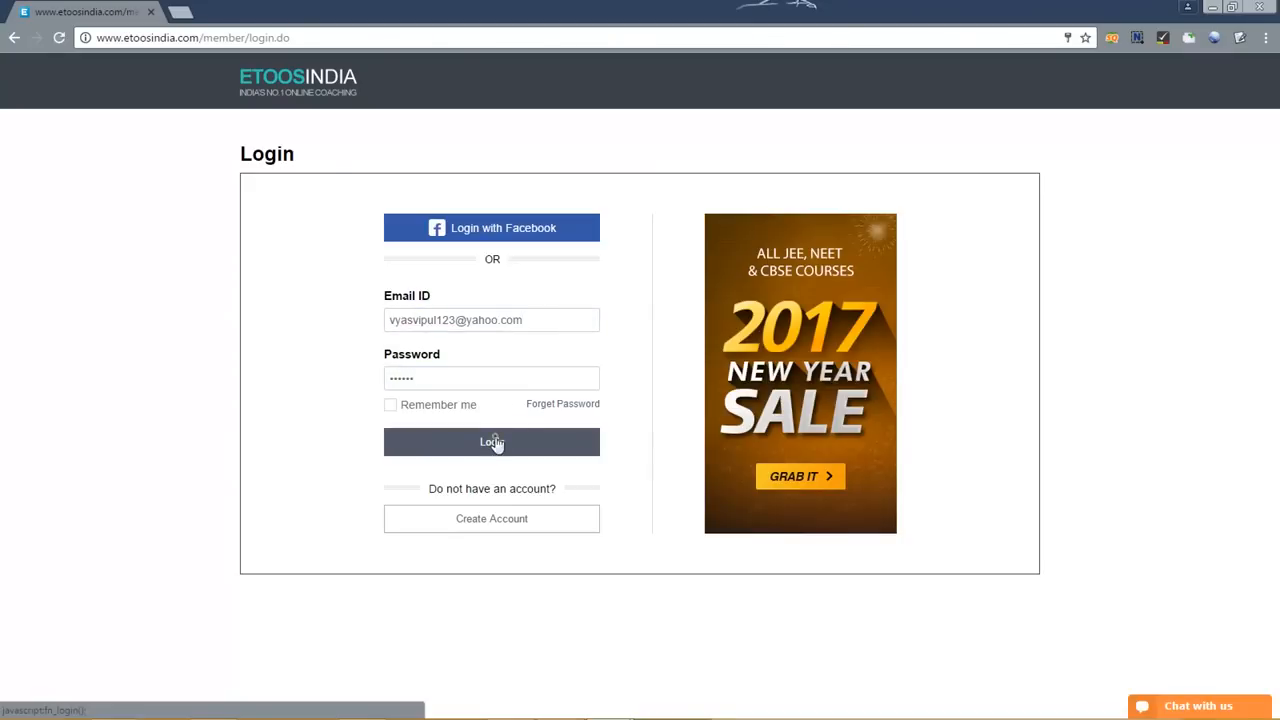
click(492, 442)
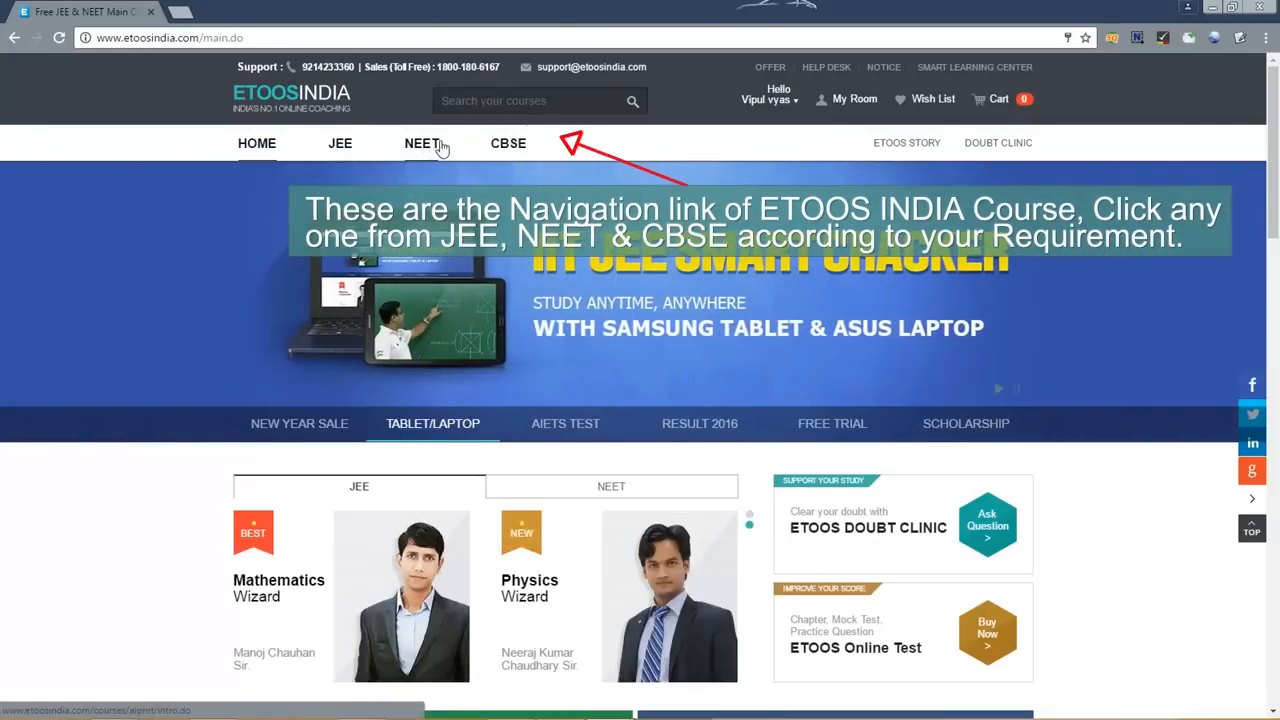
- Navigate to the JEE section to show the ETOOS JEE Courses page
click(340, 144)
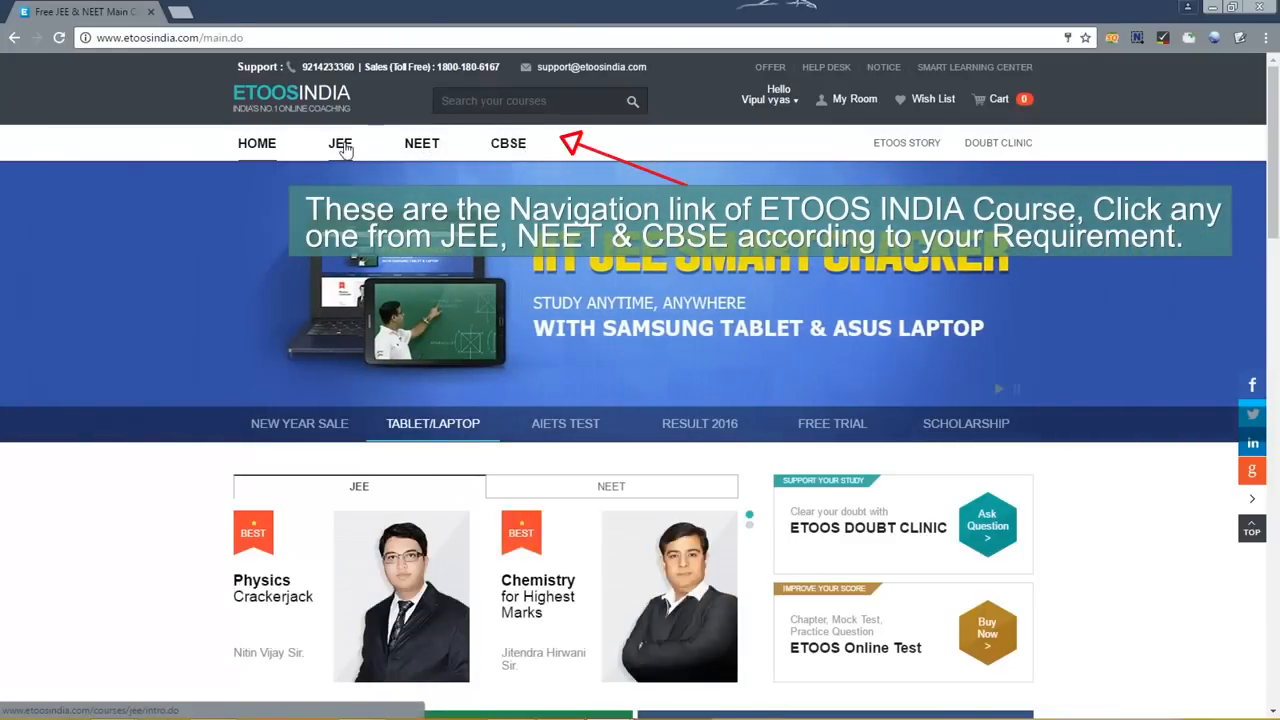
click(508, 144)
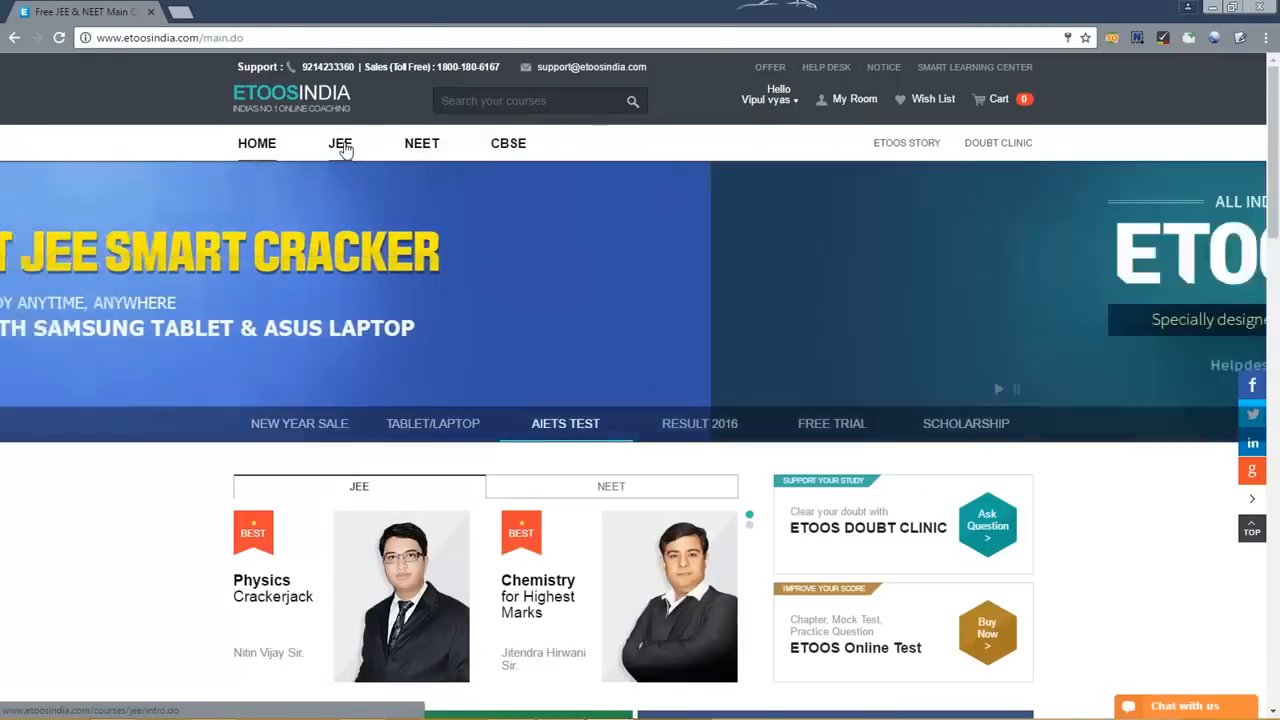
click(340, 144)
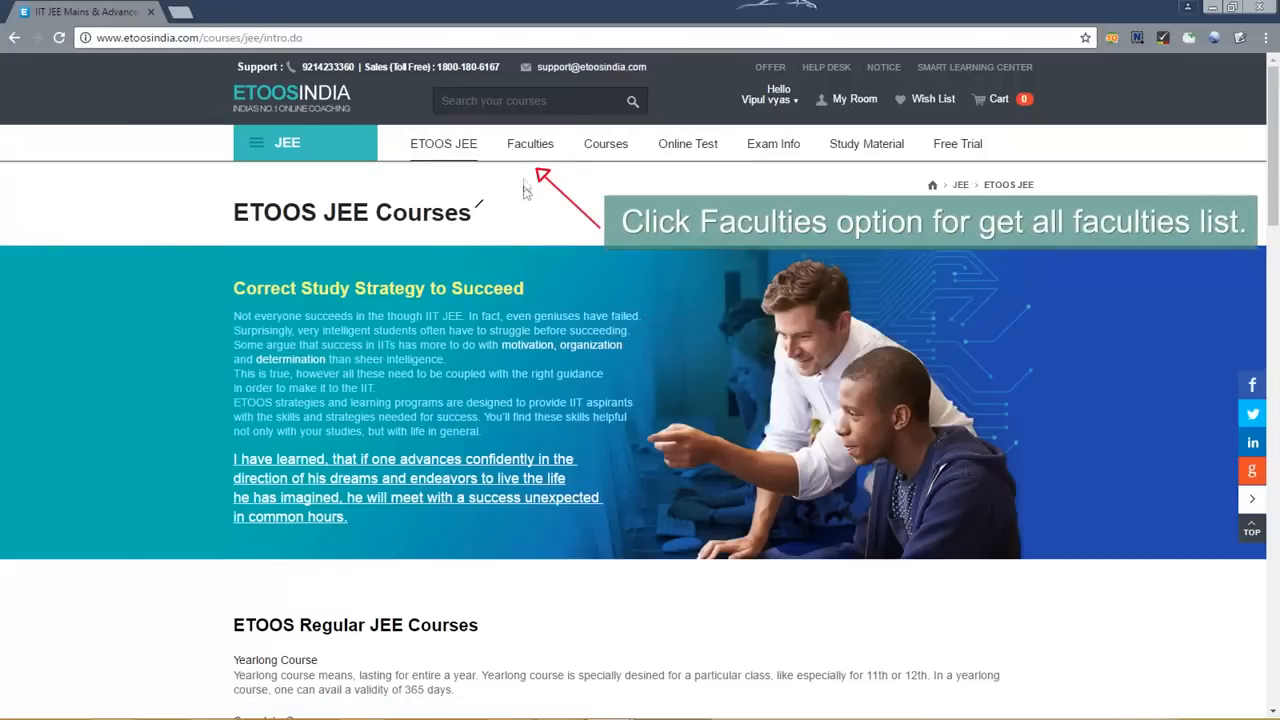
- Show the JEE Faculties list and browse the Physics, Chemistry and Mathematics faculty to the bottom and back
click(530, 144)
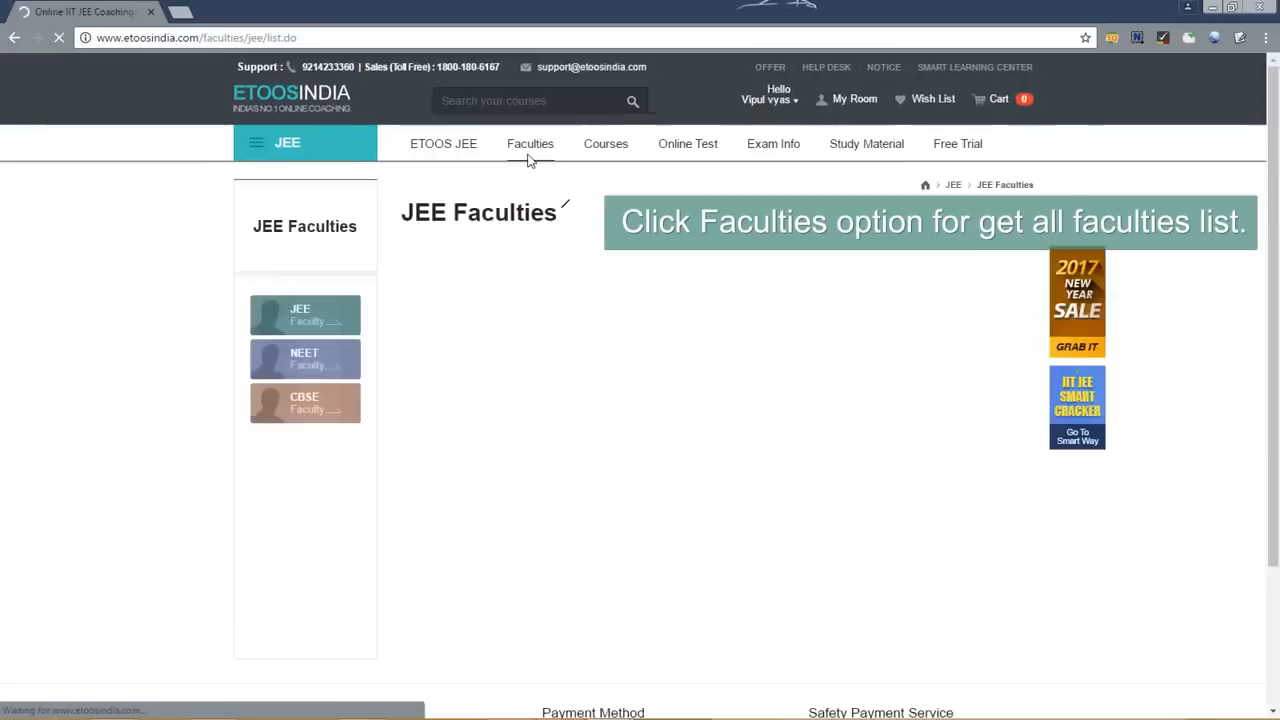
click(530, 144)
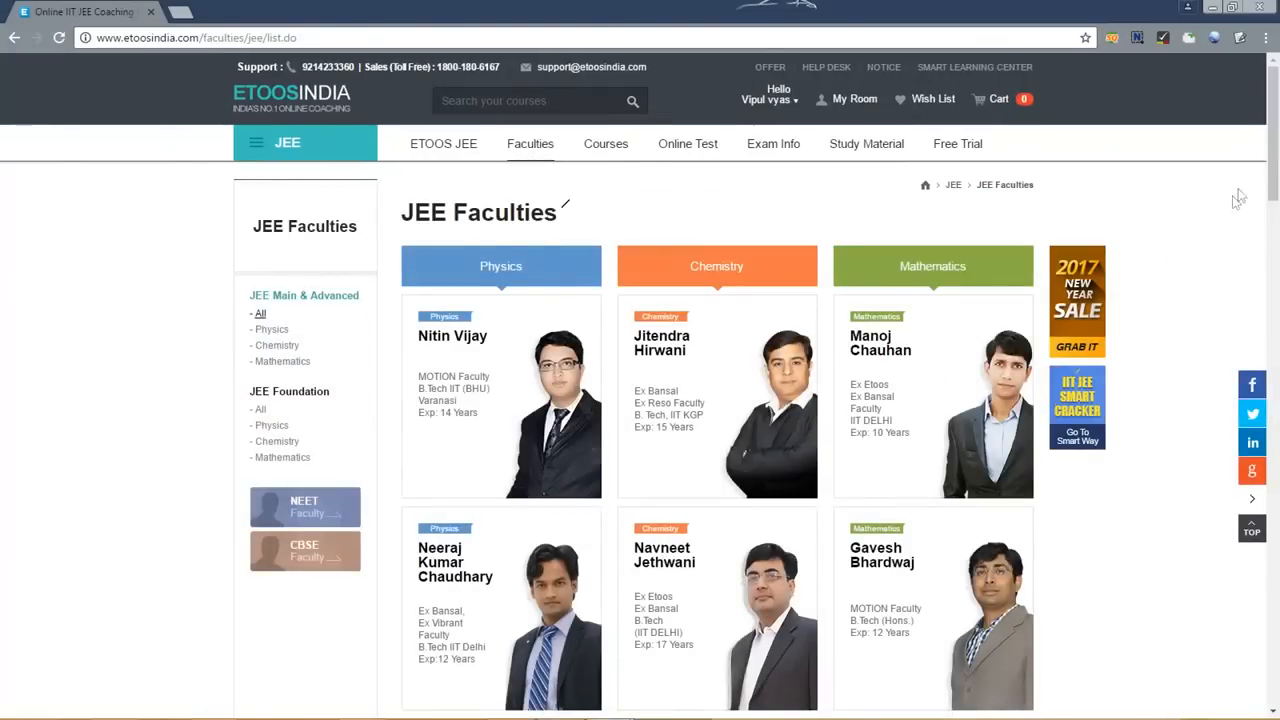
mouse_move(1270, 164)
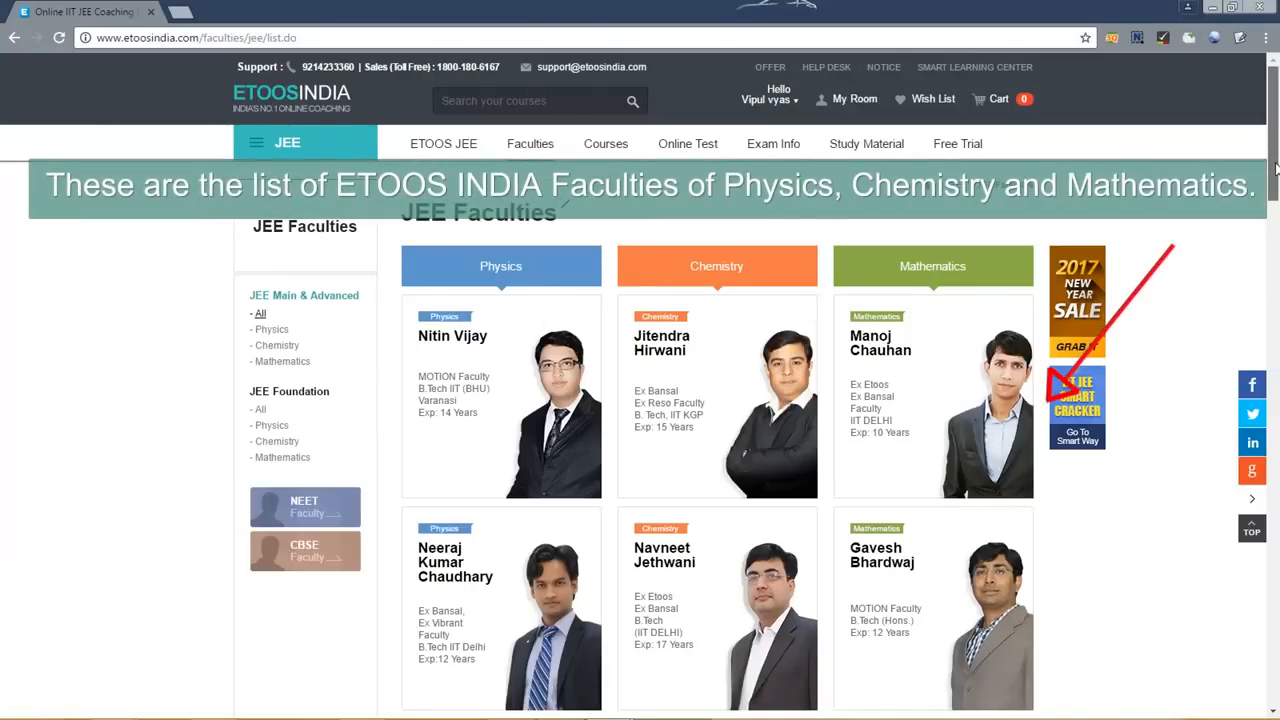
scroll(down, 3)
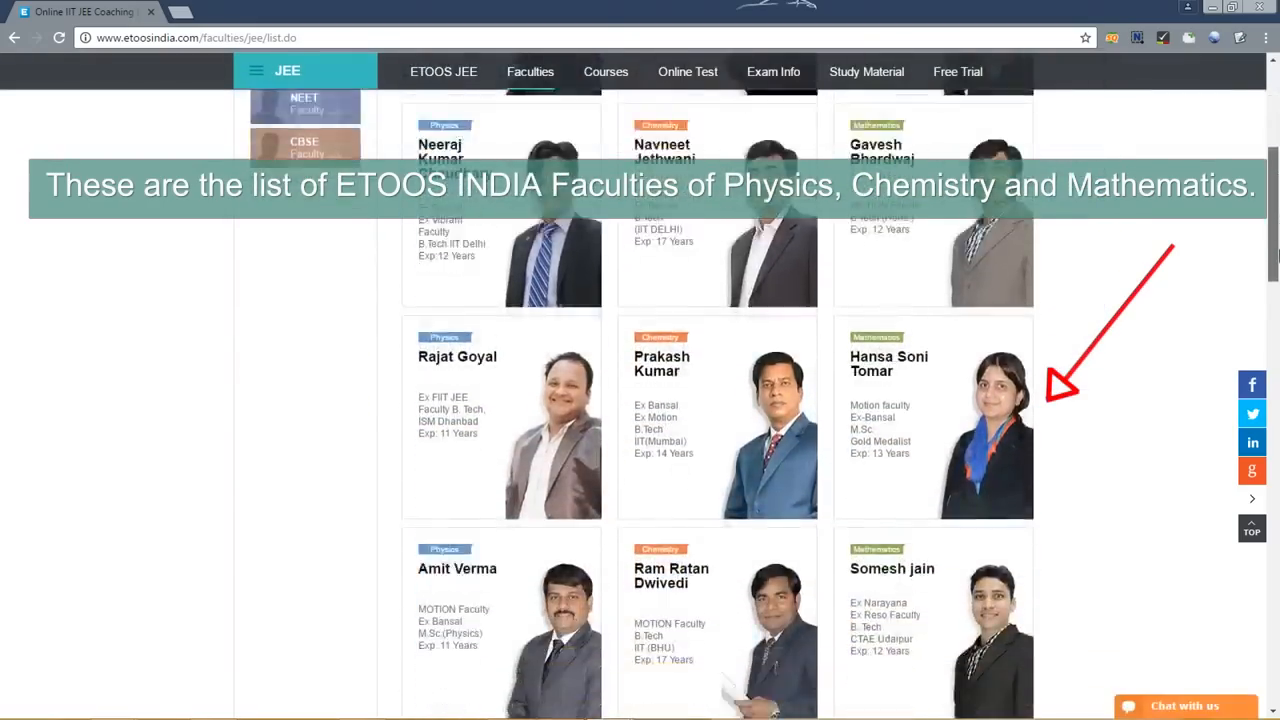
scroll(down, 3)
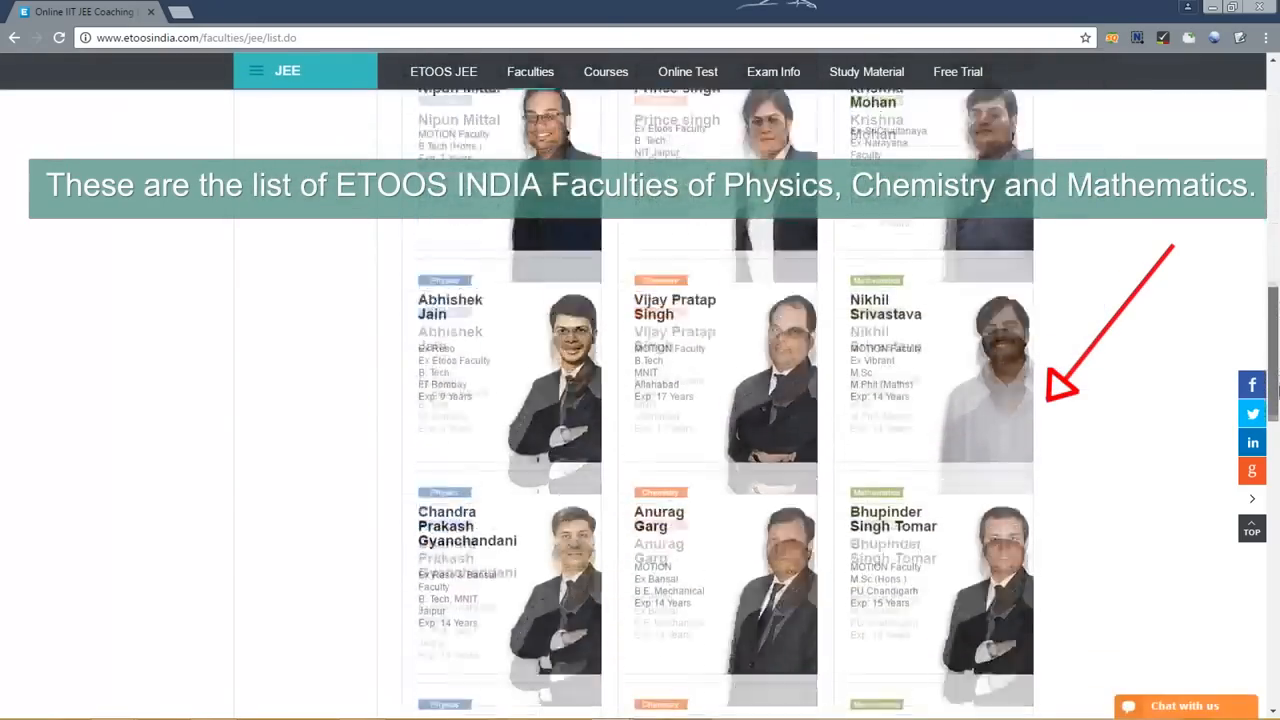
scroll(down, 3)
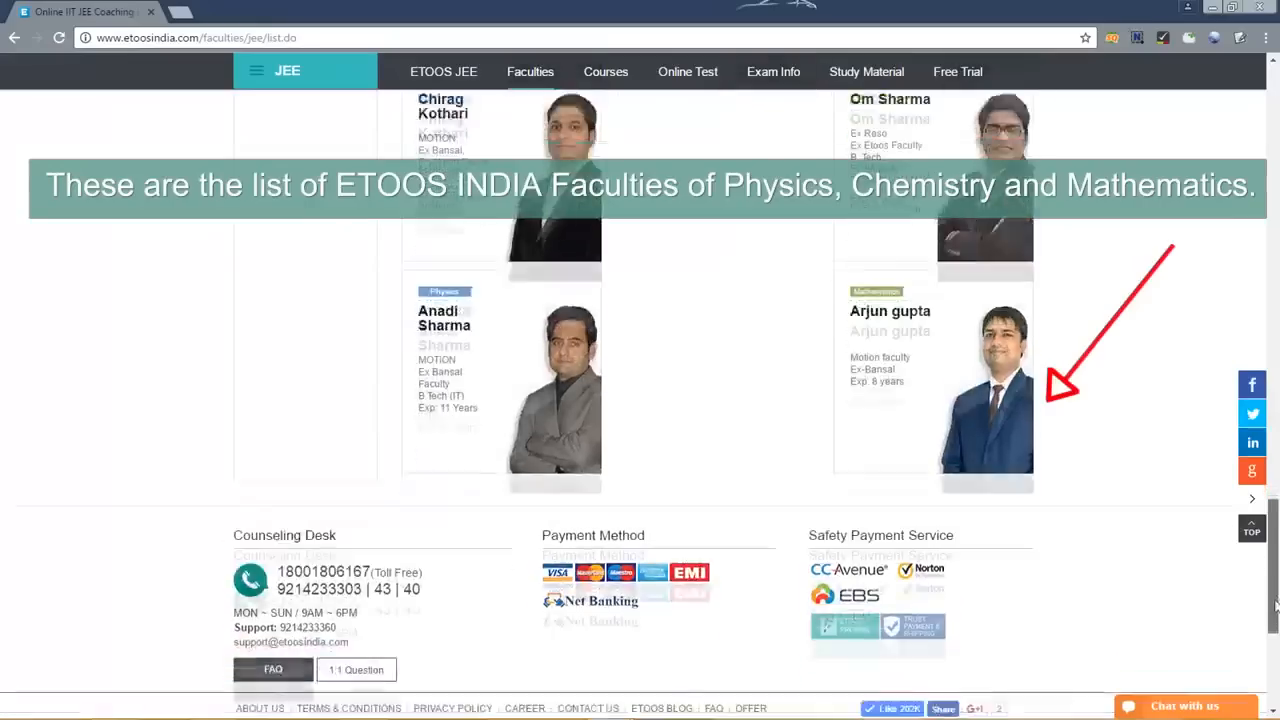
scroll(down, 3)
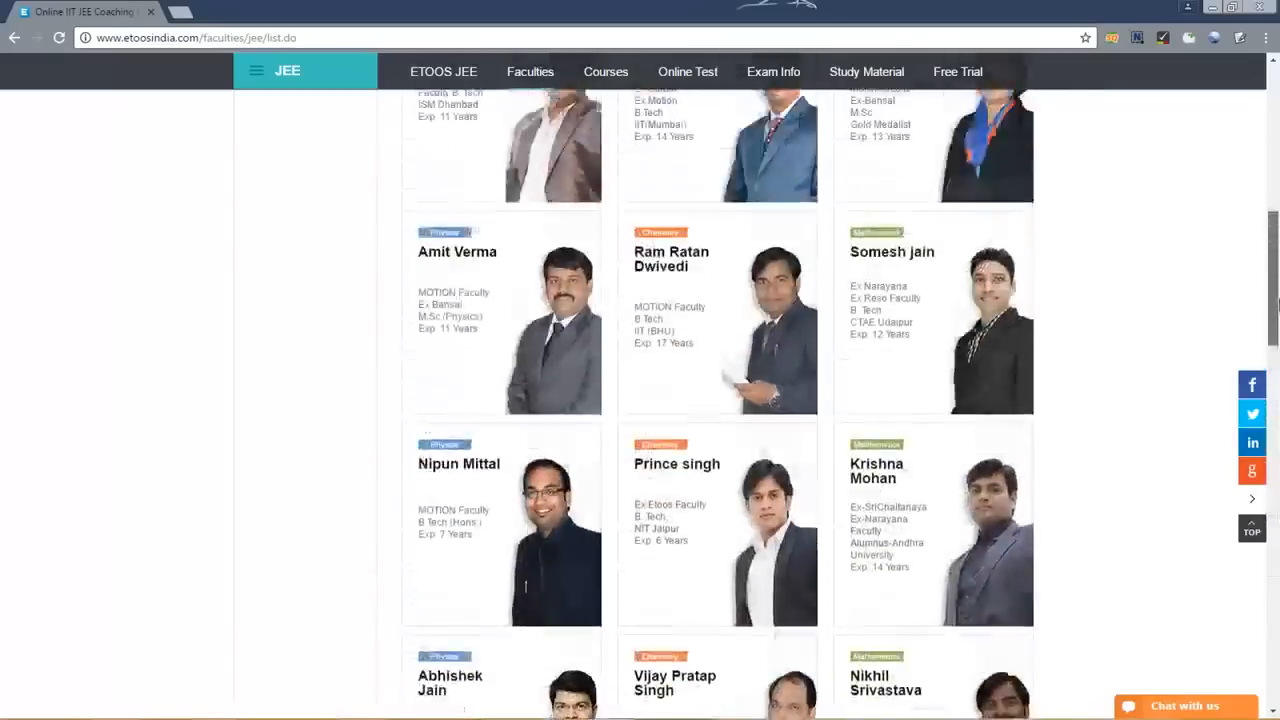
scroll(up, 3)
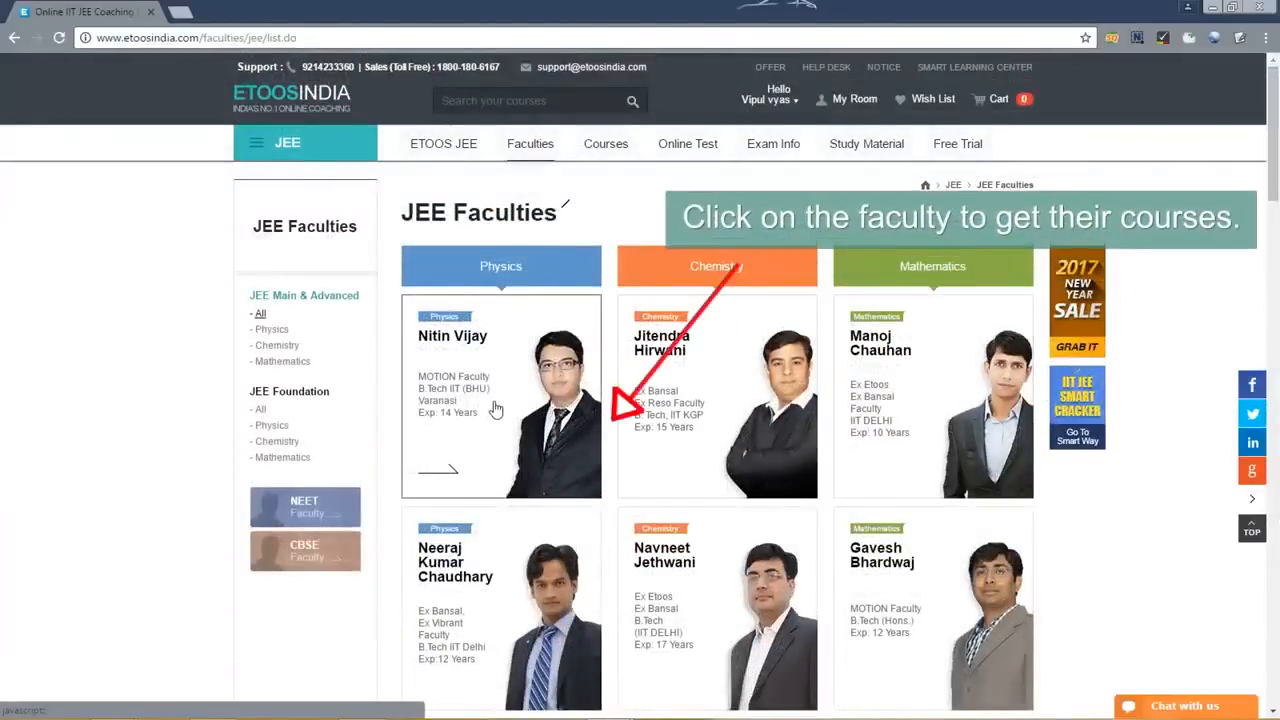
- Bring up Nitin Vijay's faculty page with his Physics course table
click(490, 410)
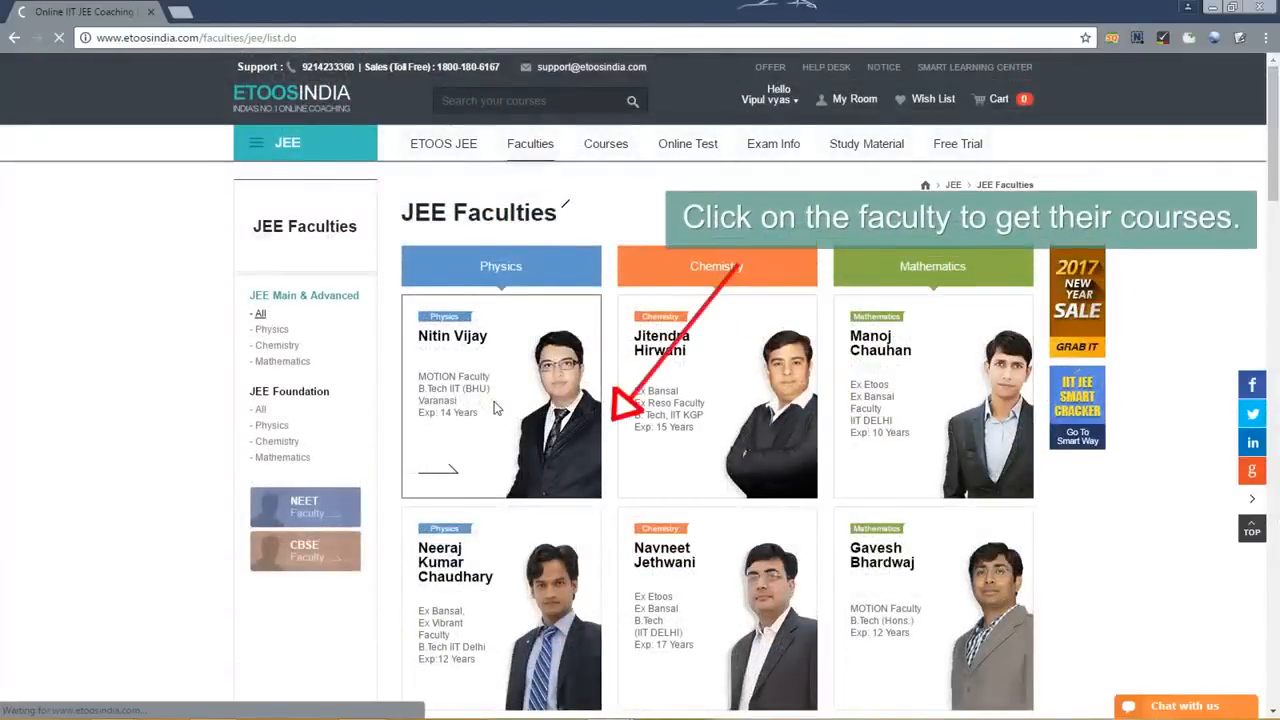
click(500, 396)
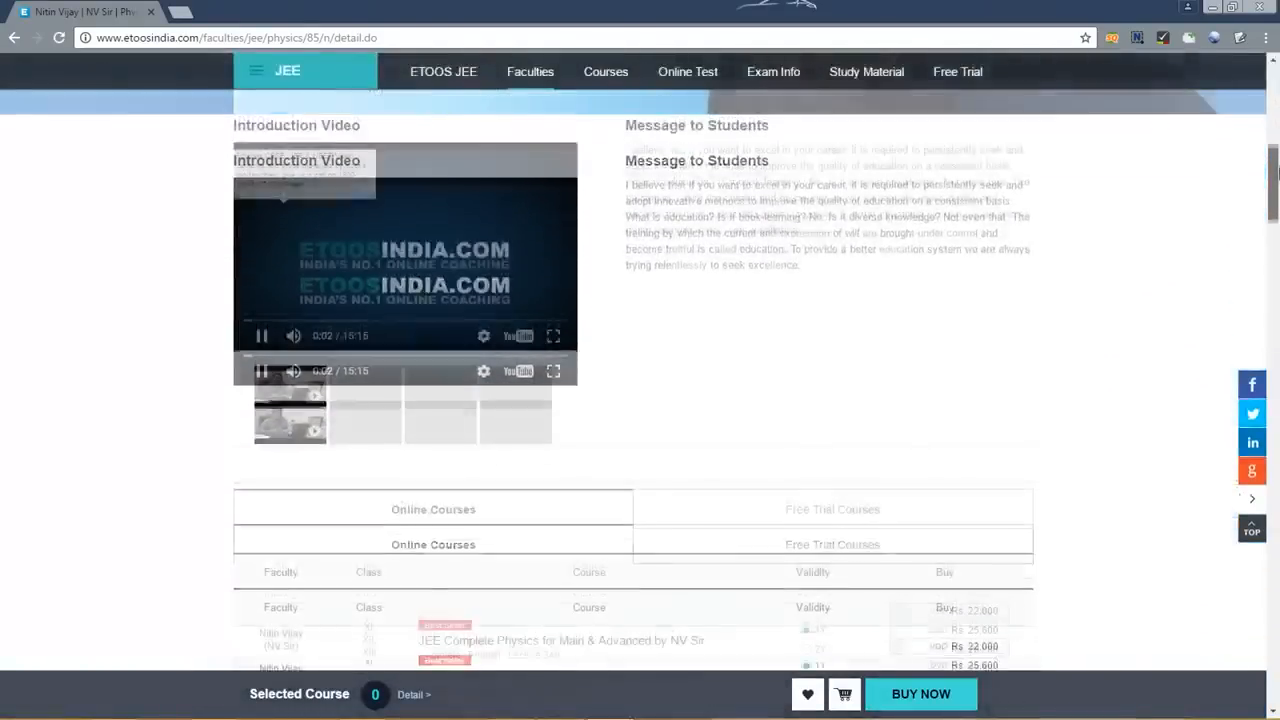
scroll(down, 3)
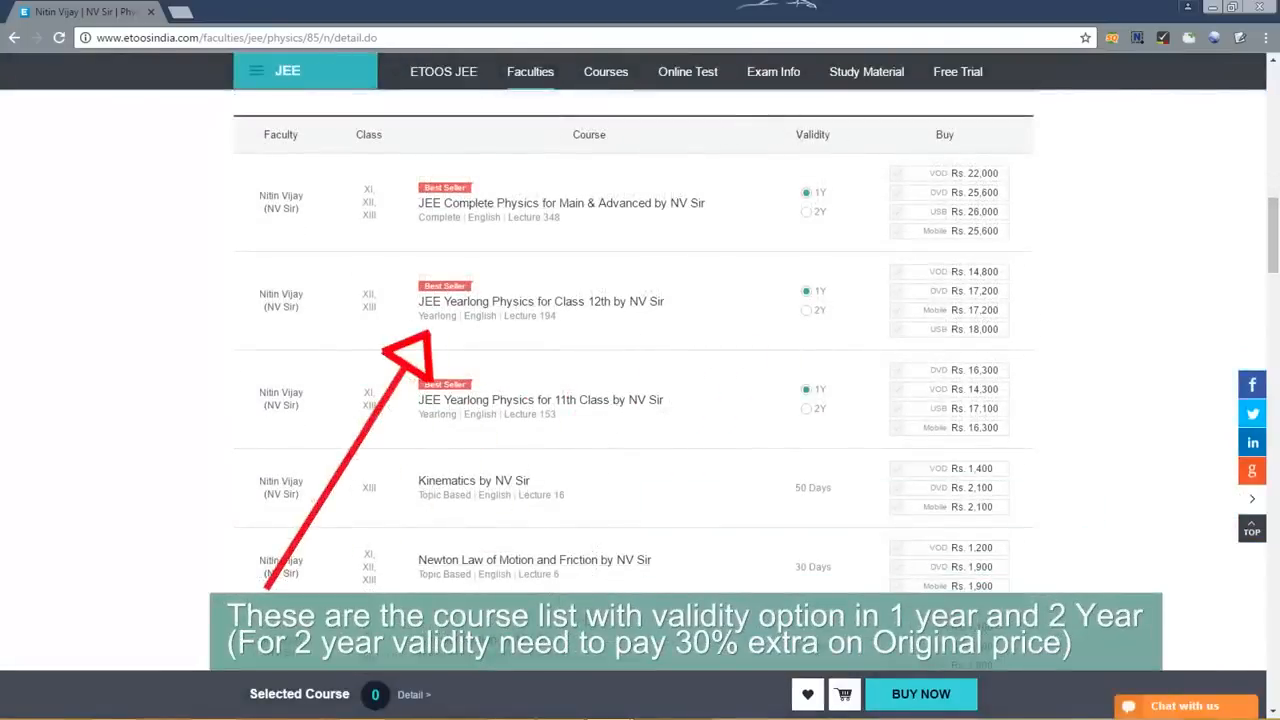
mouse_move(652, 242)
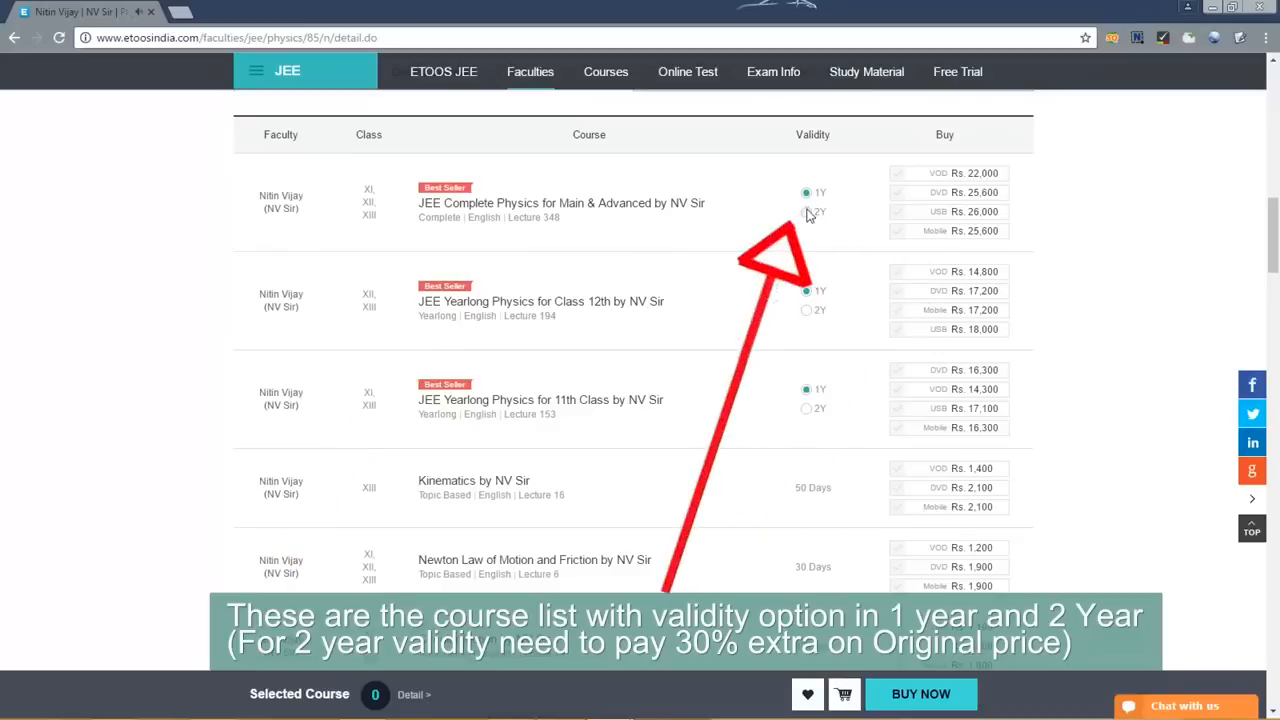
- Compare the first course's 2-year validity price, then leave it at 1-year validity
click(806, 212)
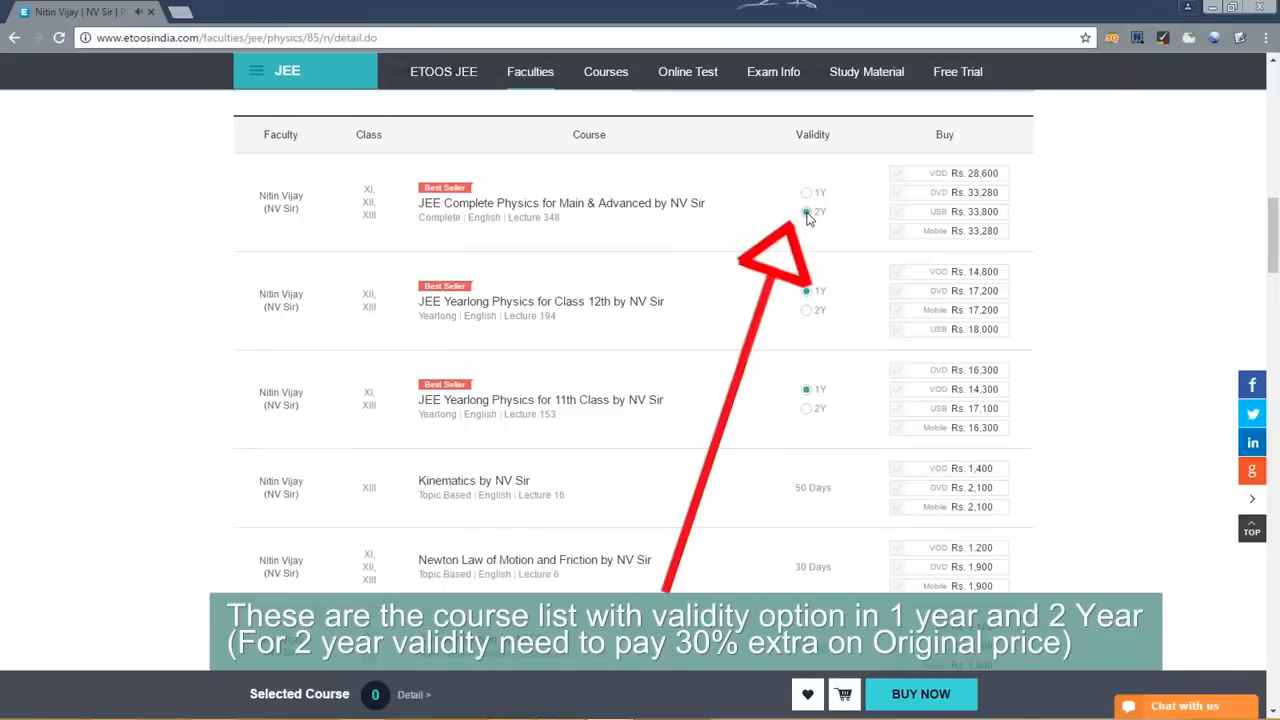
click(806, 192)
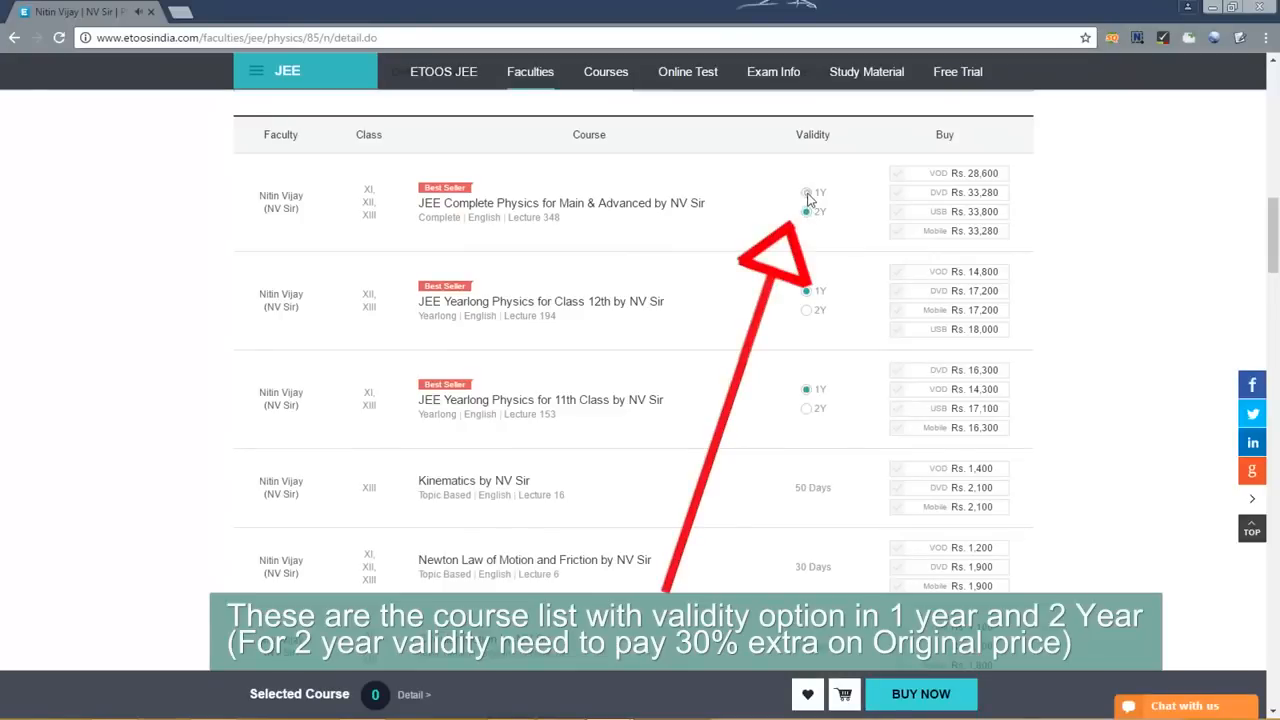
click(806, 192)
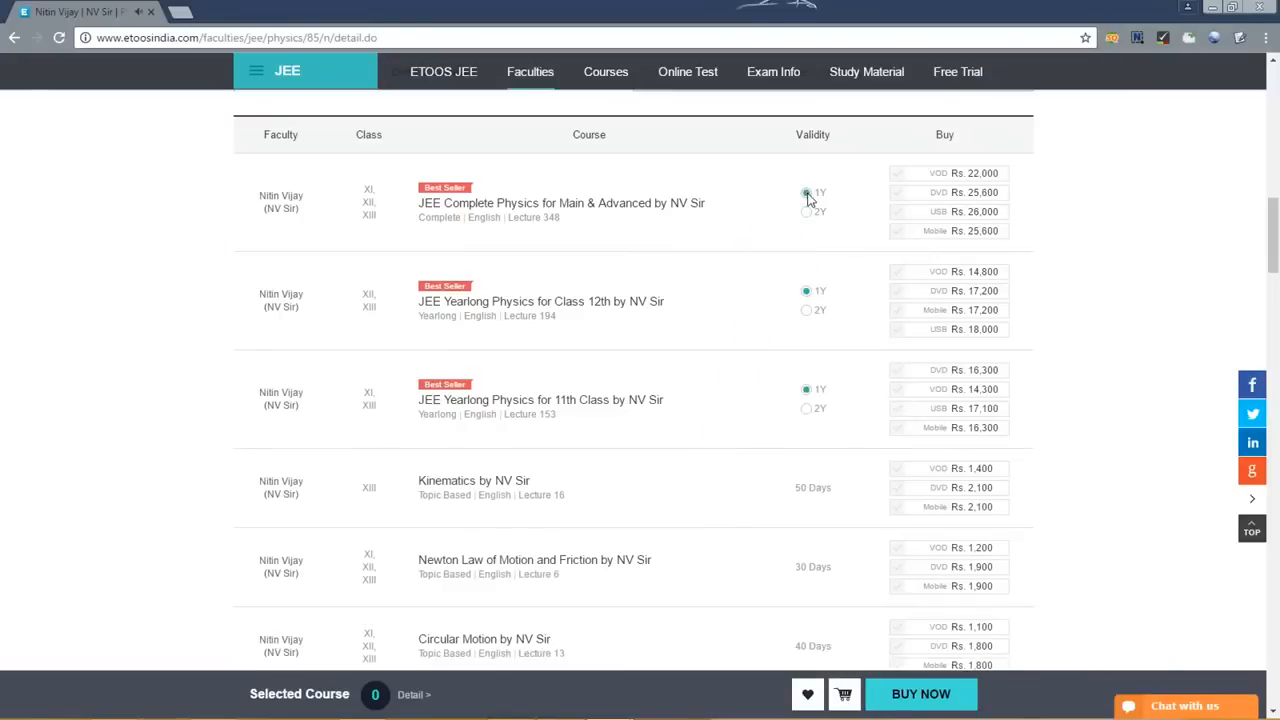
click(896, 172)
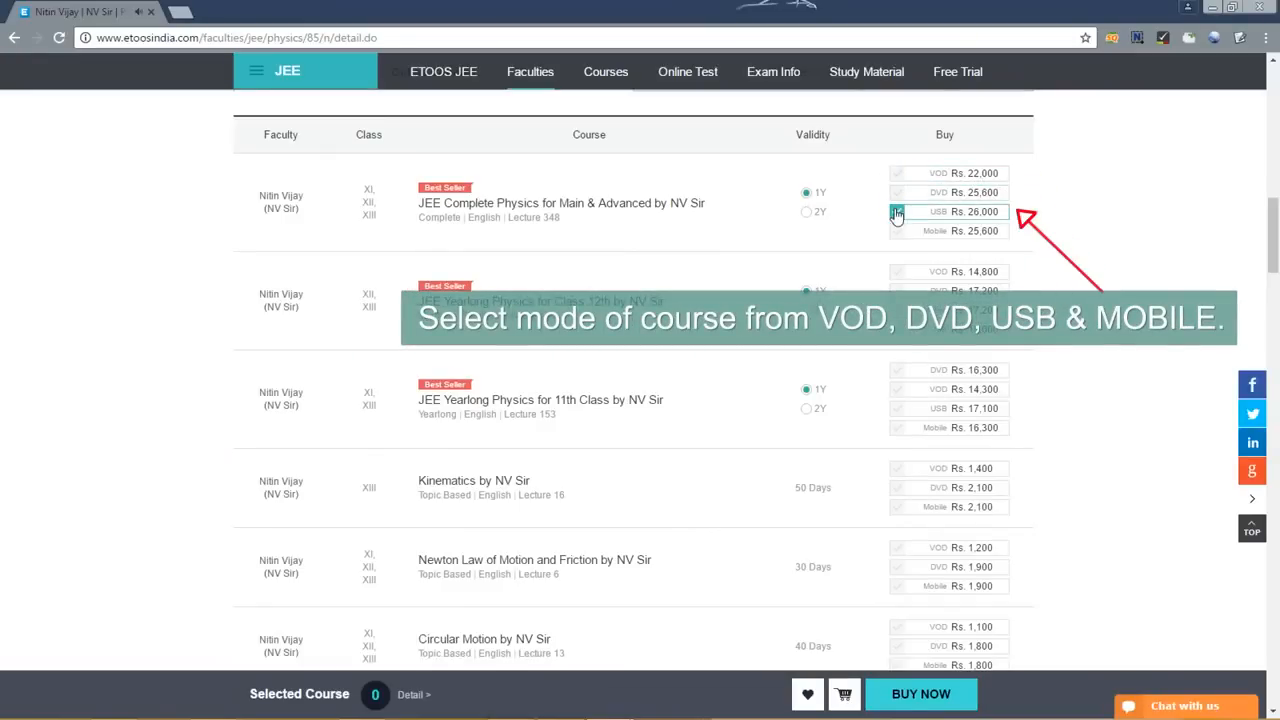
- Try the USB and Mobile editions of JEE Complete Physics, settling on the DVD edition
click(896, 212)
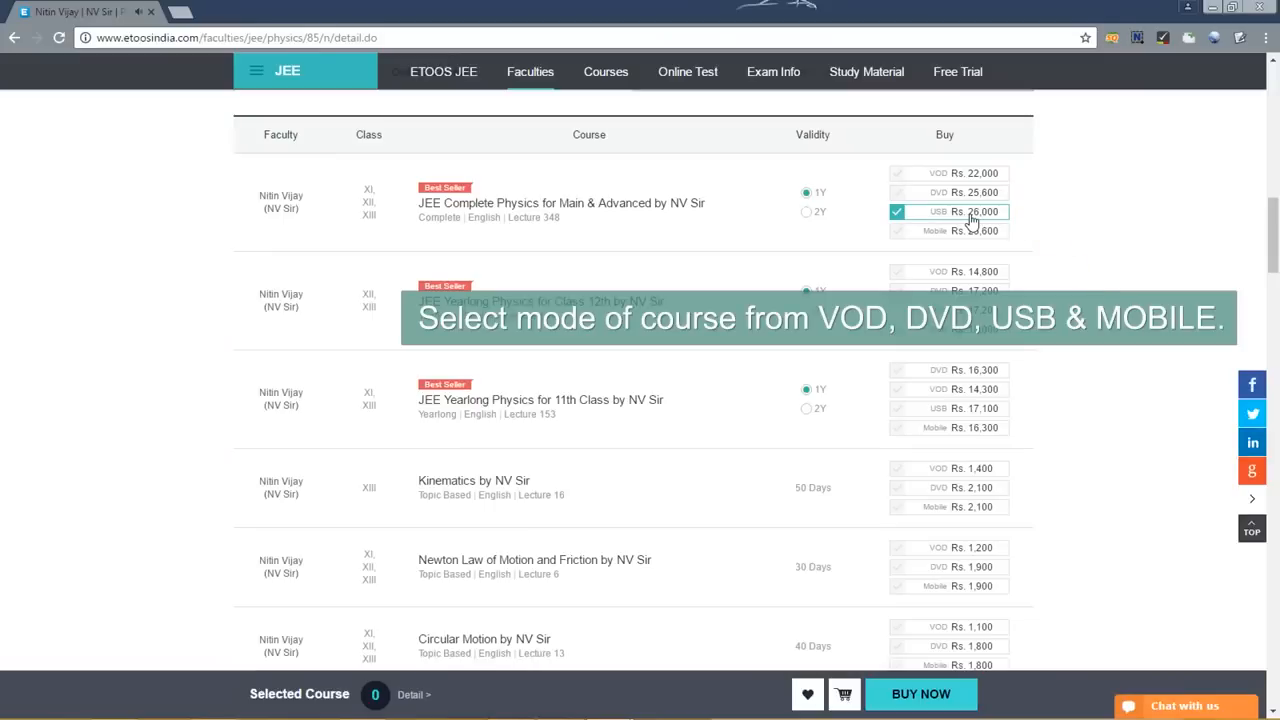
click(896, 232)
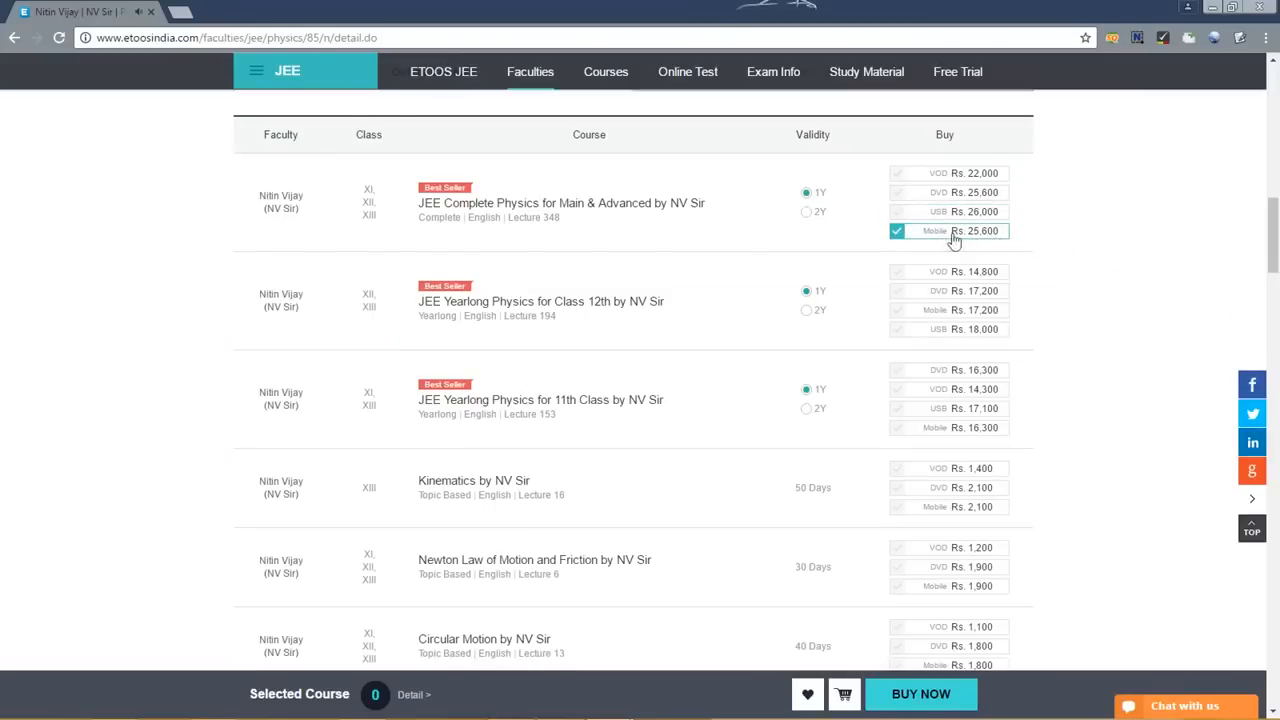
click(896, 192)
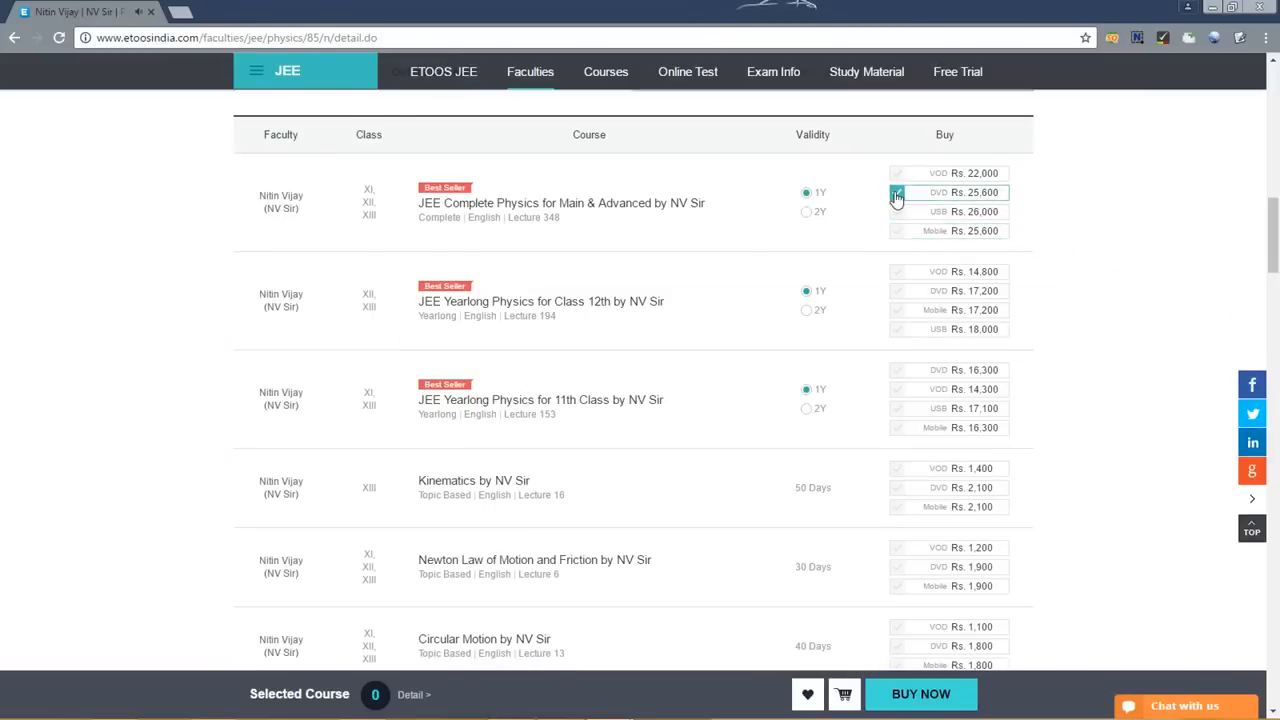
click(896, 192)
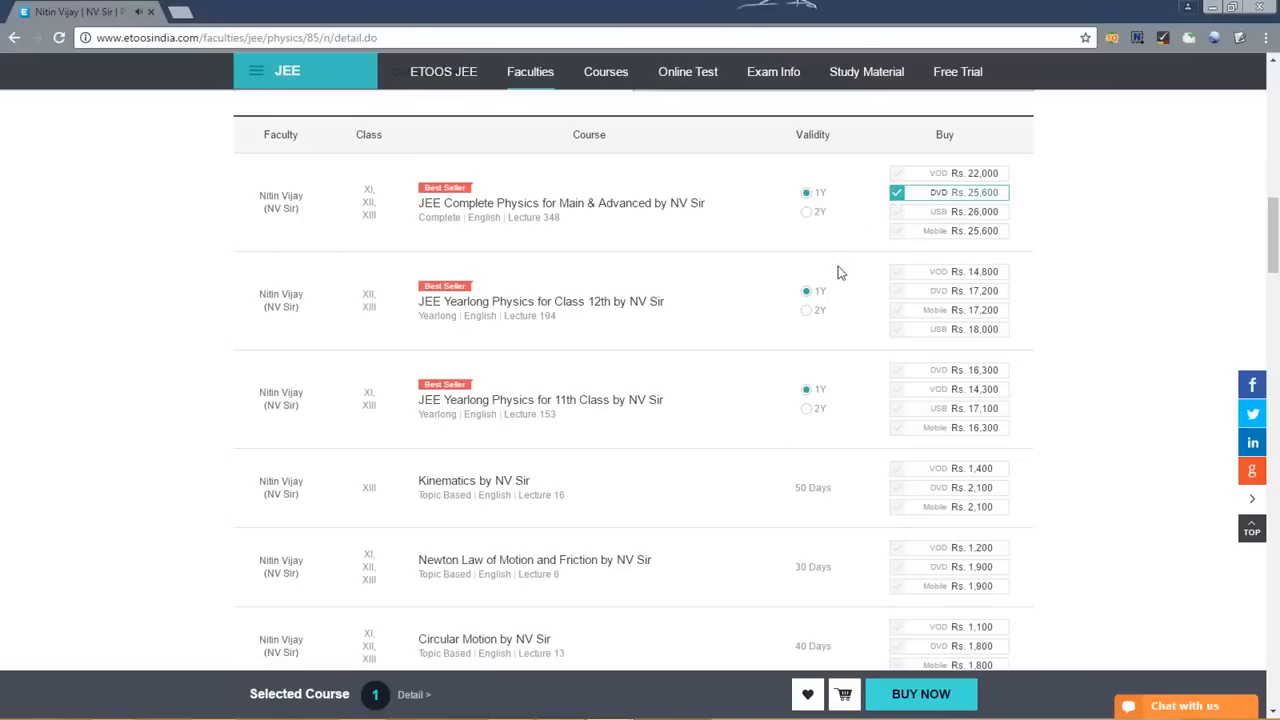
mouse_move(888, 330)
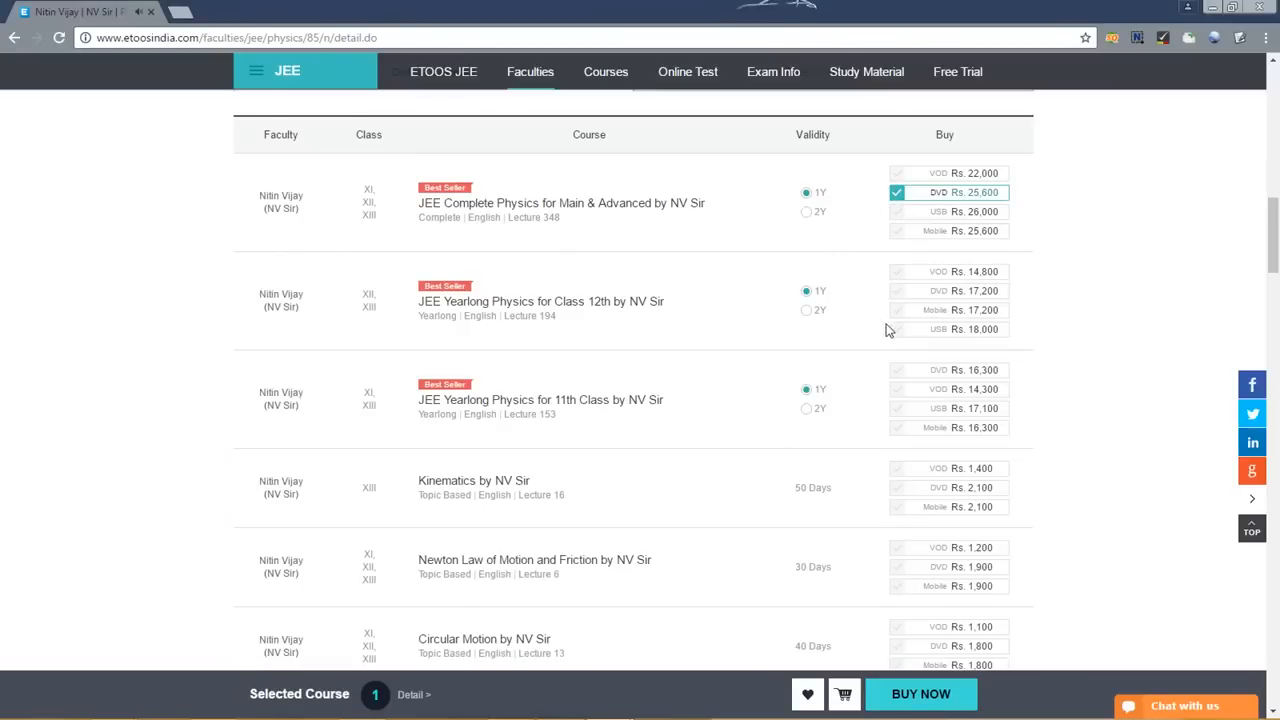
- Select the USB edition of JEE Yearlong Physics for Class 12th
click(896, 328)
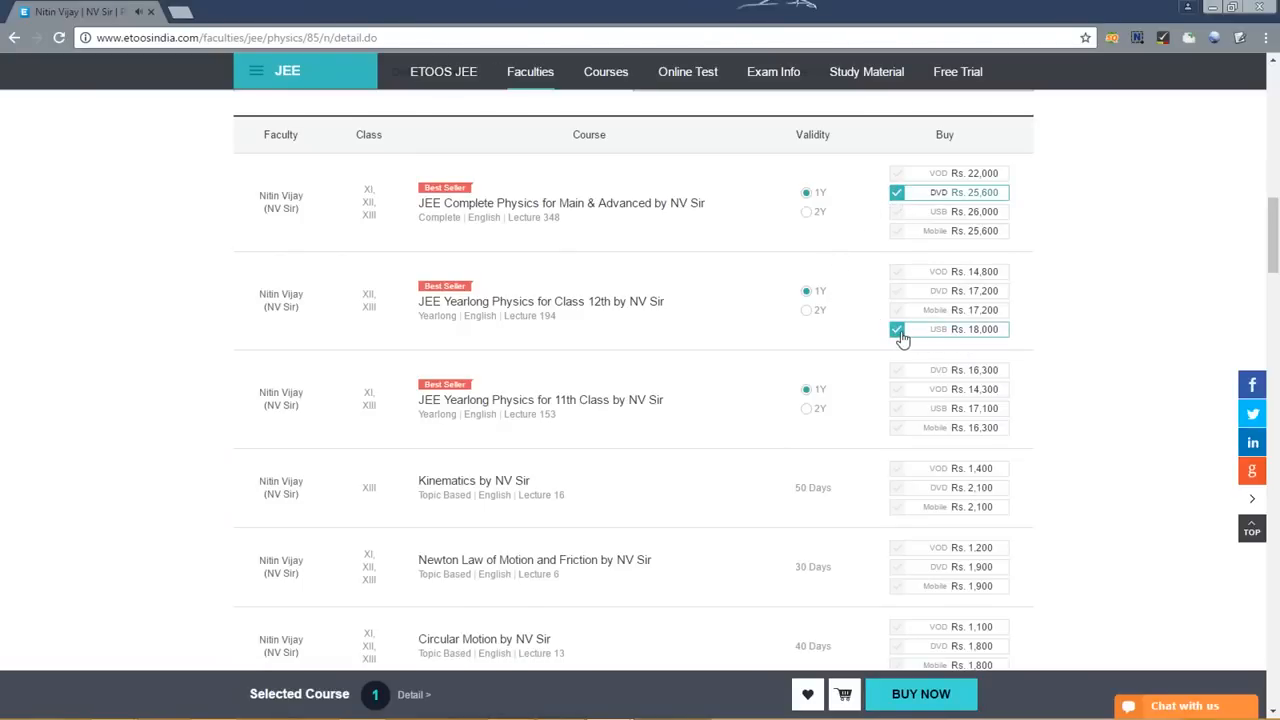
click(896, 330)
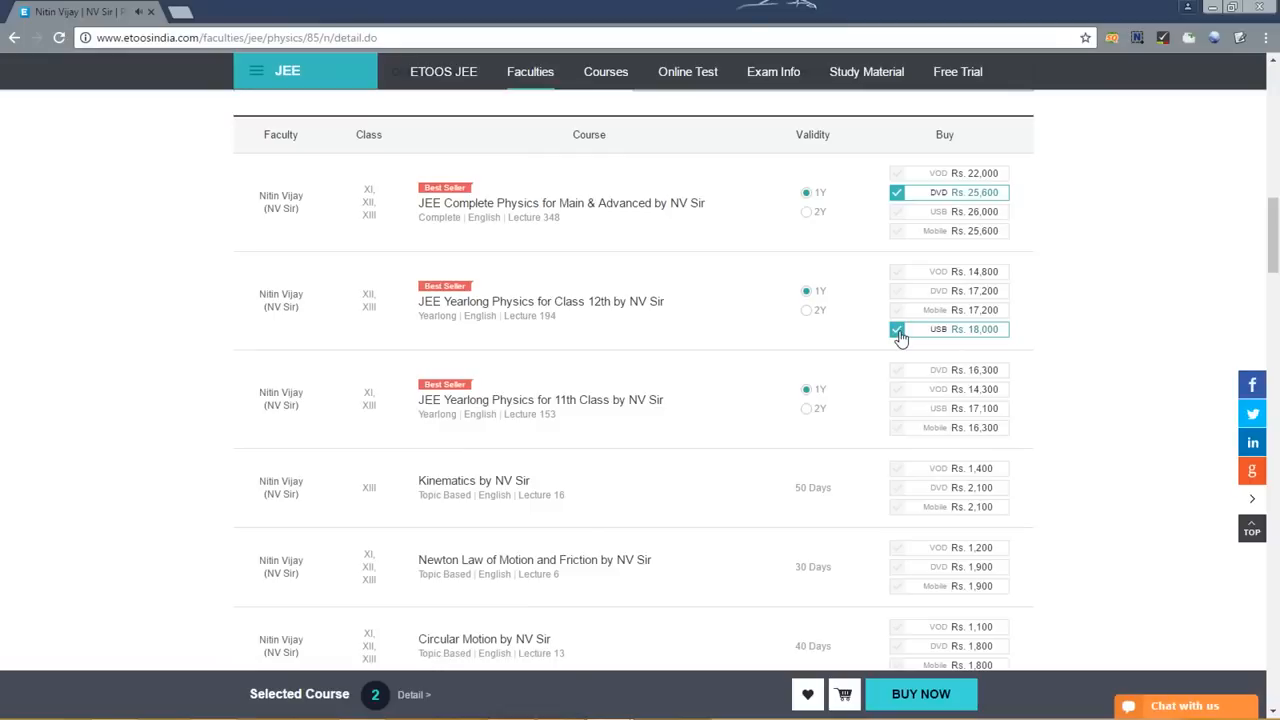
mouse_move(1076, 340)
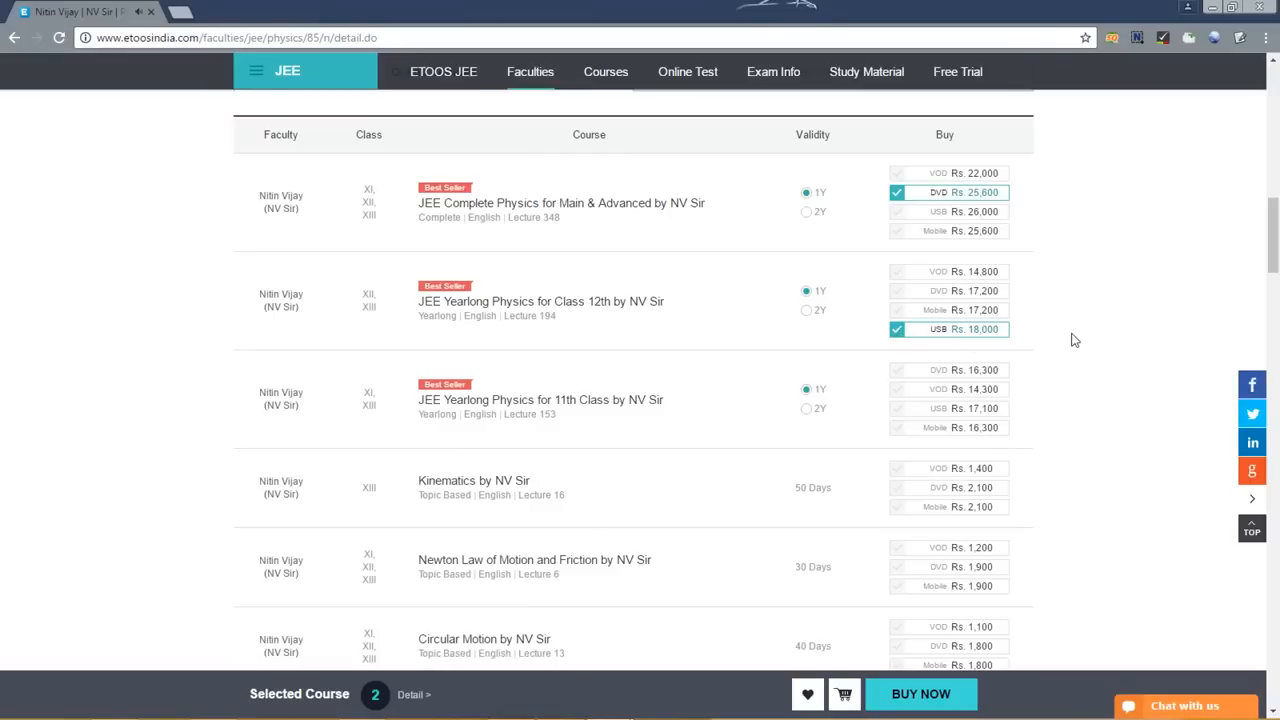
mouse_move(1016, 560)
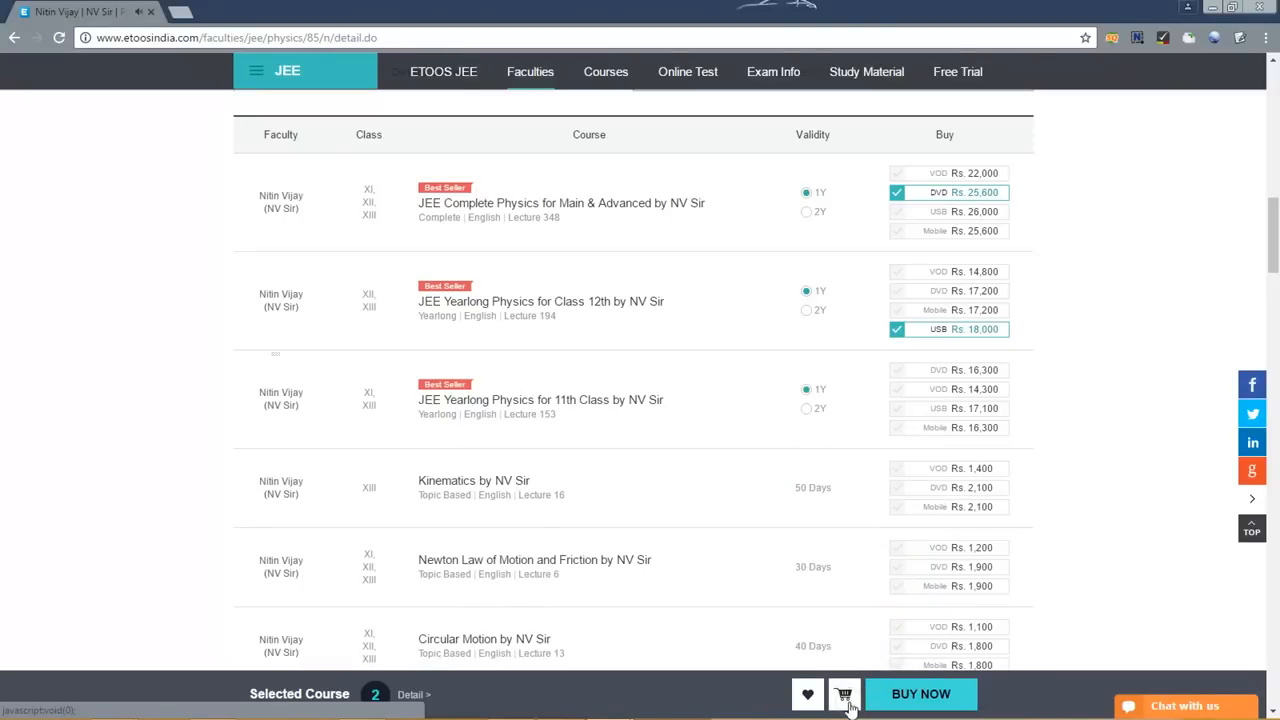
- Add both selected physics courses to the cart and acknowledge the registration success alert
click(844, 694)
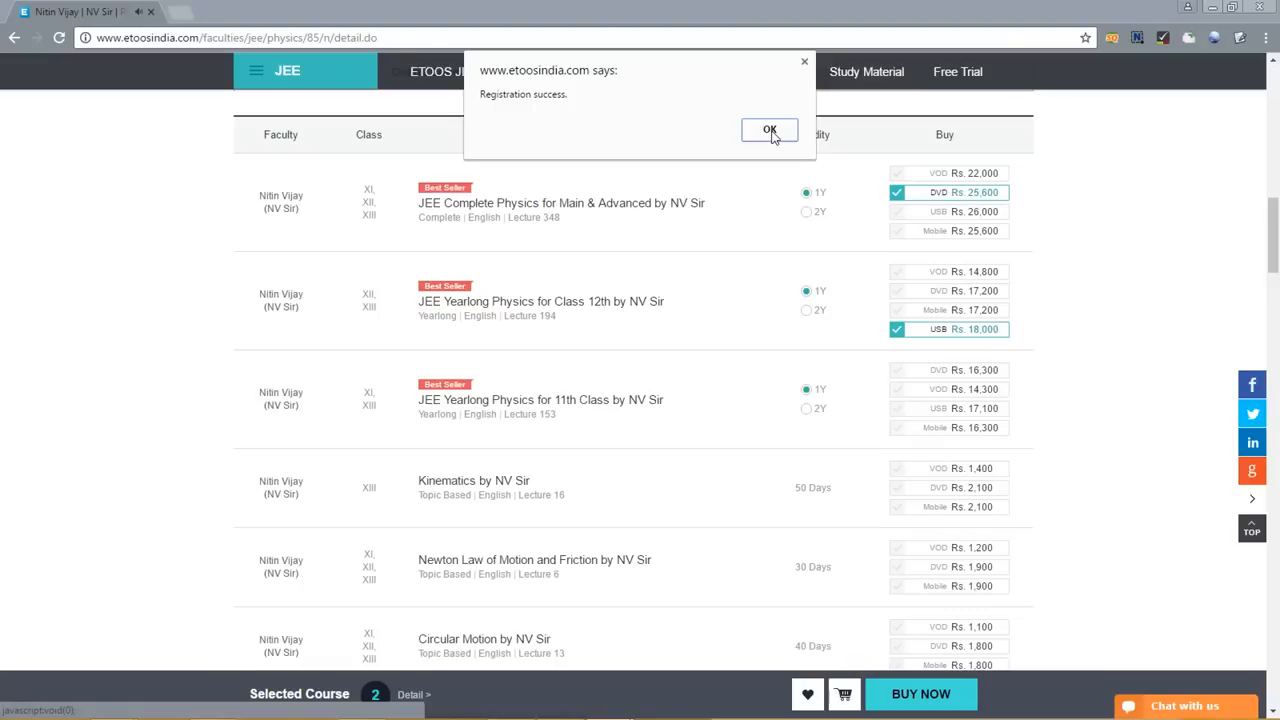
click(768, 132)
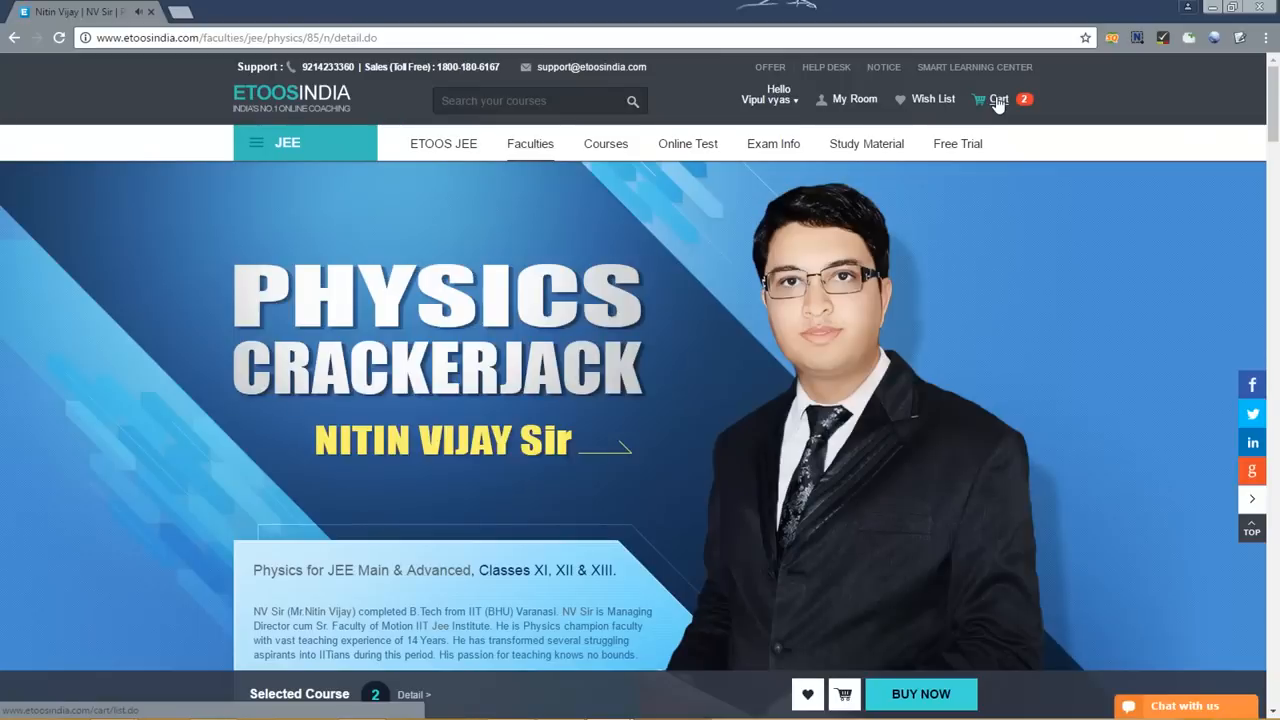
- Review the cart totalling Rs. 43,600, find no coupons available, and proceed to pay
click(996, 100)
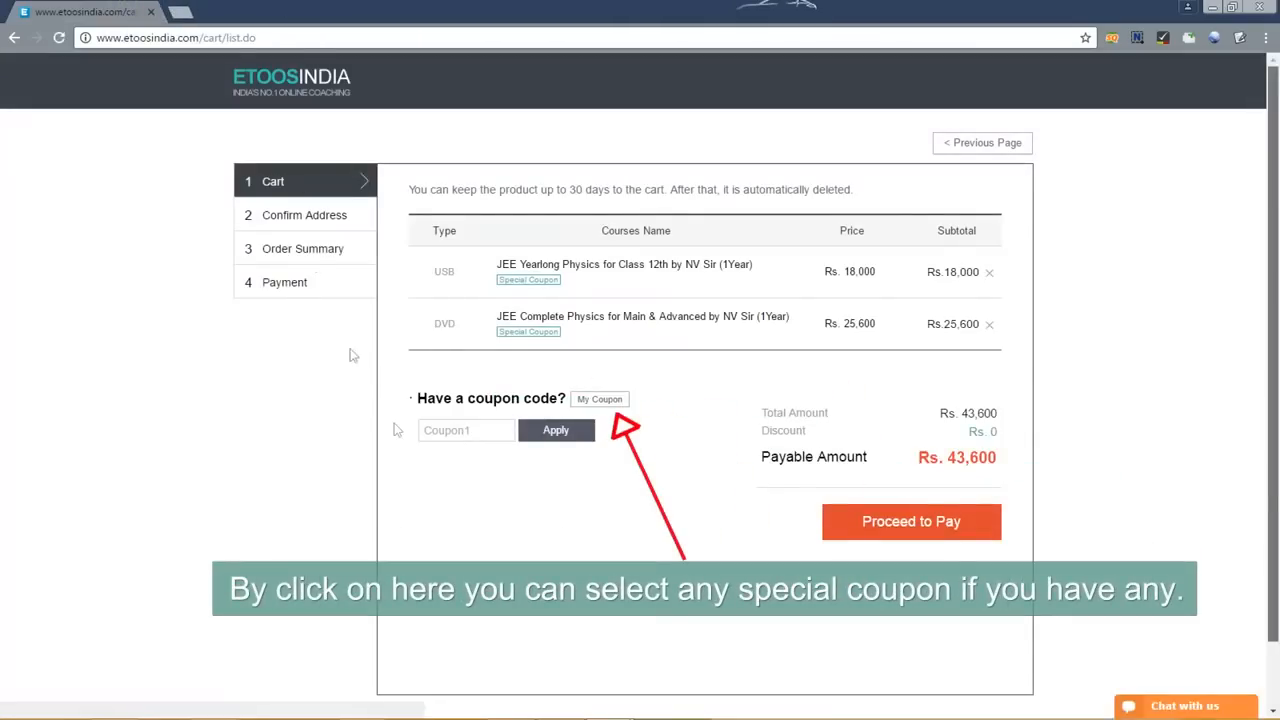
mouse_move(508, 532)
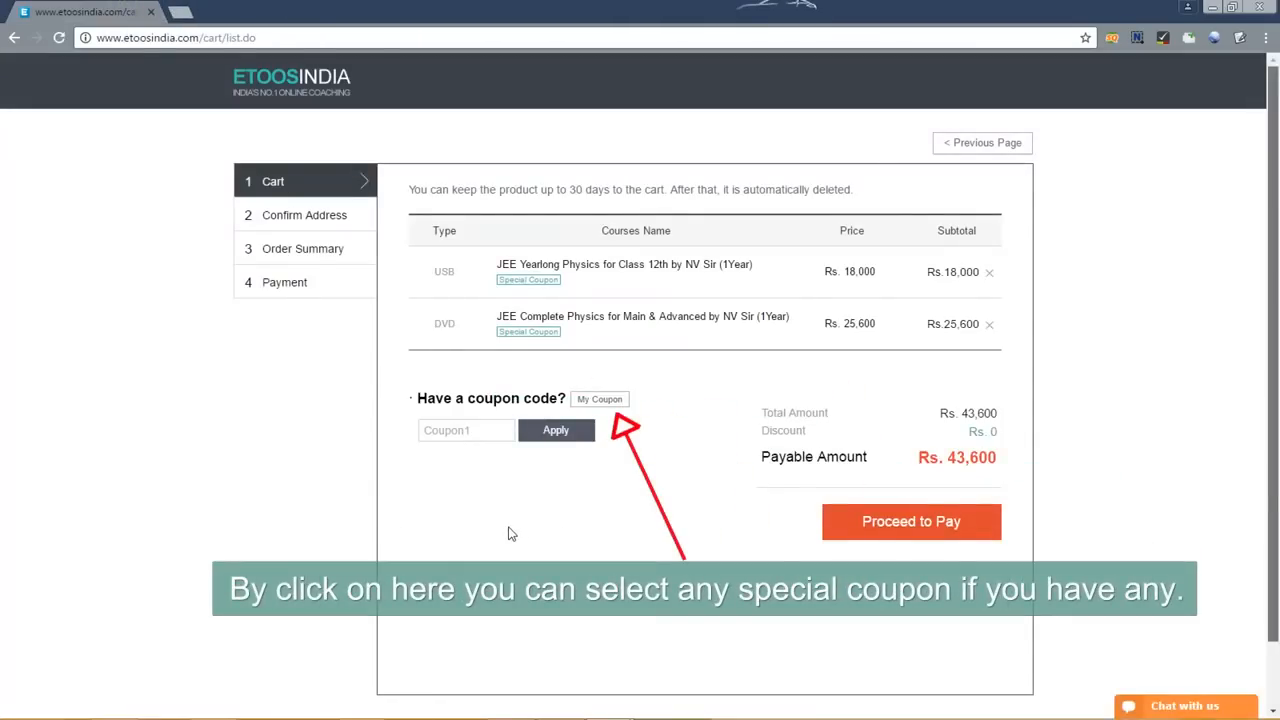
mouse_move(512, 538)
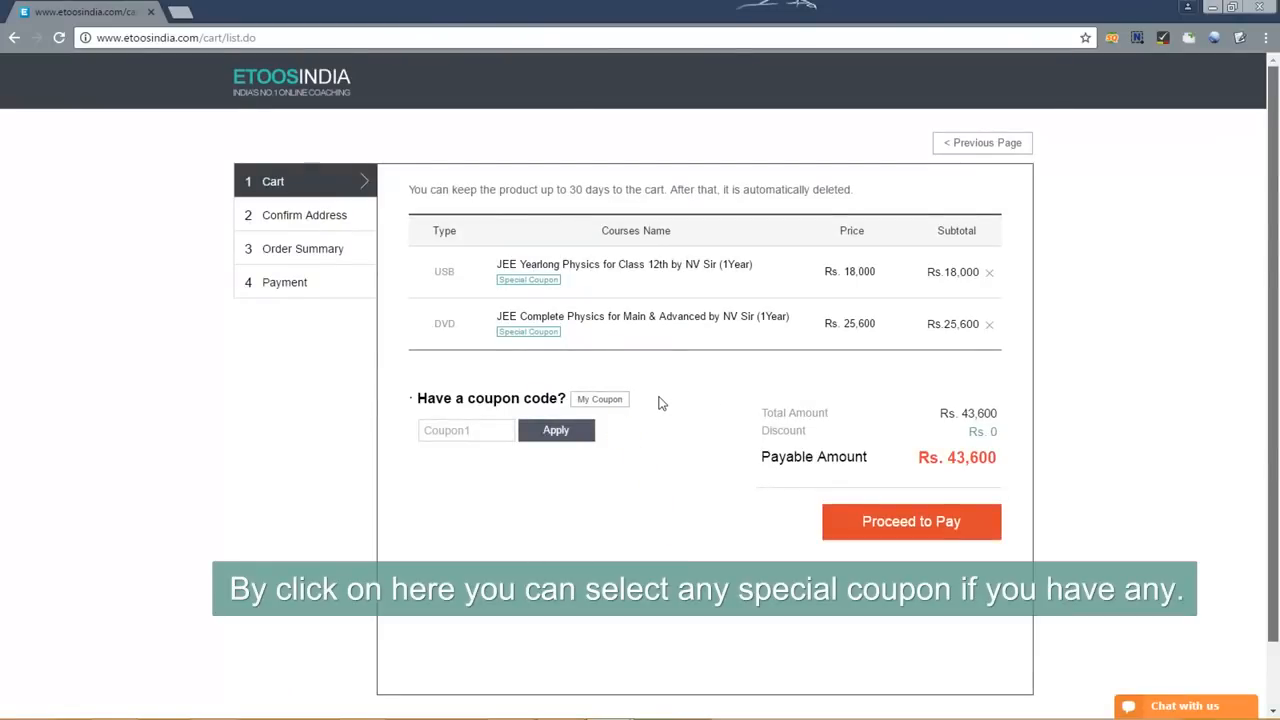
mouse_move(600, 404)
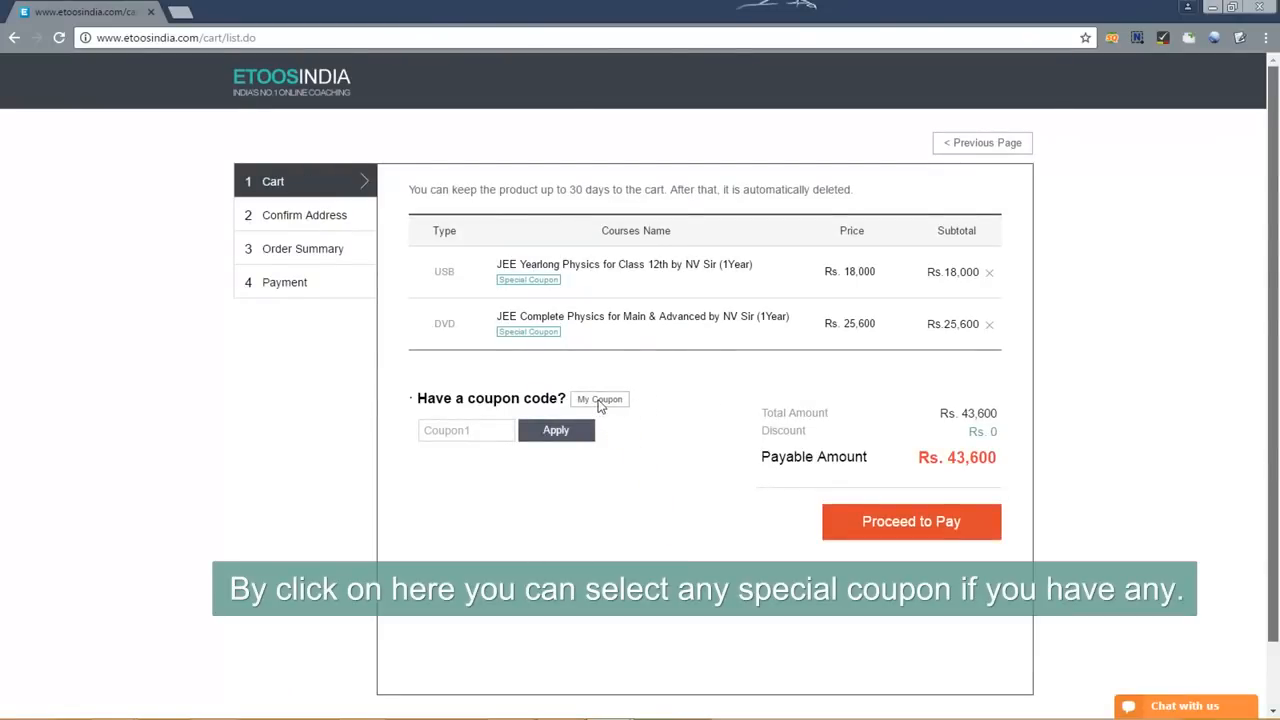
click(600, 400)
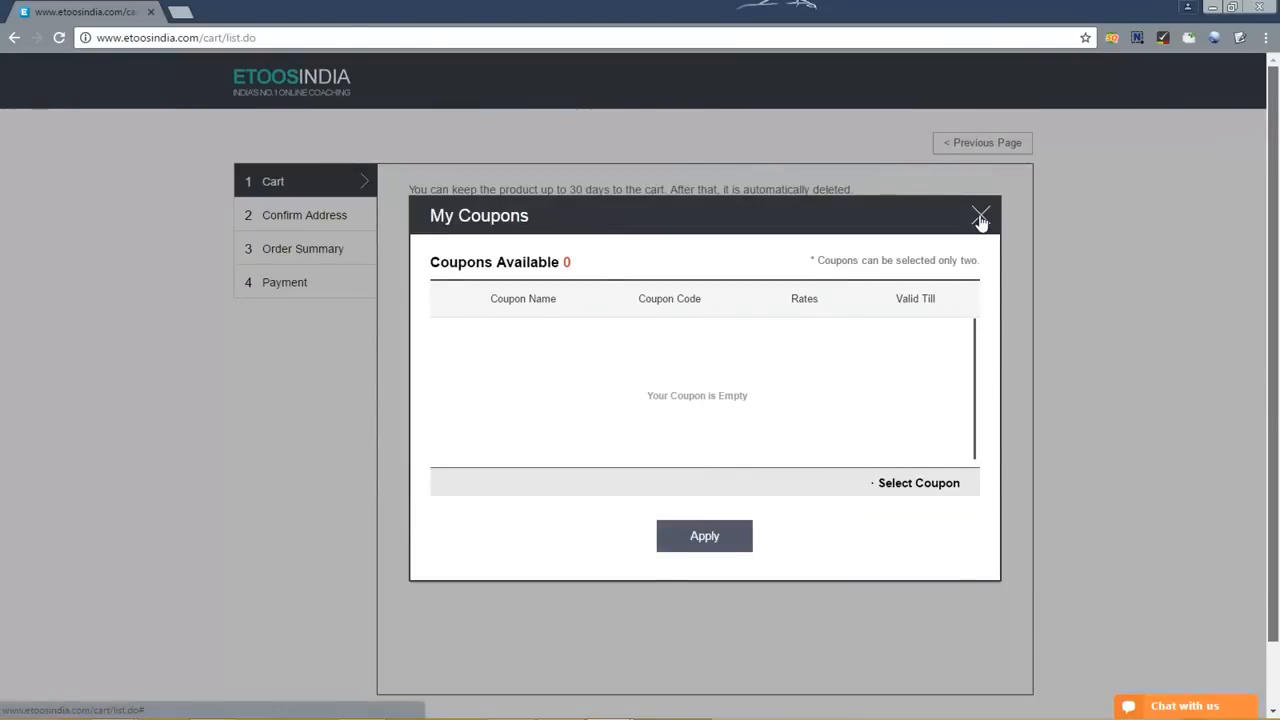
click(980, 216)
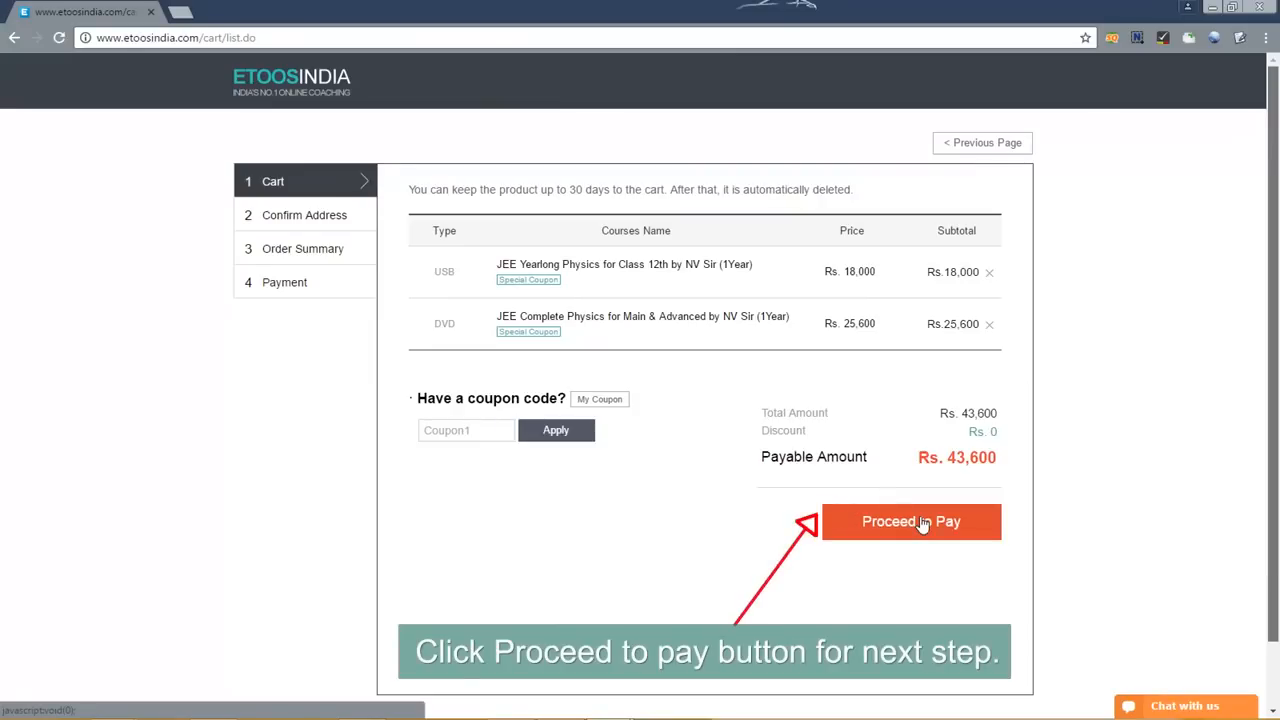
click(910, 520)
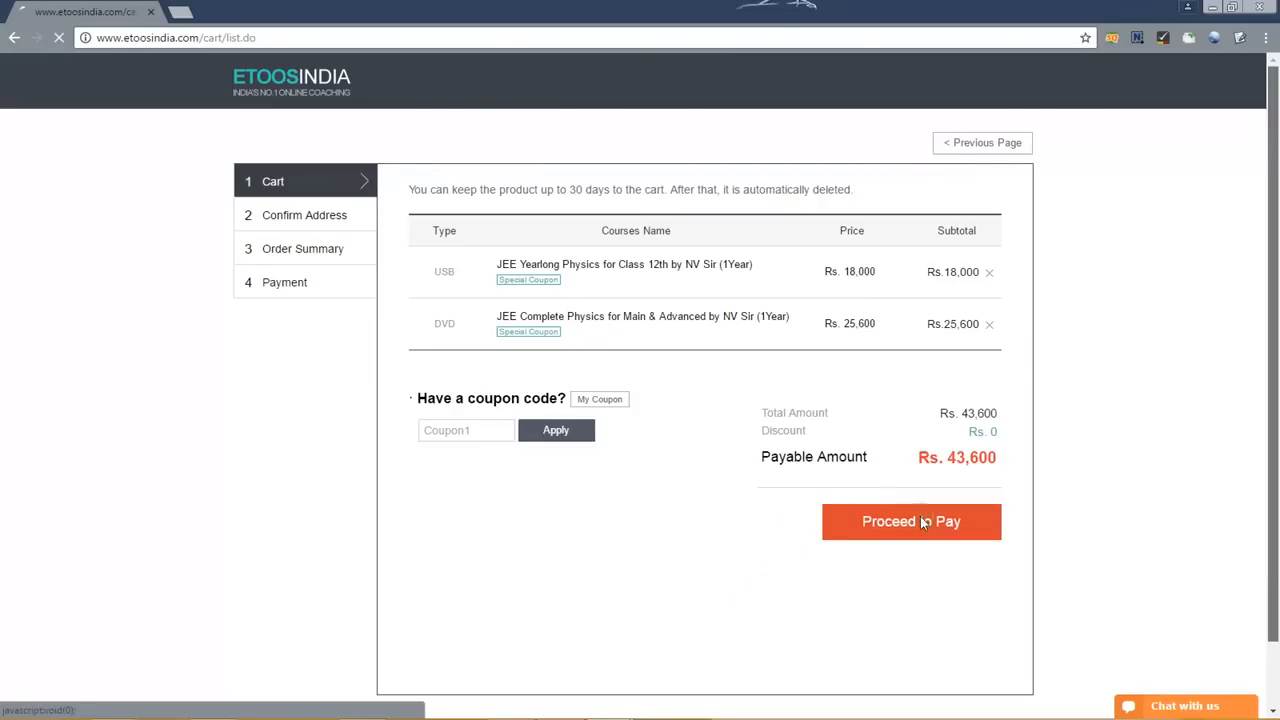
- Enter billing name AB DEF and street address KOTA on the billing address step
click(910, 520)
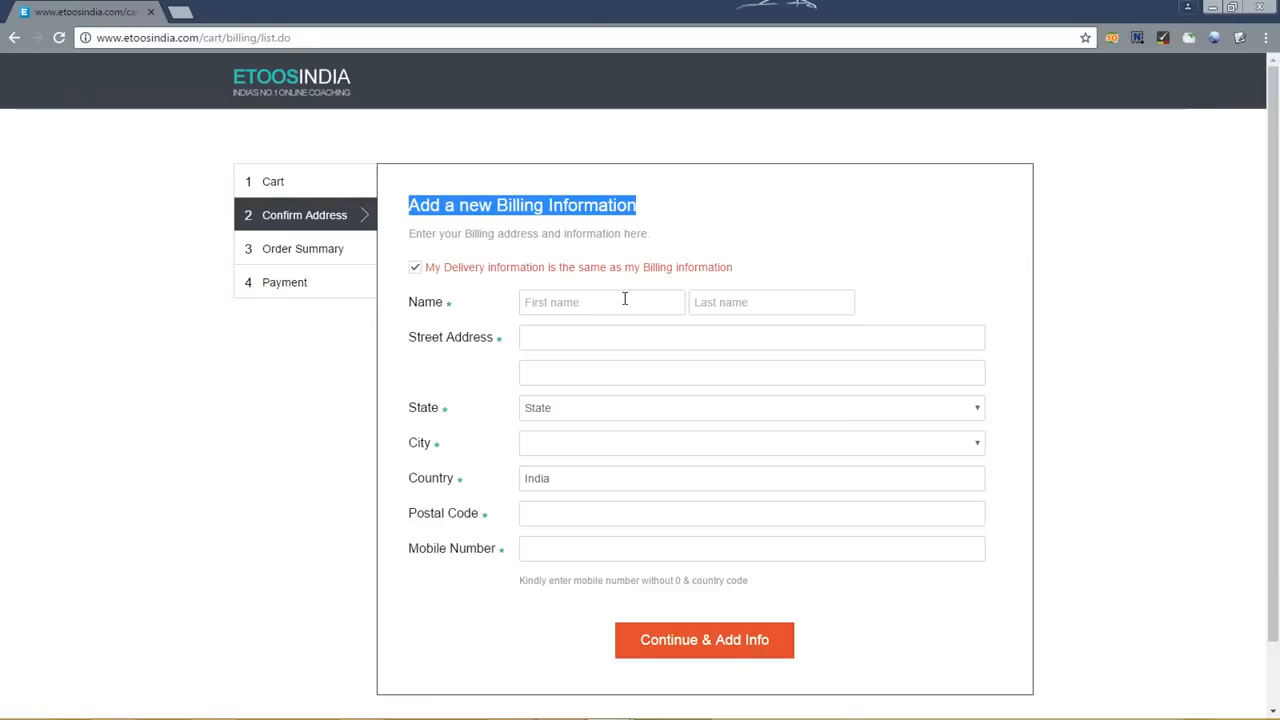
click(600, 302)
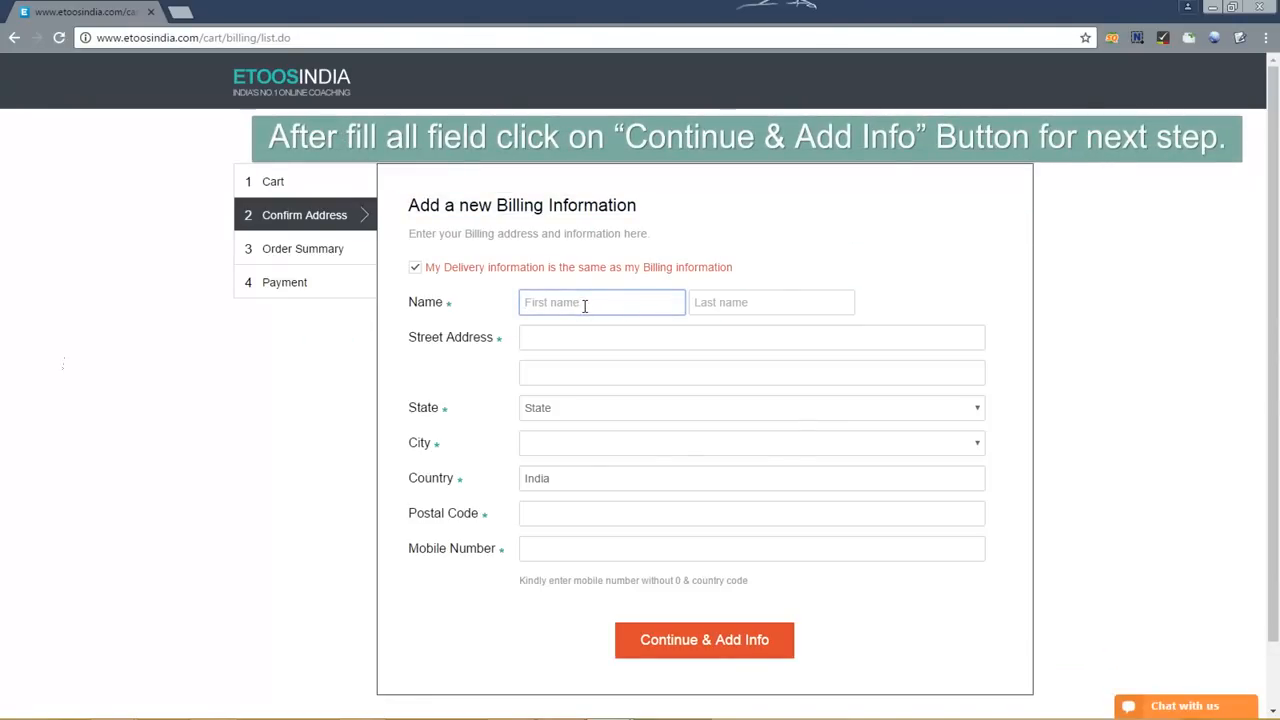
text(ABC)
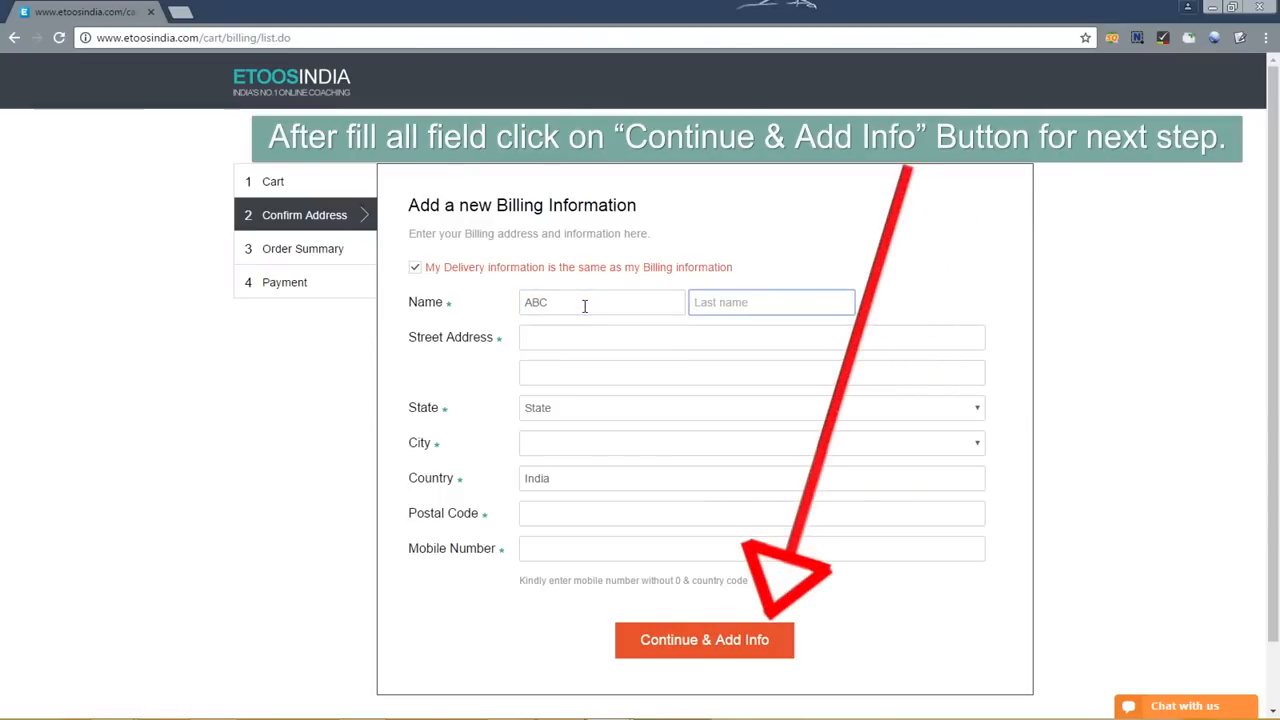
text(DEF)
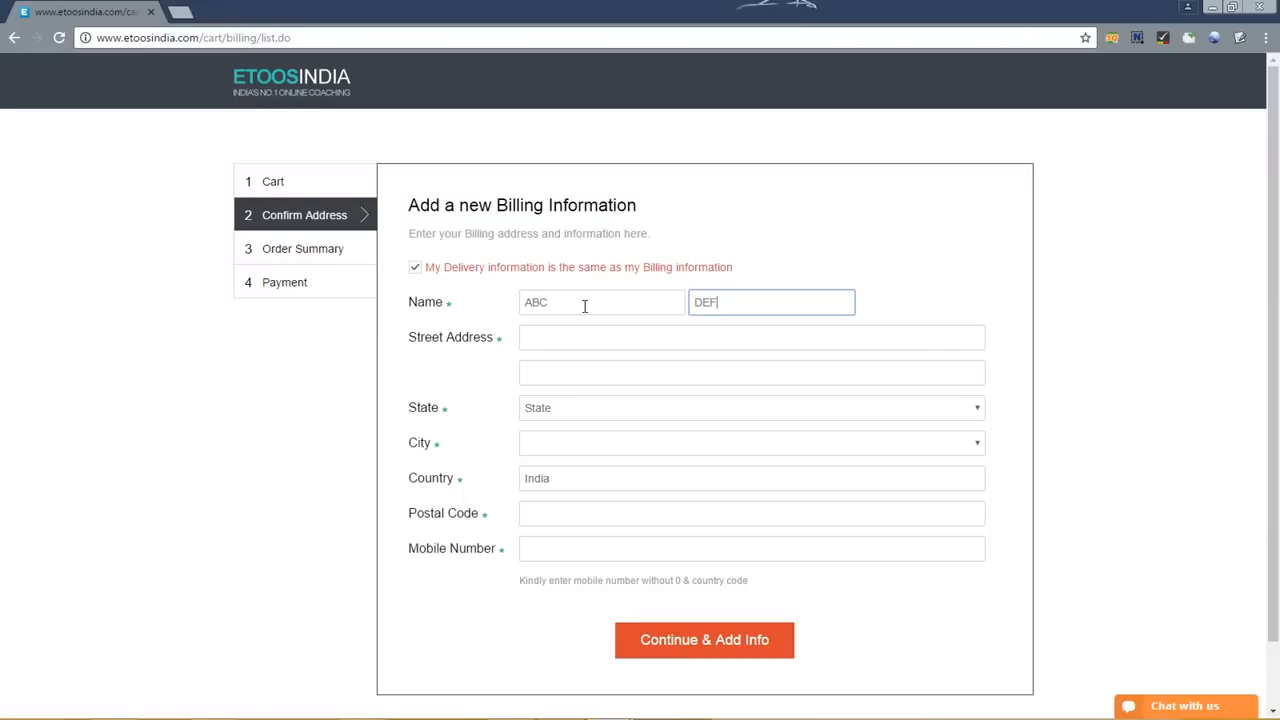
click(752, 336)
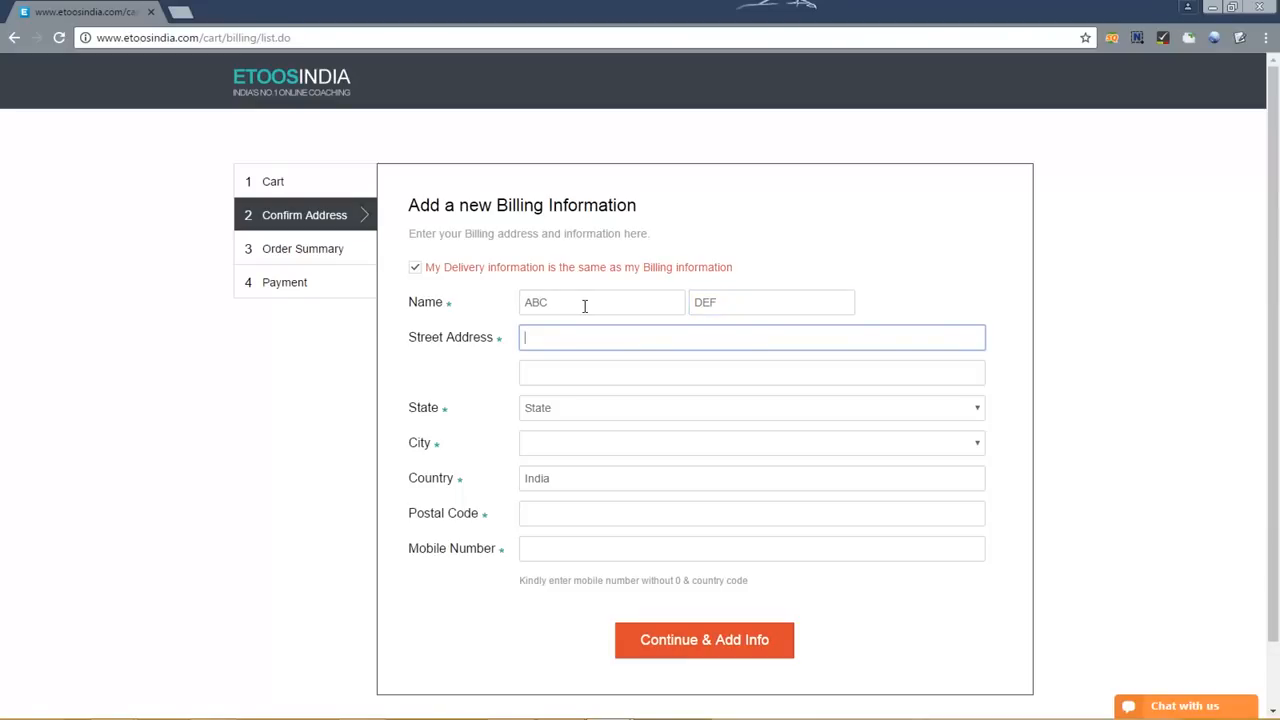
text(KOTA)
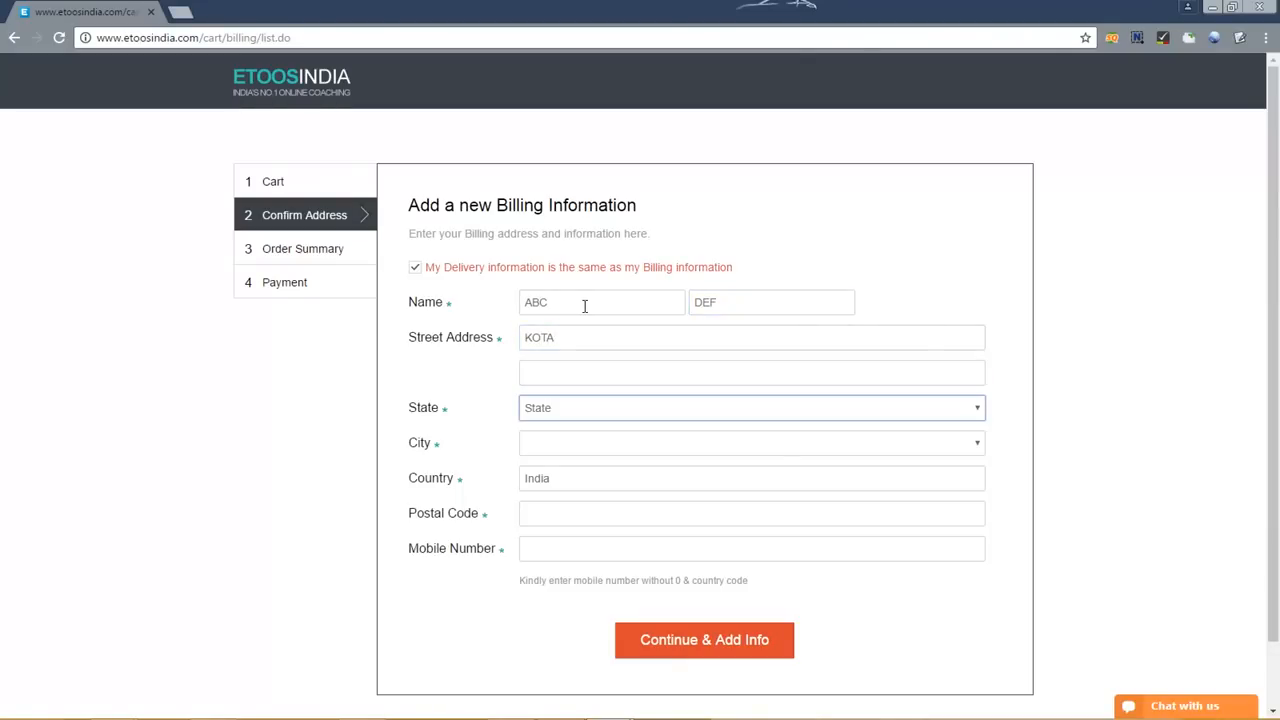
- Select Rajasthan as the state and Kota (Rajasthan) as the city
click(750, 408)
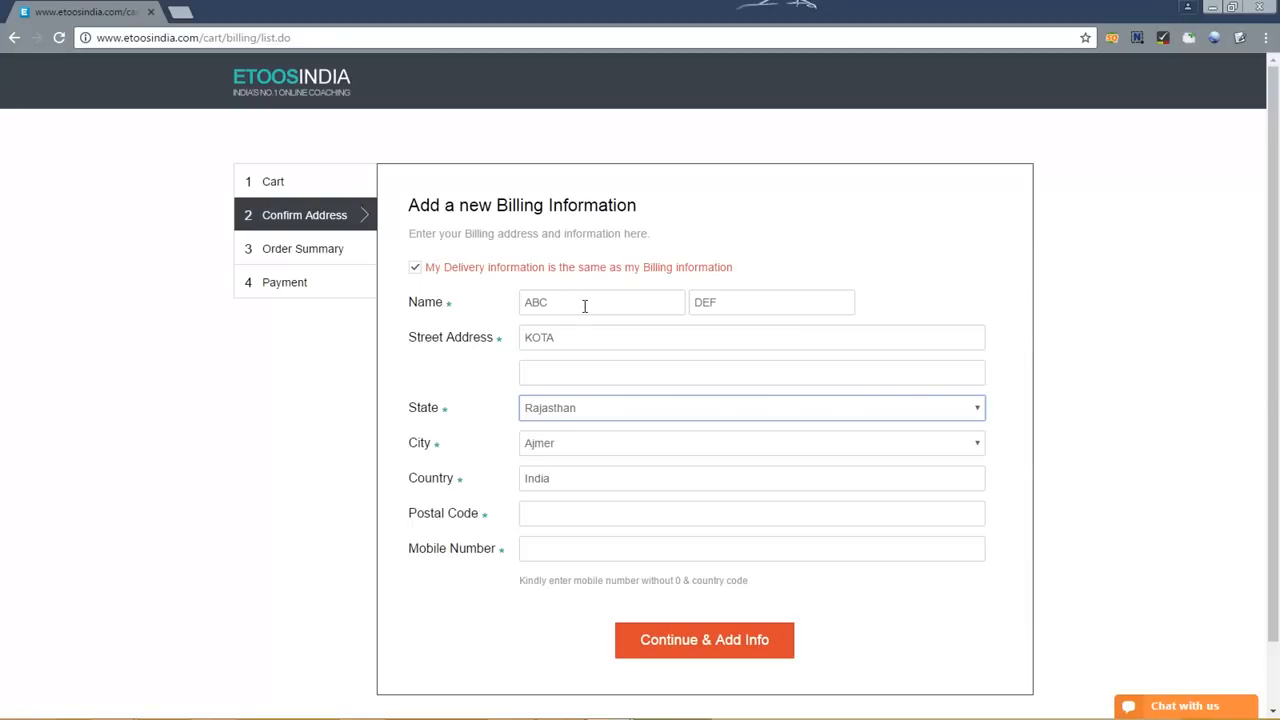
click(750, 444)
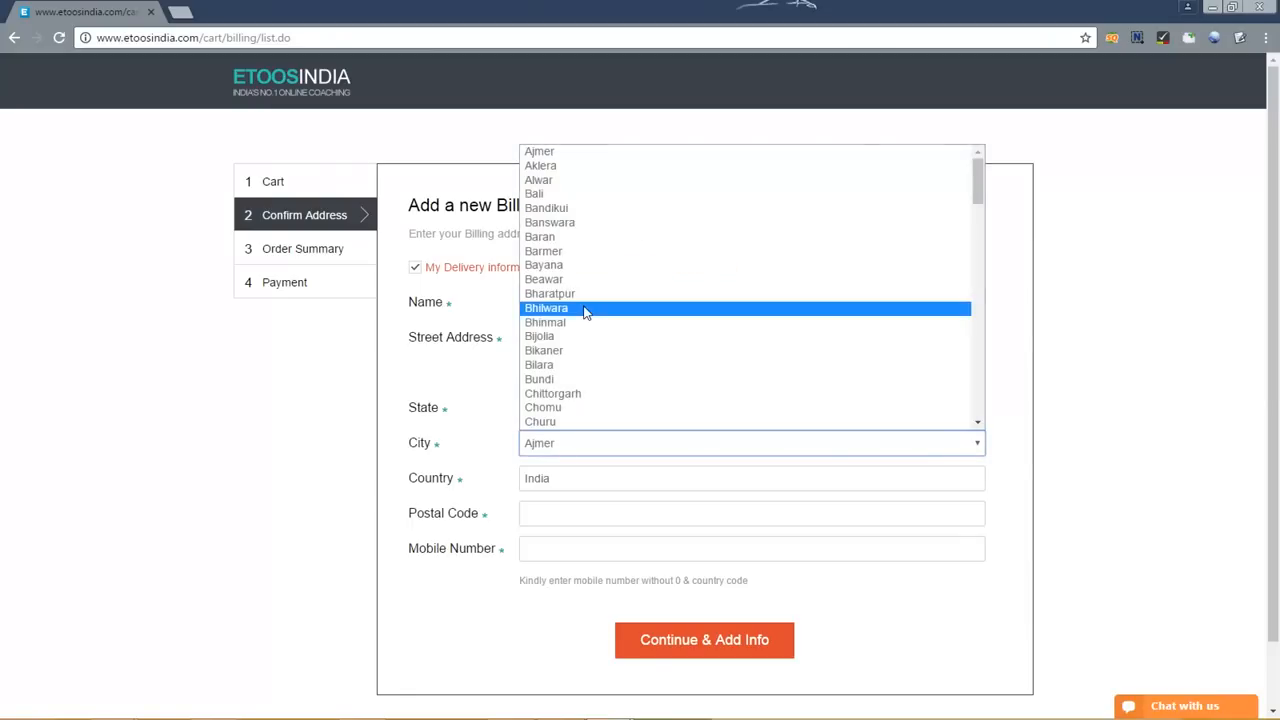
scroll(down, 3)
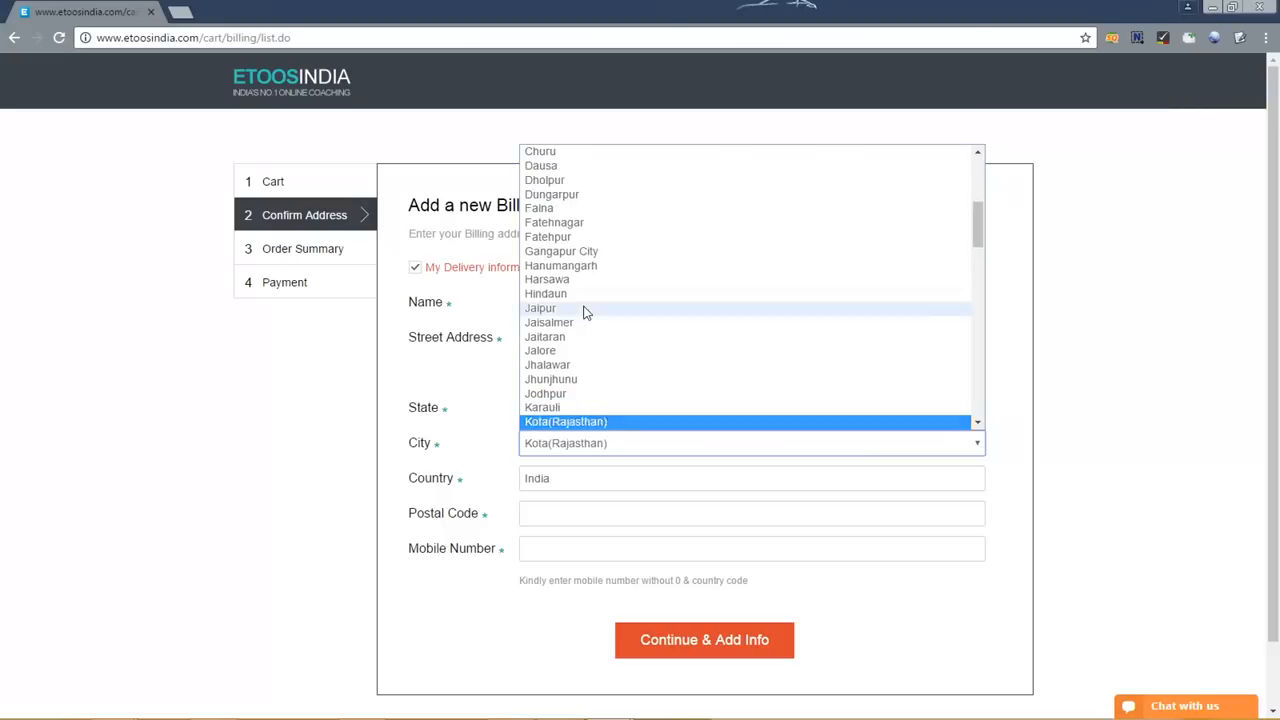
click(564, 420)
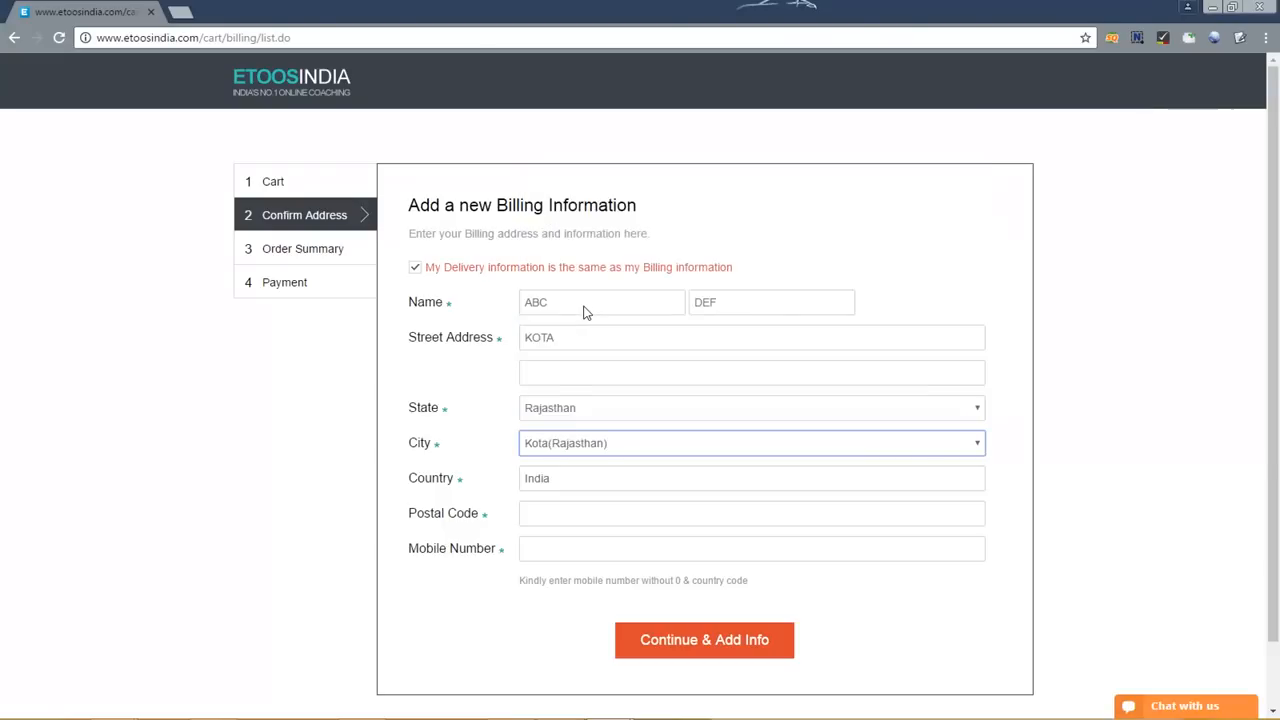
- Enter postal code 000000 and the mobile number 9999999
click(752, 512)
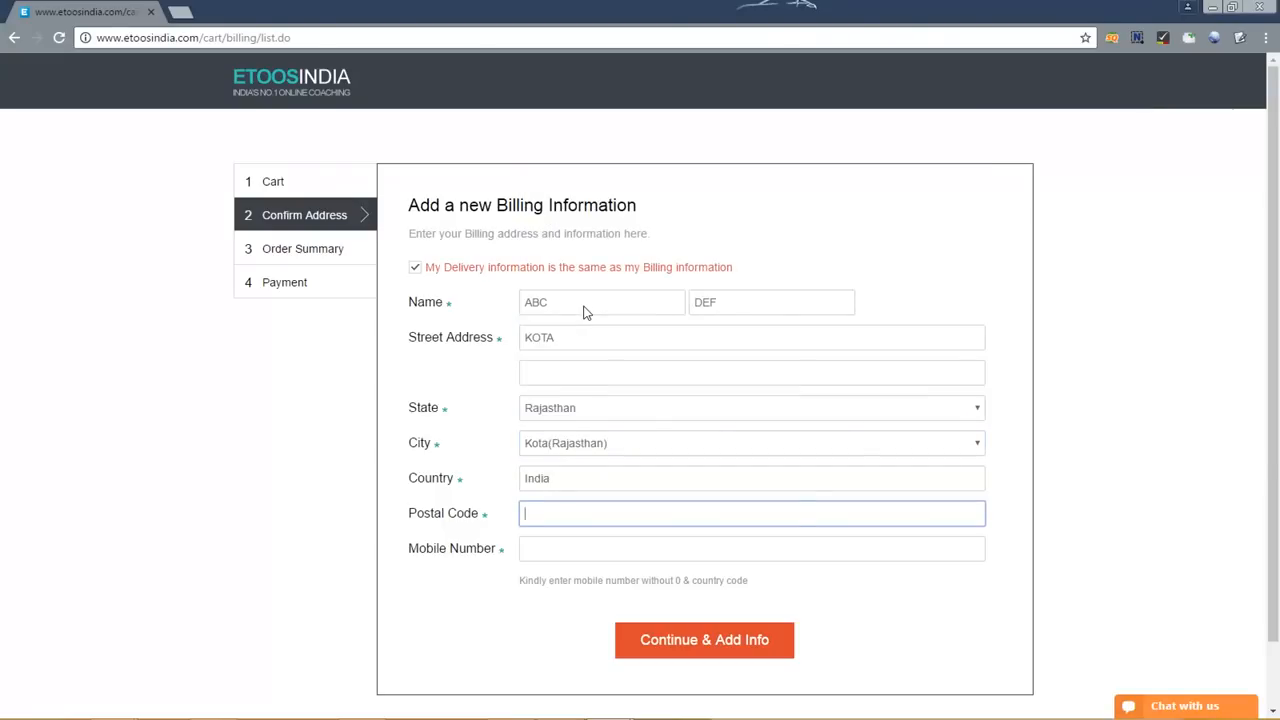
text(000000)
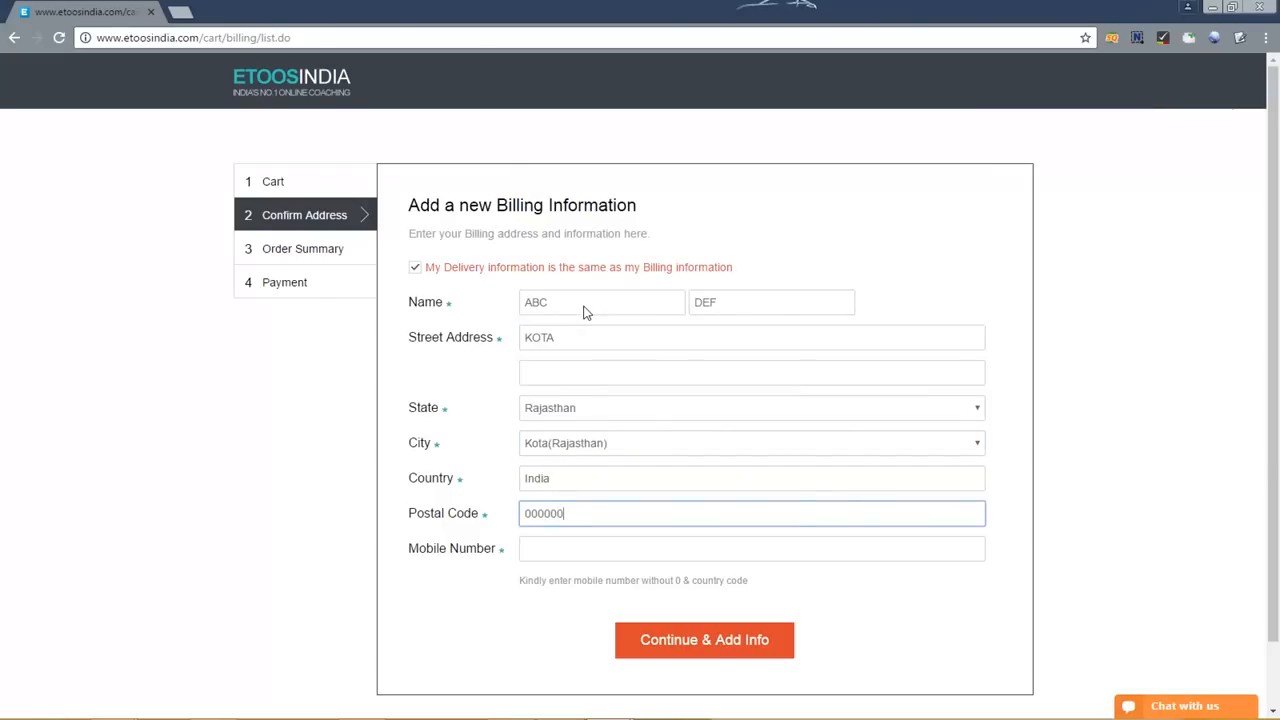
click(752, 548)
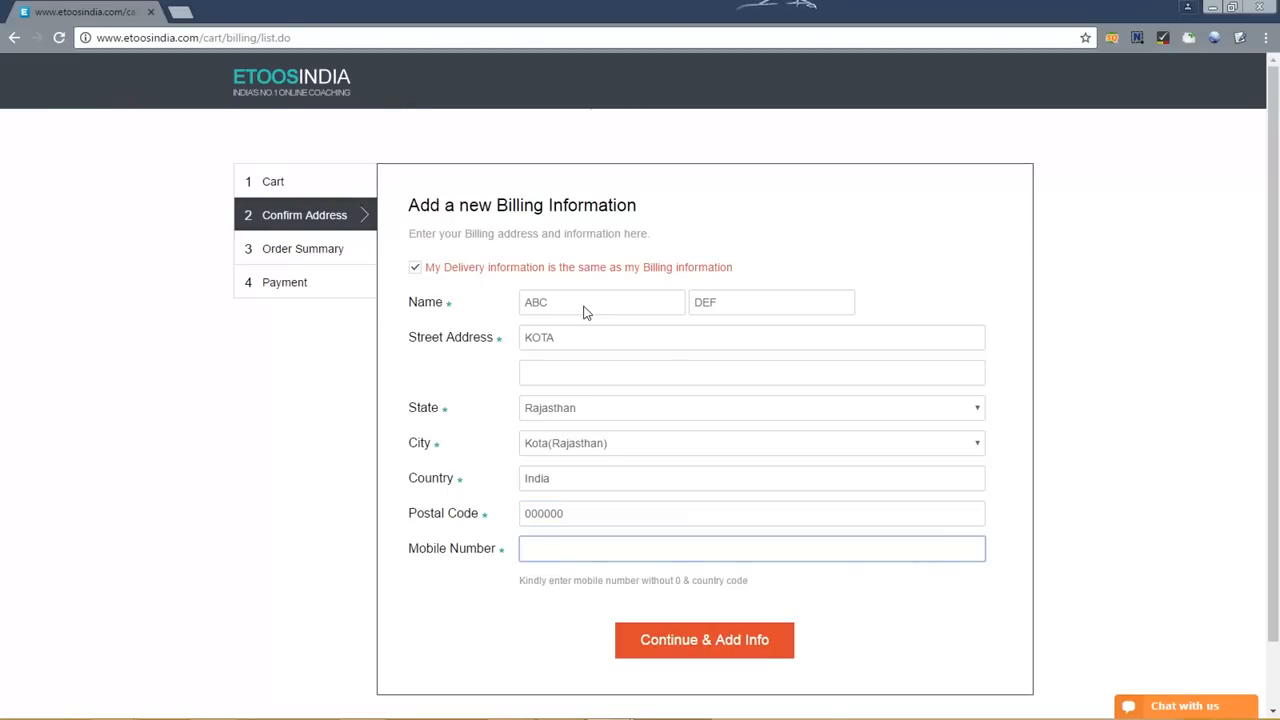
text(9999999999)
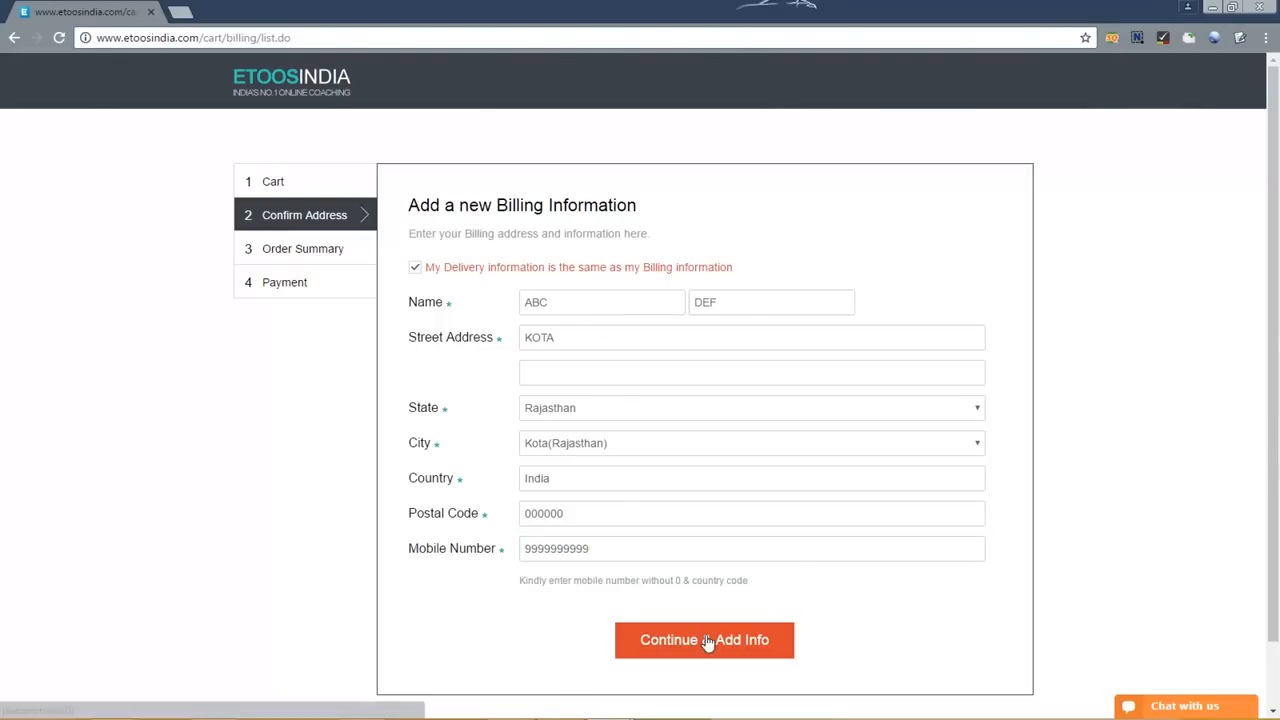
- Save the billing info, review the Rs. 43,600 order summary, and proceed to payment
click(704, 640)
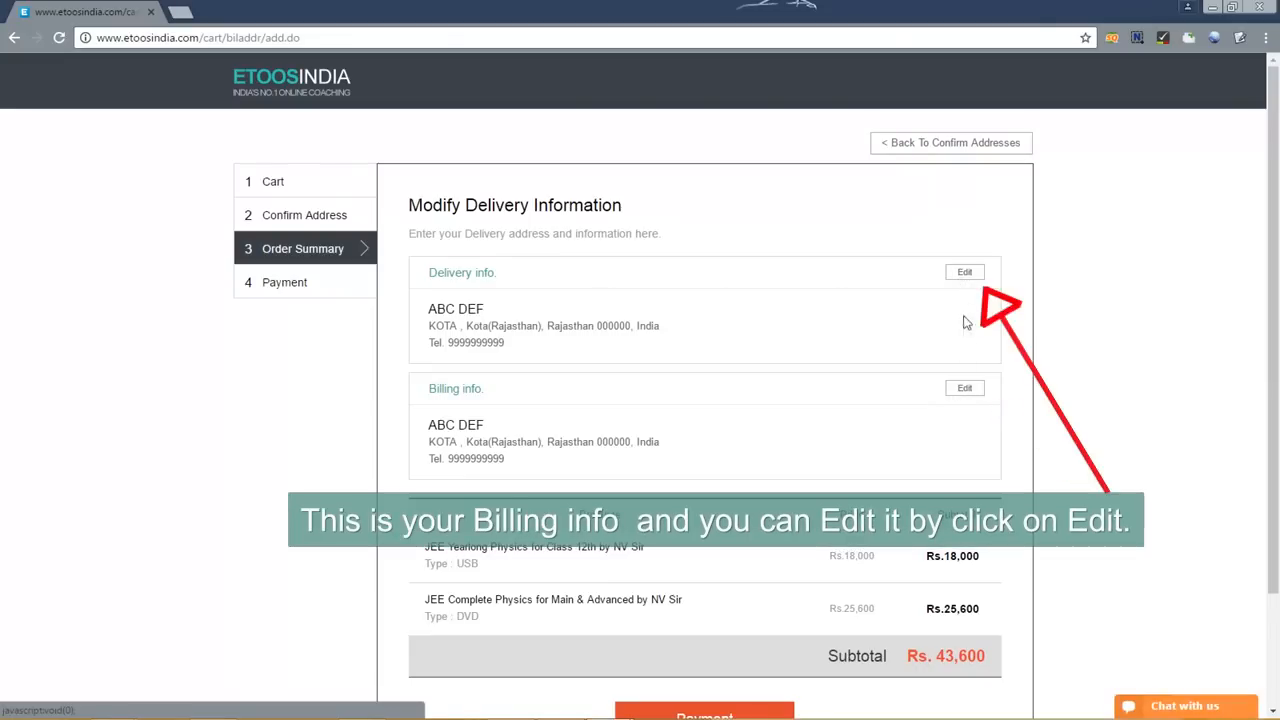
scroll(down, 3)
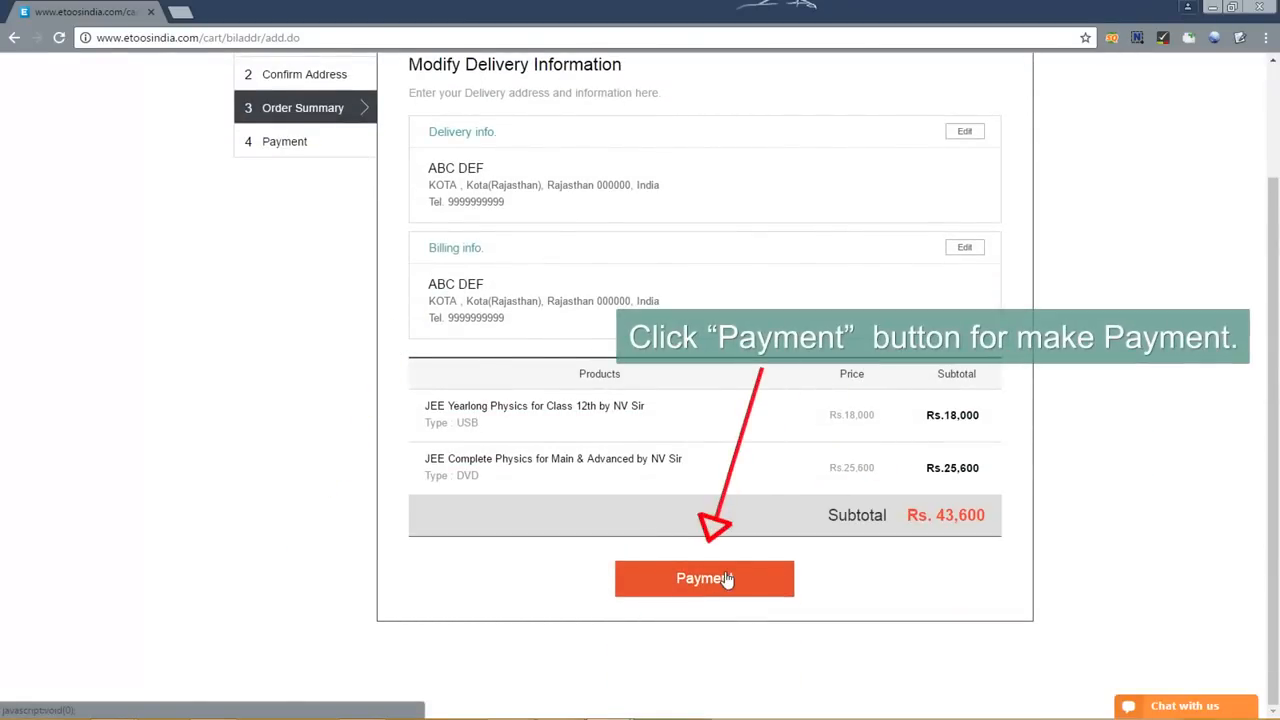
click(704, 578)
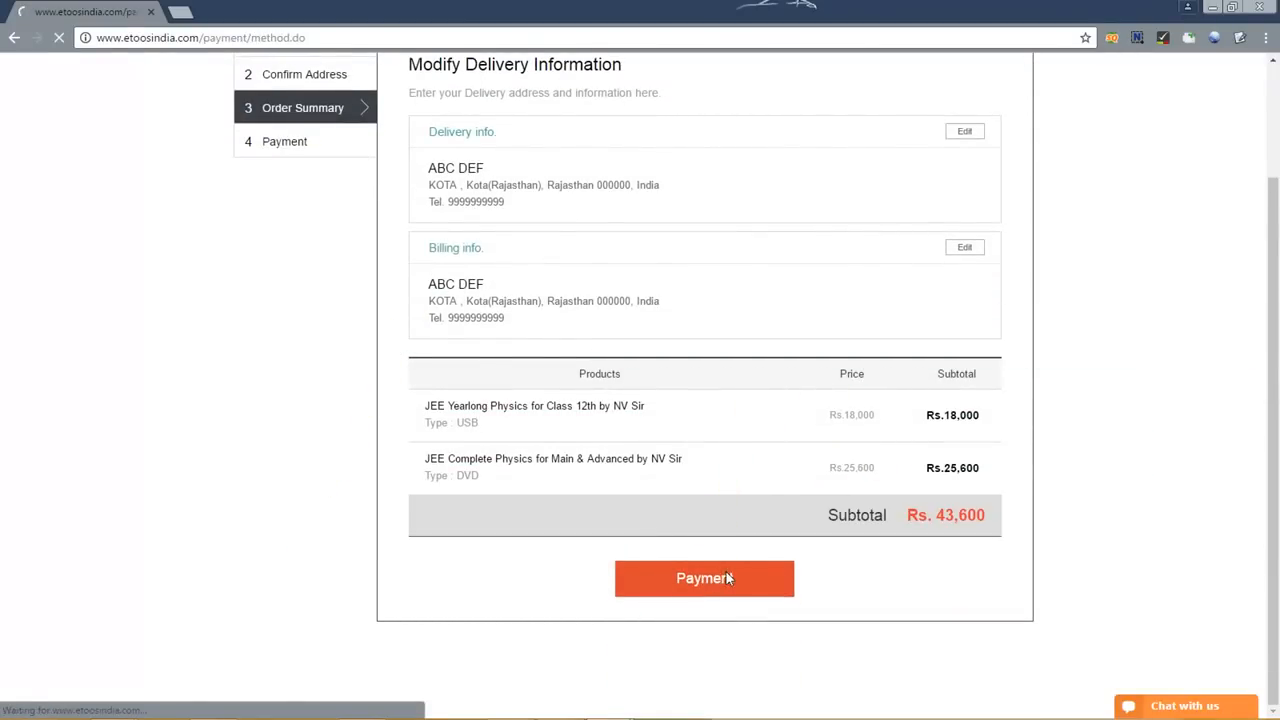
- View the Cash Deposit option, then return to Credit Card payment
click(704, 578)
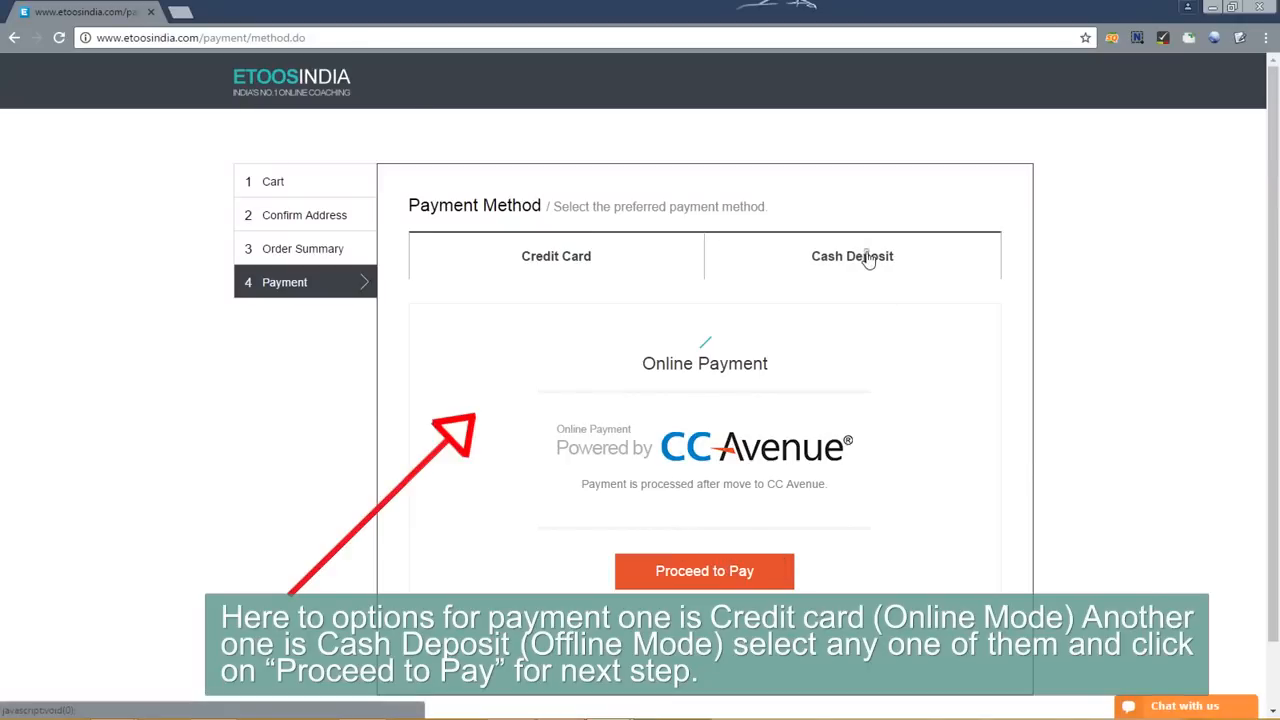
click(852, 256)
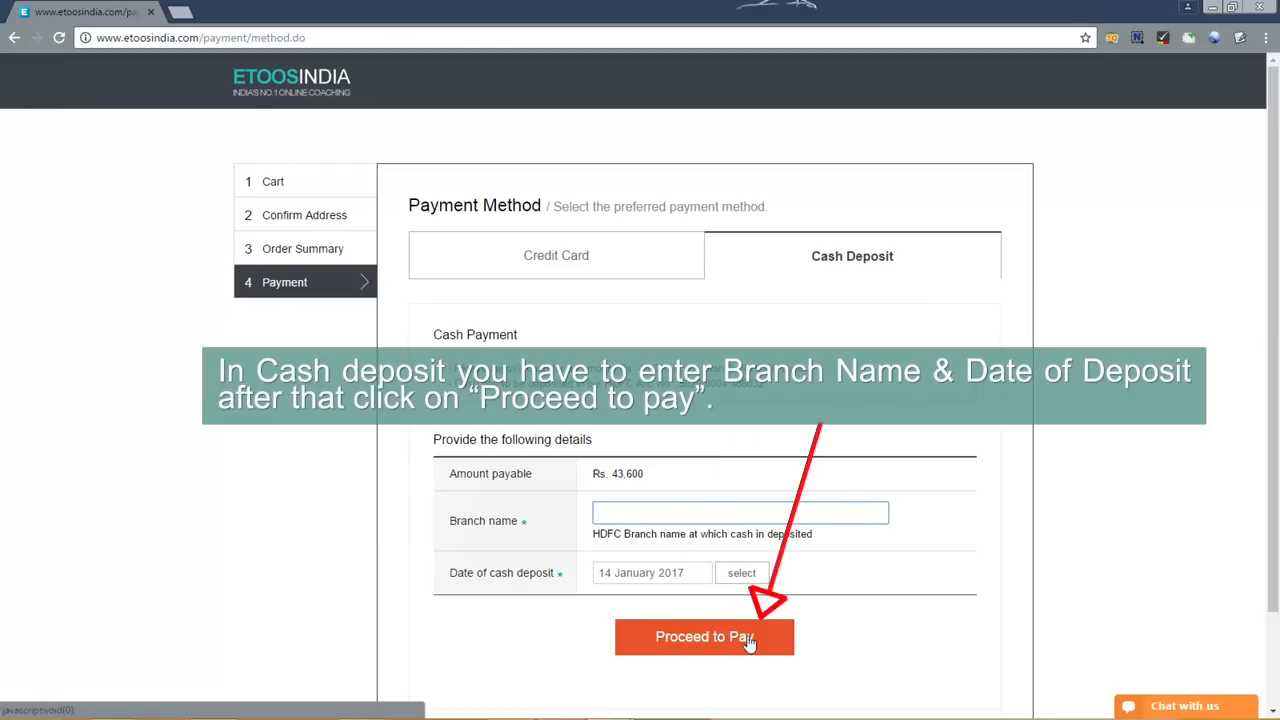
click(556, 256)
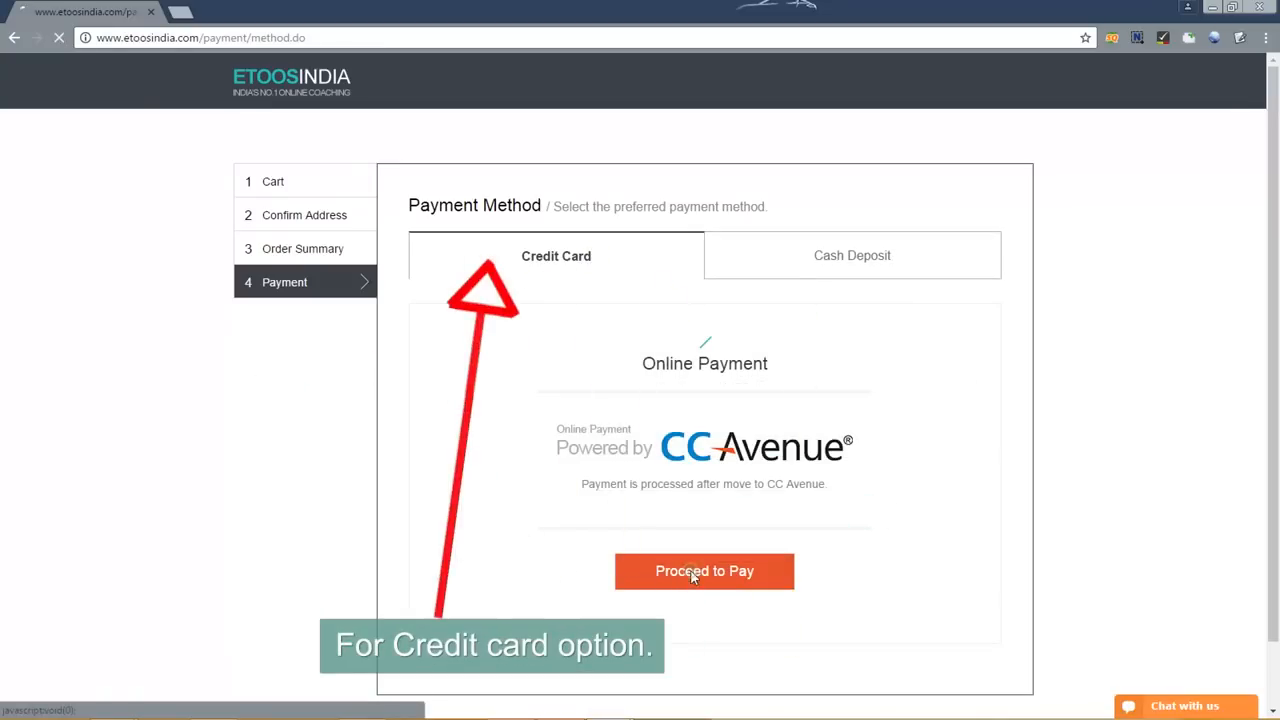
- Proceed to pay via CCAvenue and select Debit Cards under Payment Information
click(704, 572)
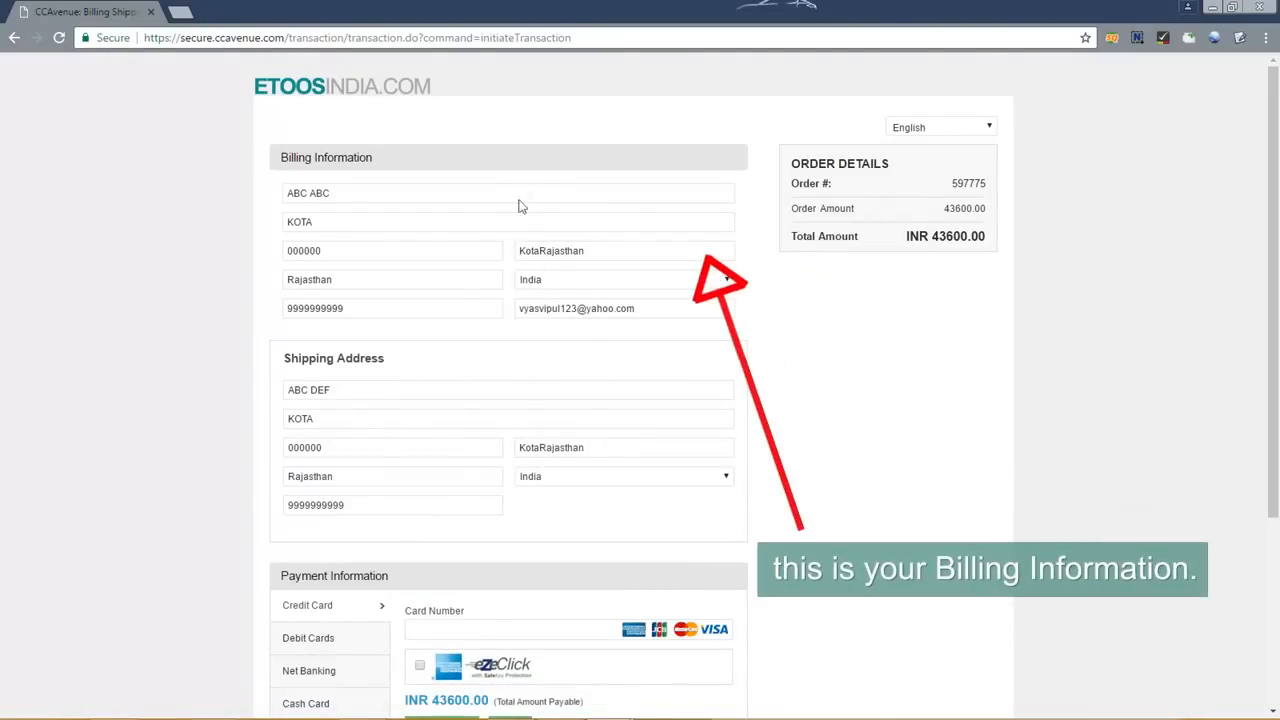
mouse_move(512, 228)
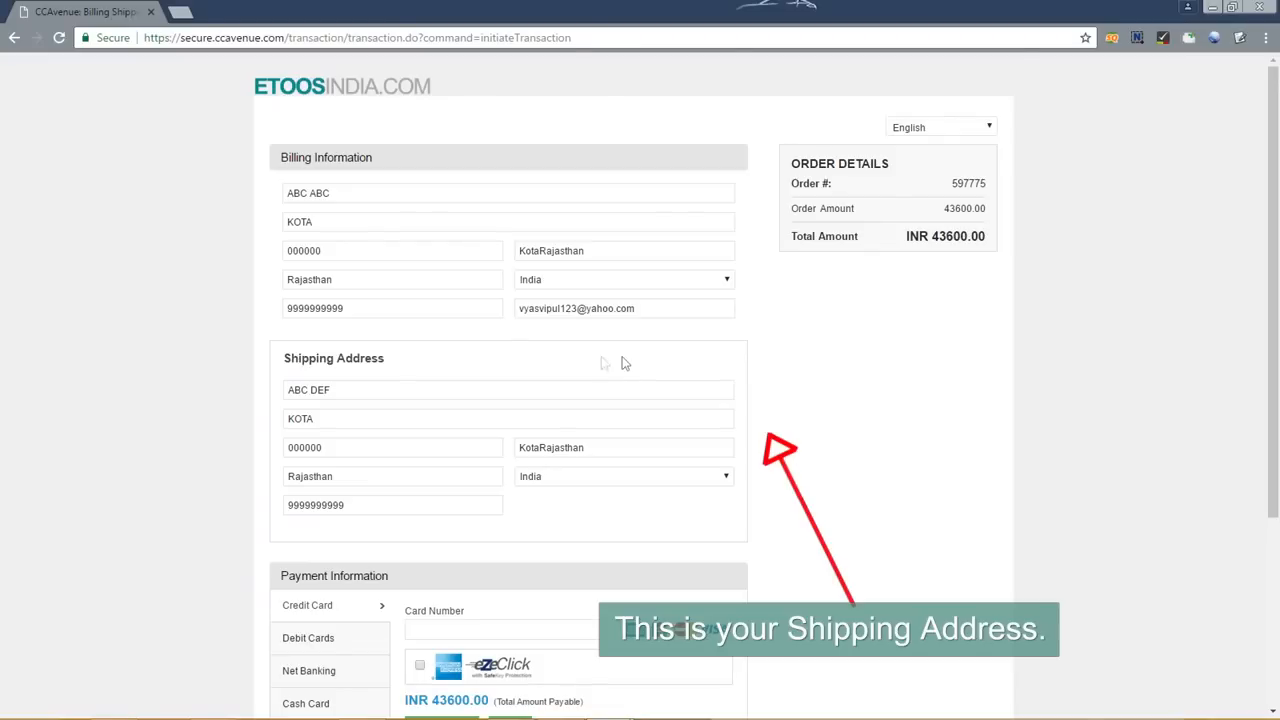
scroll(down, 3)
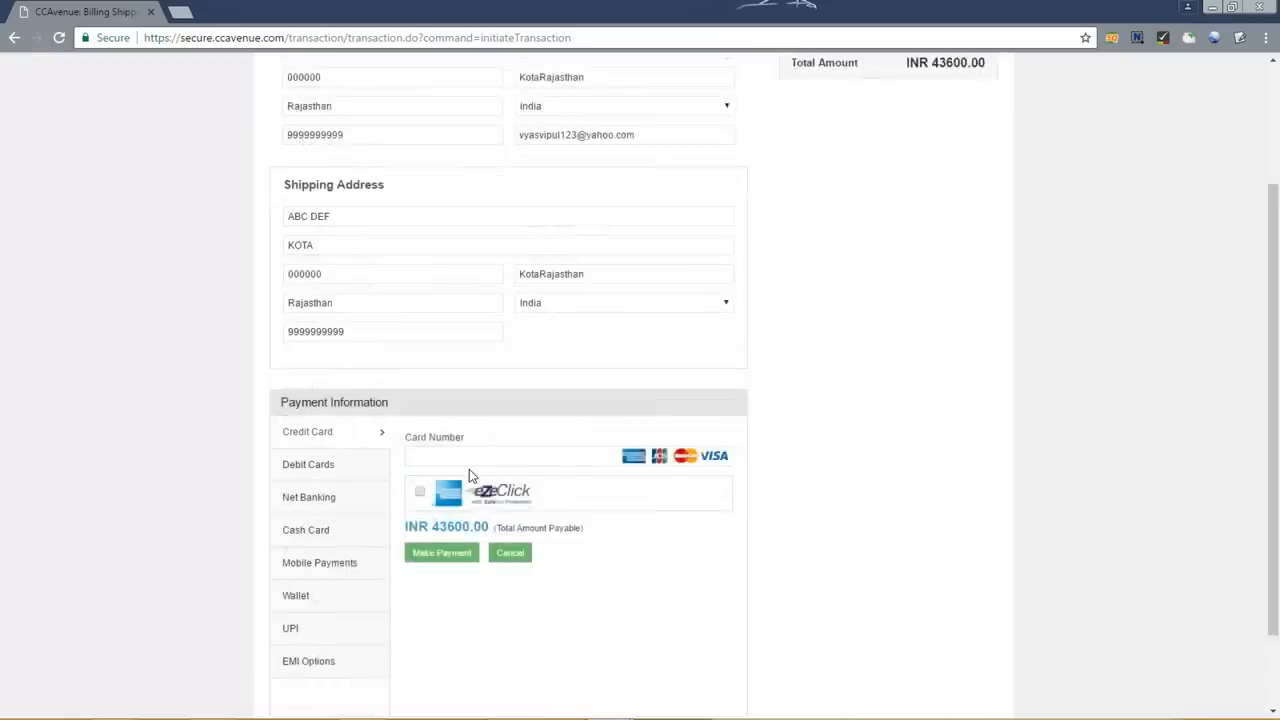
scroll(down, 3)
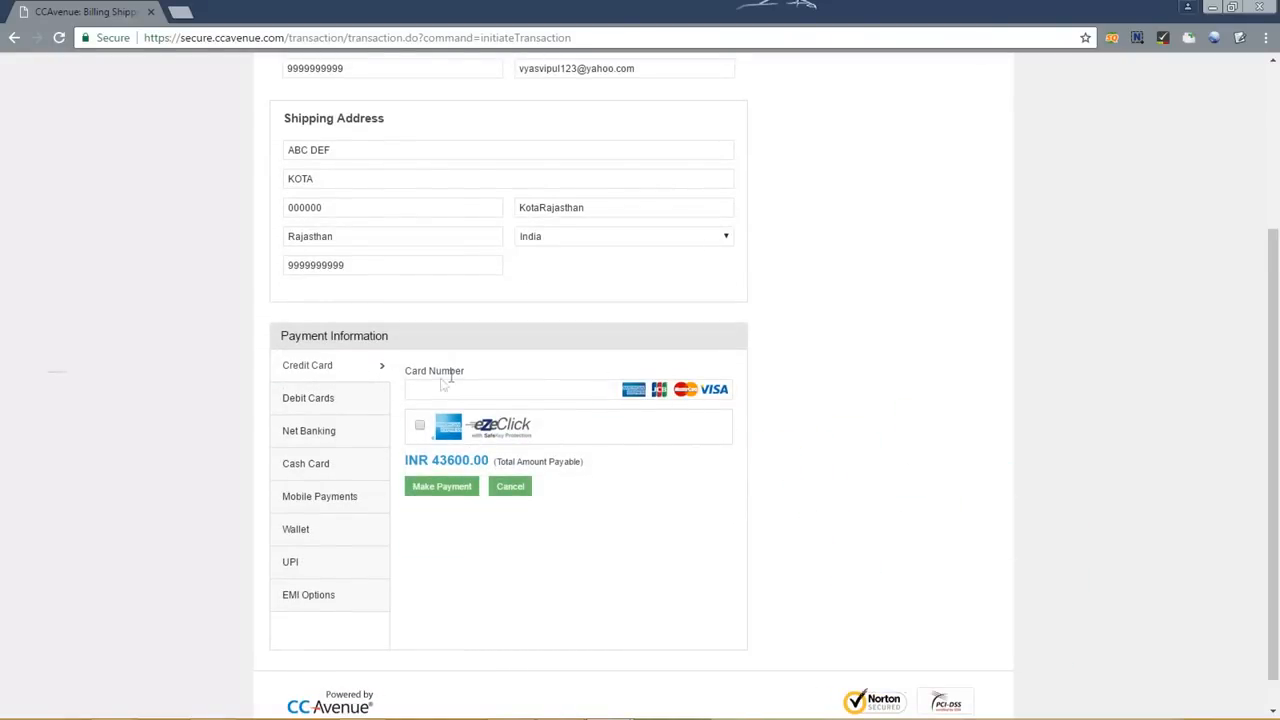
click(308, 398)
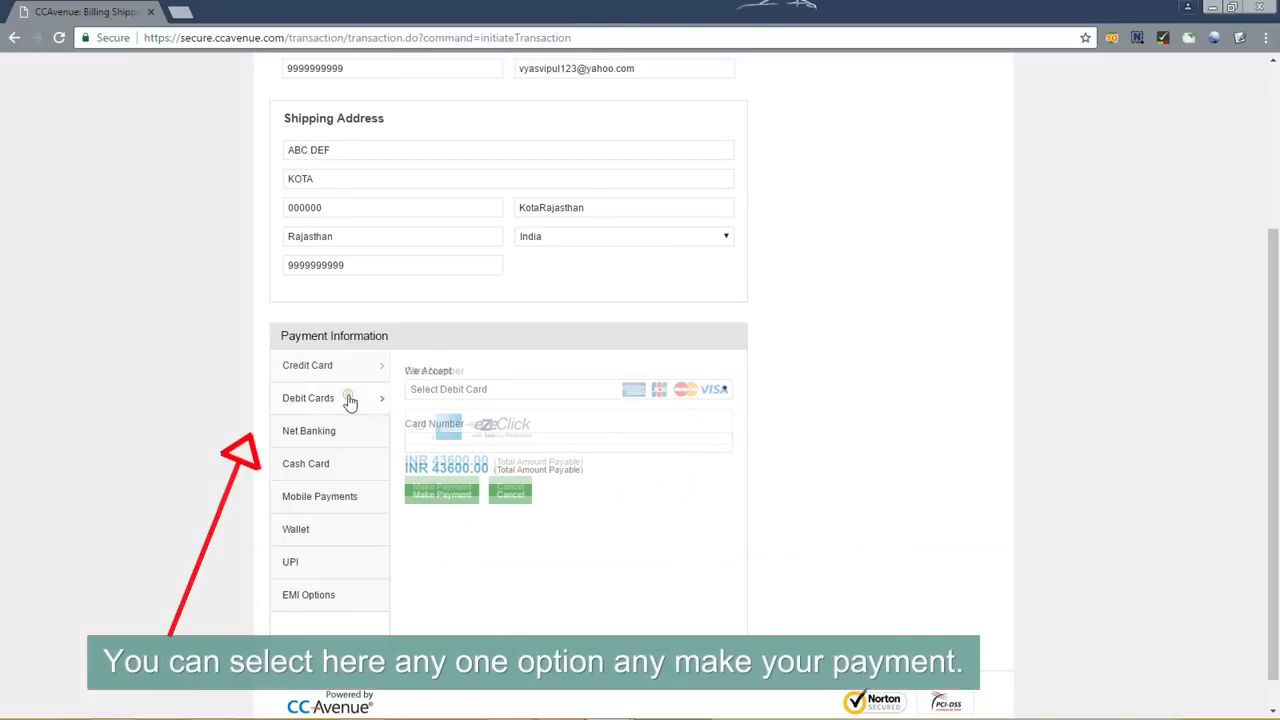
- Browse Debit Cards, Net Banking, Cash Card, Mobile Payments, Wallet, ending on EMI Options
click(308, 398)
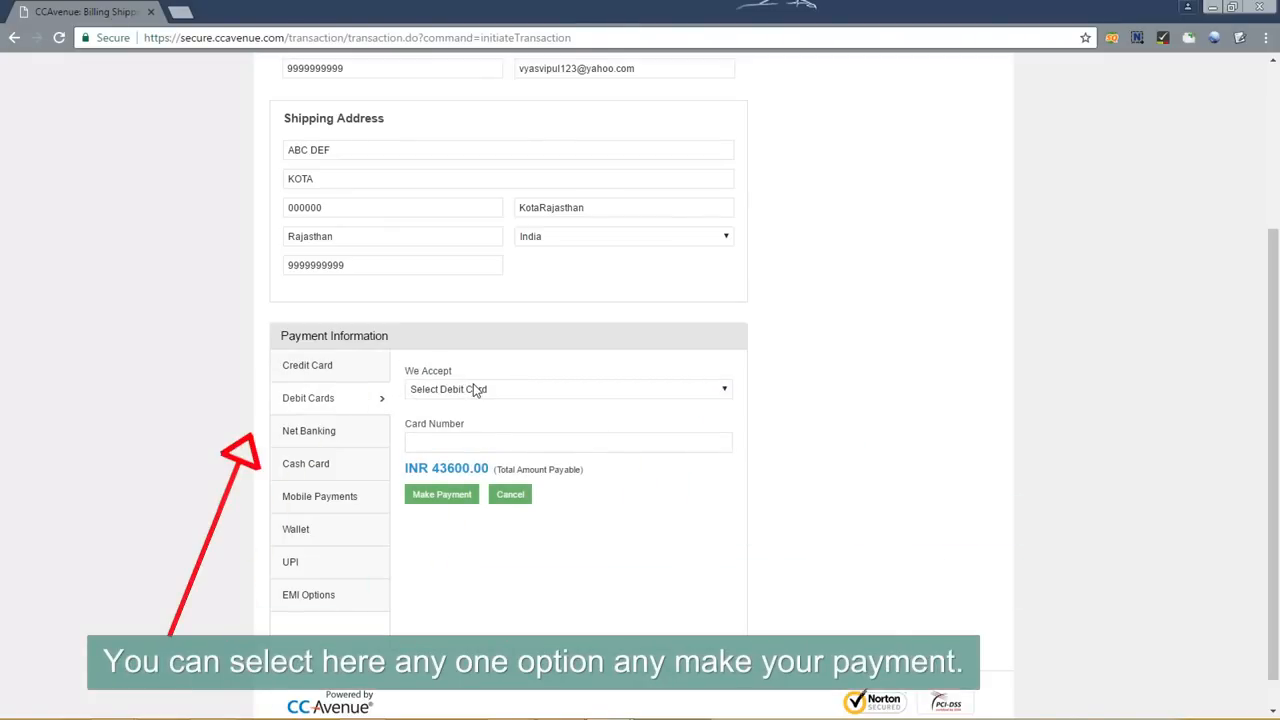
click(308, 430)
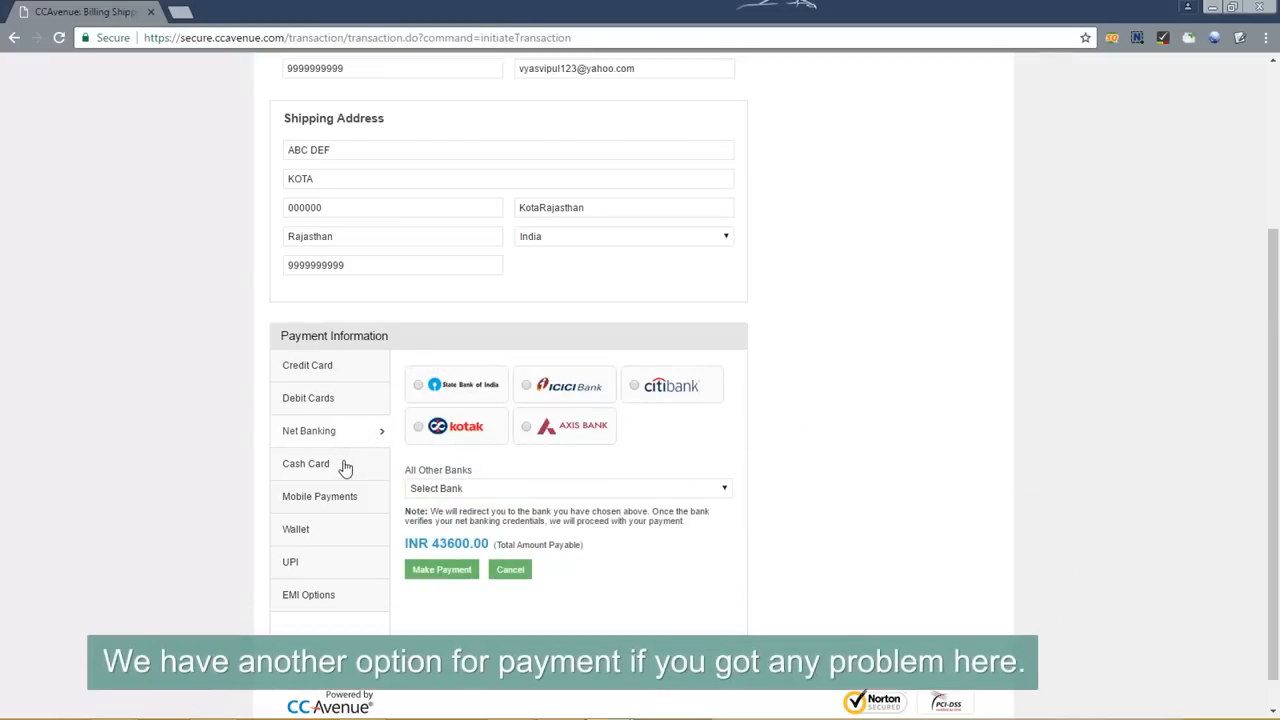
click(304, 464)
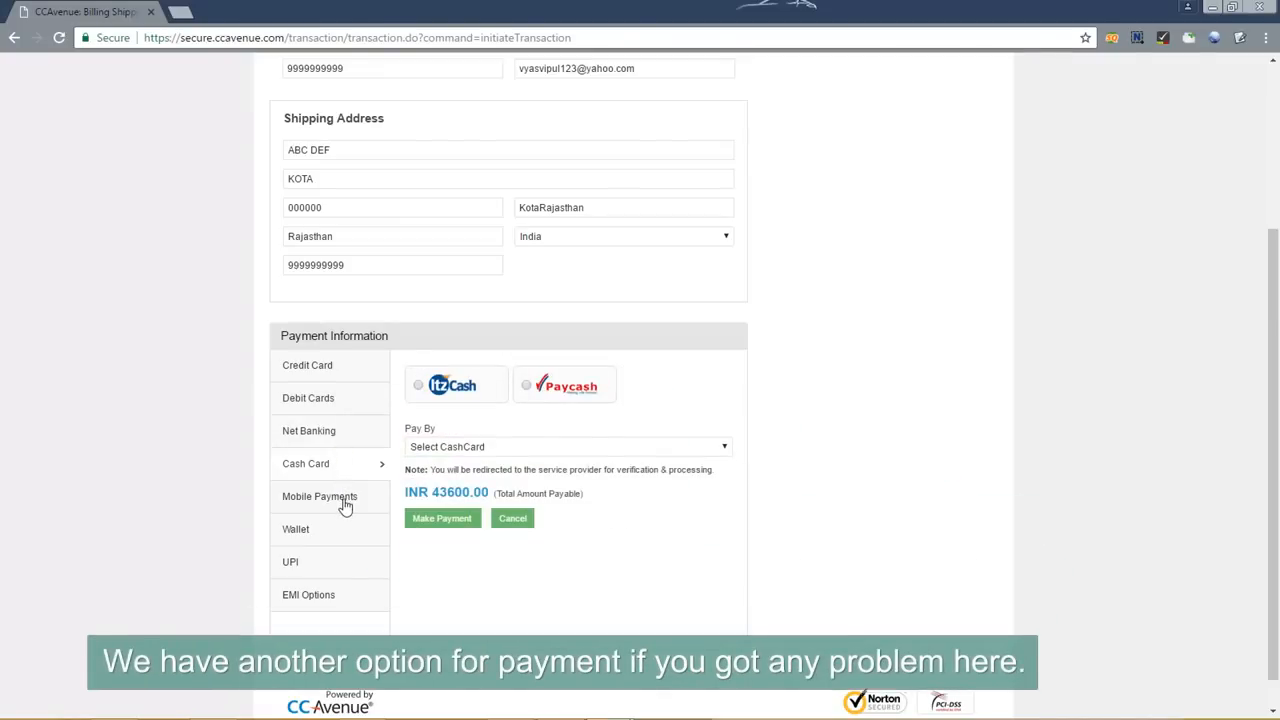
click(320, 496)
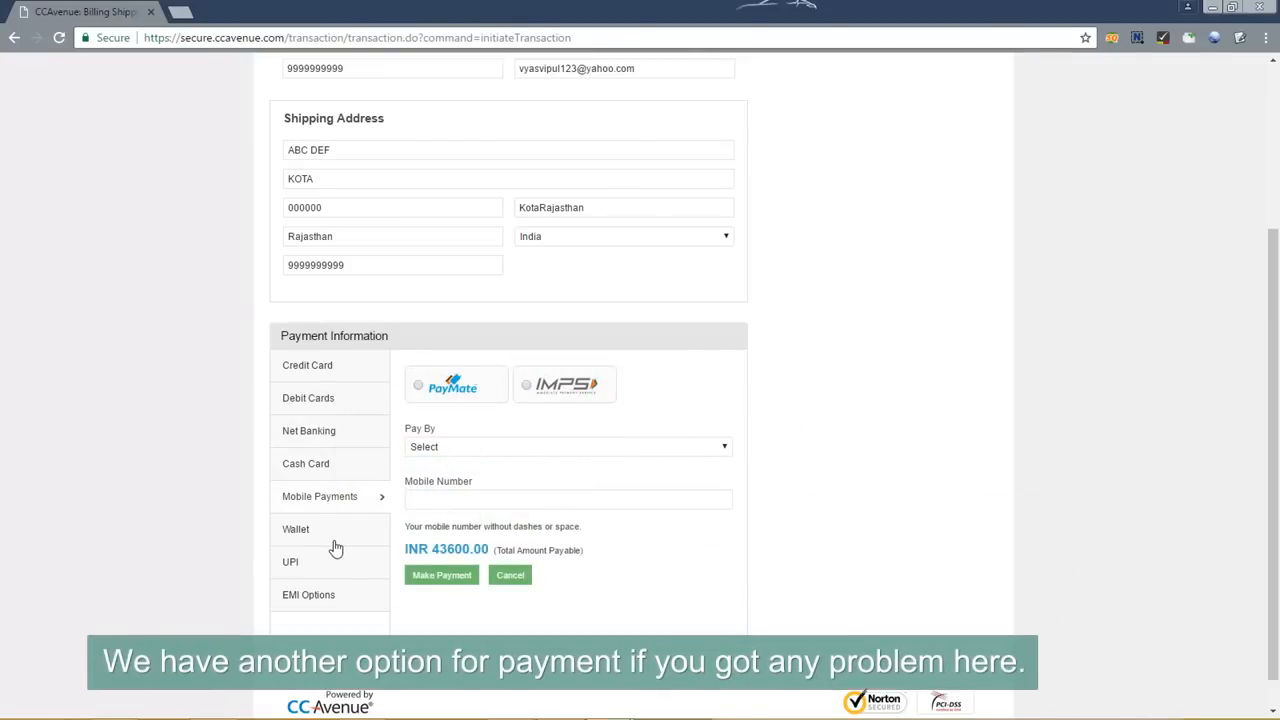
click(296, 528)
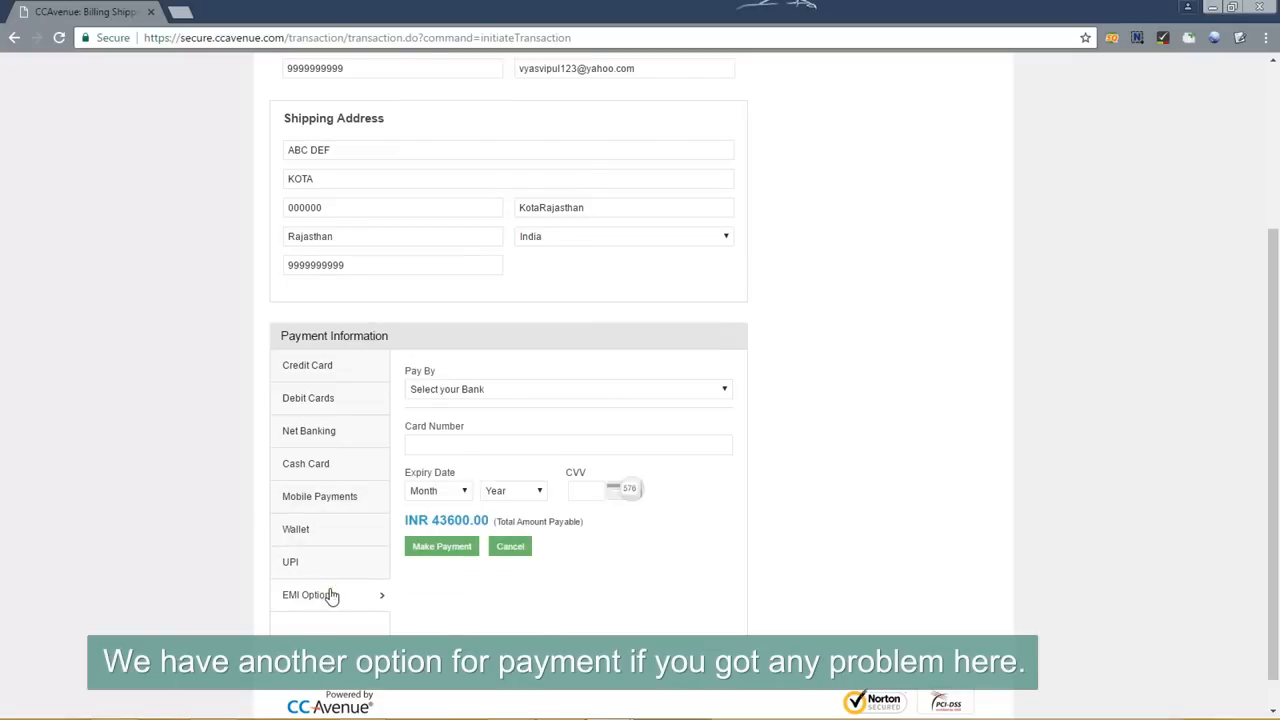
scroll(down, 3)
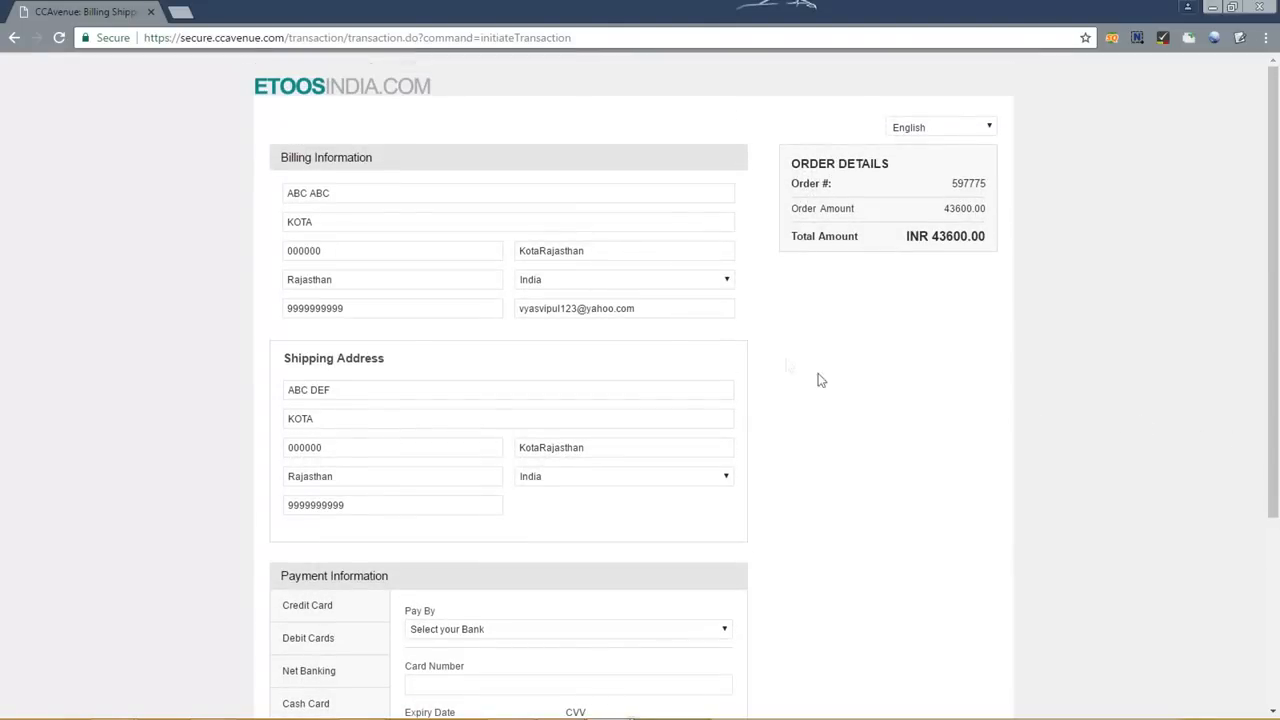
mouse_move(548, 284)
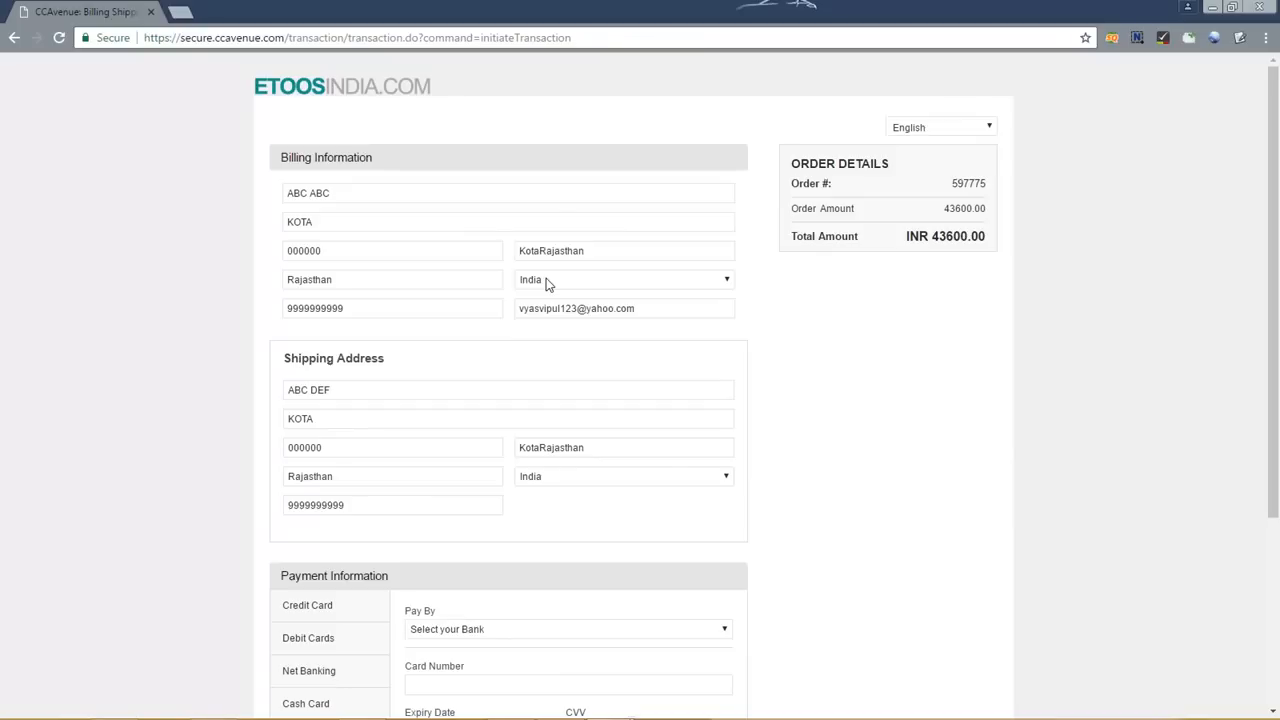
mouse_move(476, 276)
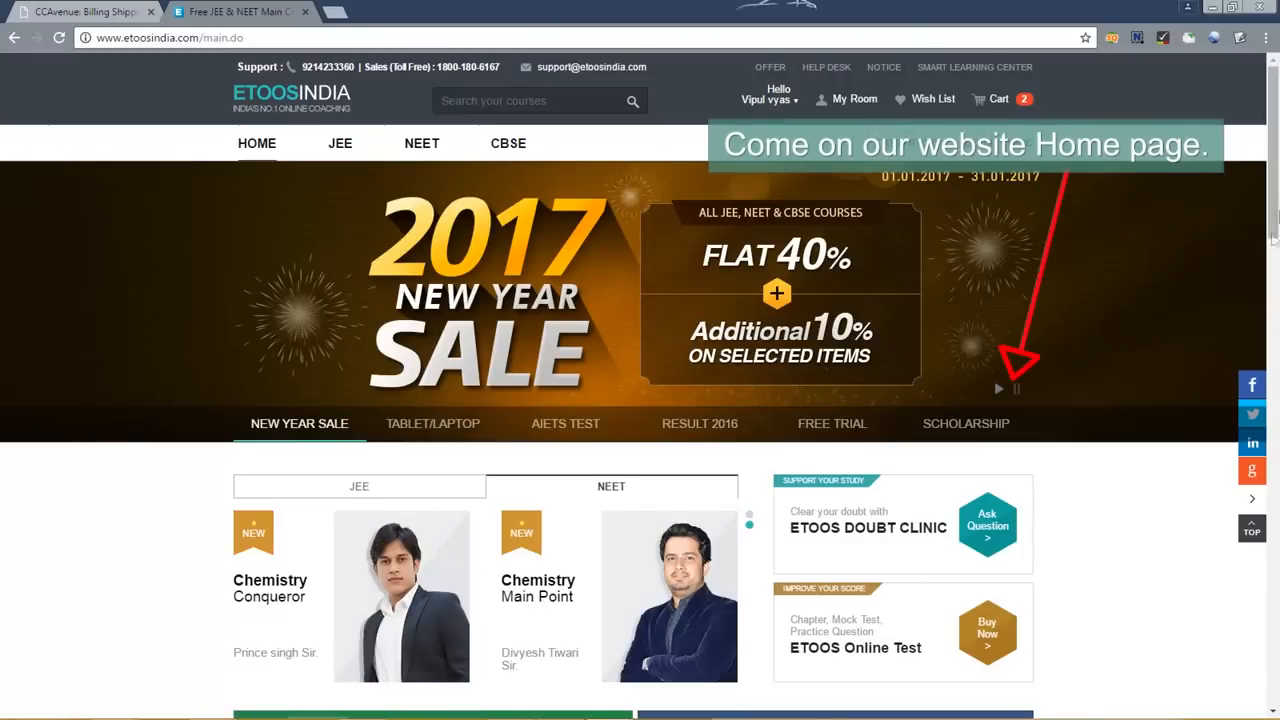
- Reach the footer and open the Pay Now form via the EBS logo
scroll(down, 3)
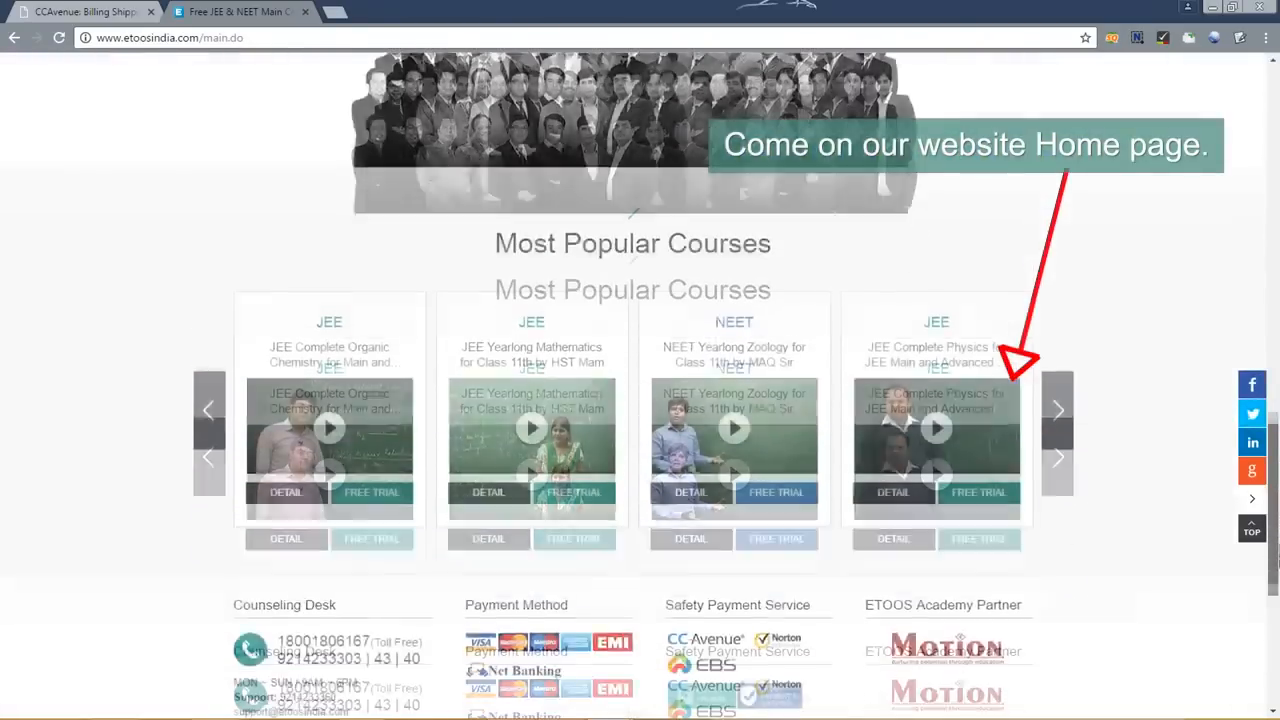
scroll(down, 3)
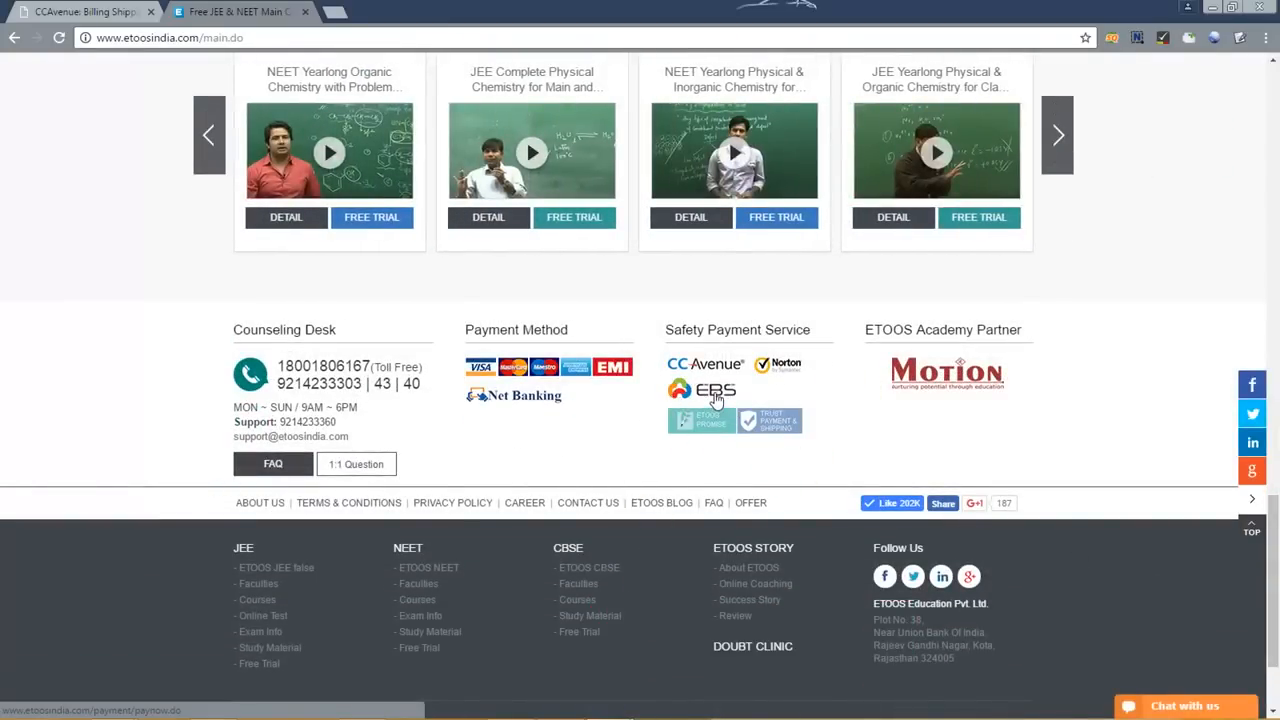
click(700, 390)
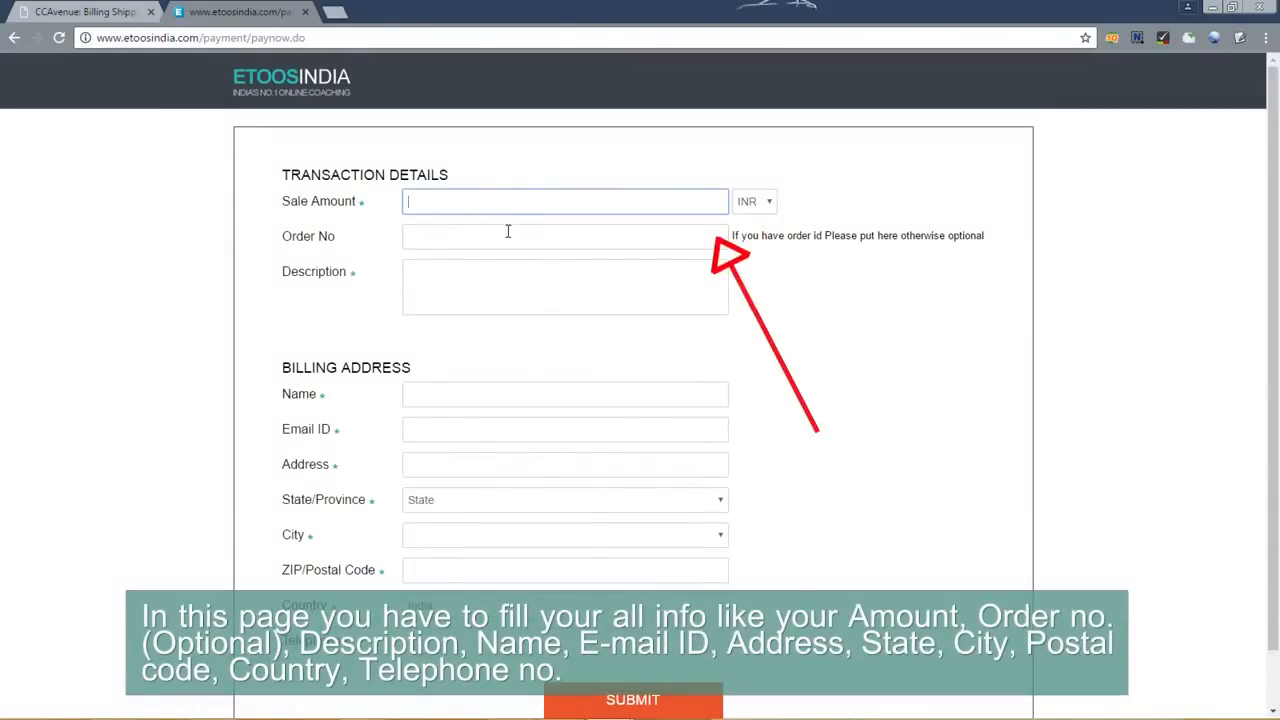
click(564, 236)
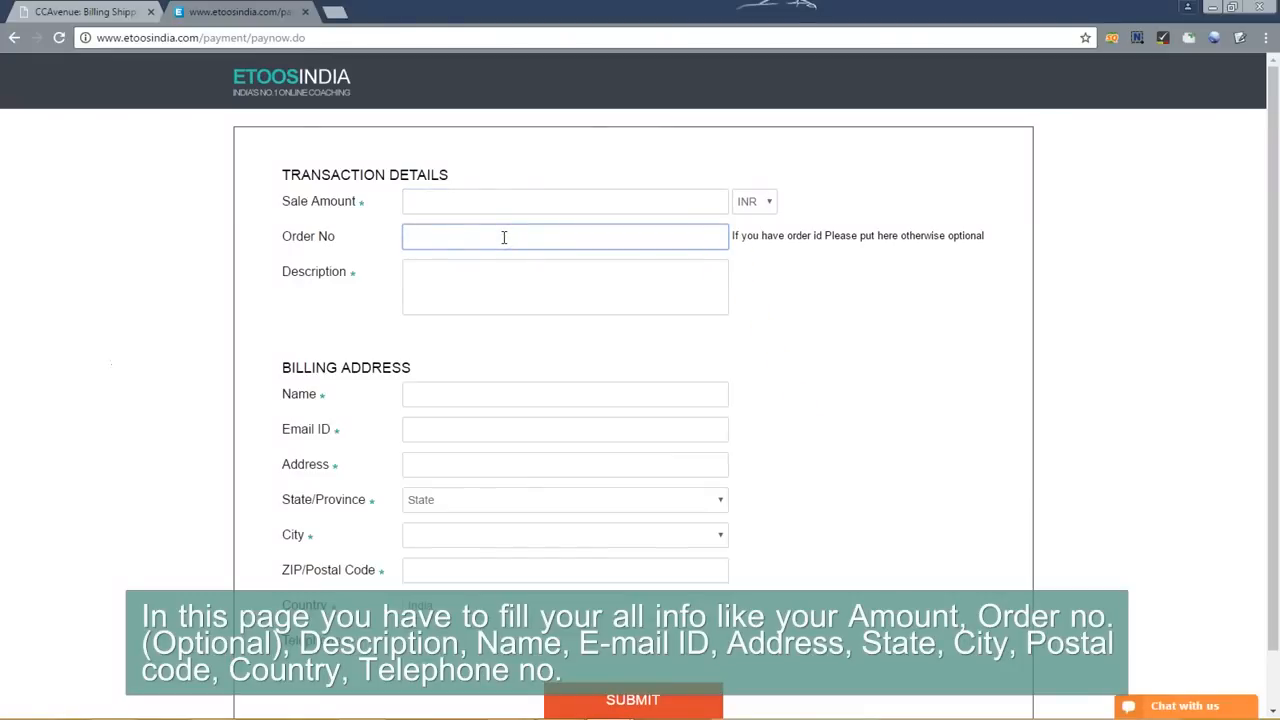
click(564, 288)
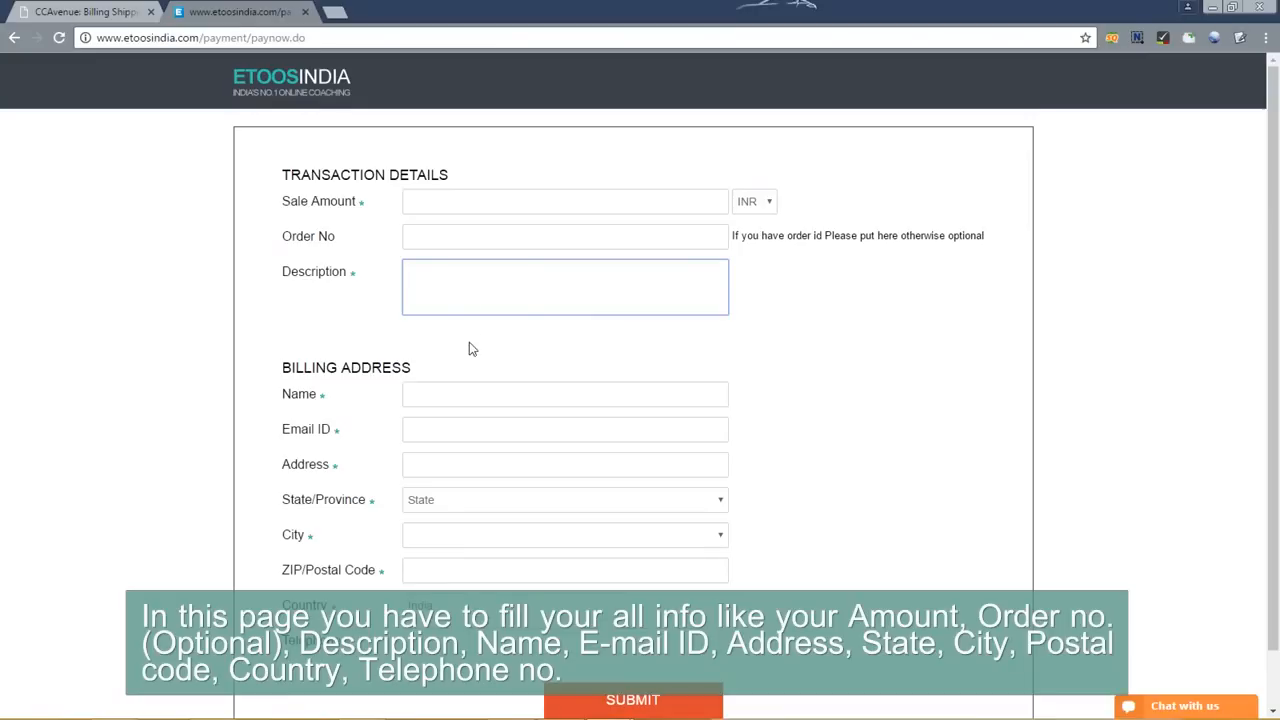
click(564, 392)
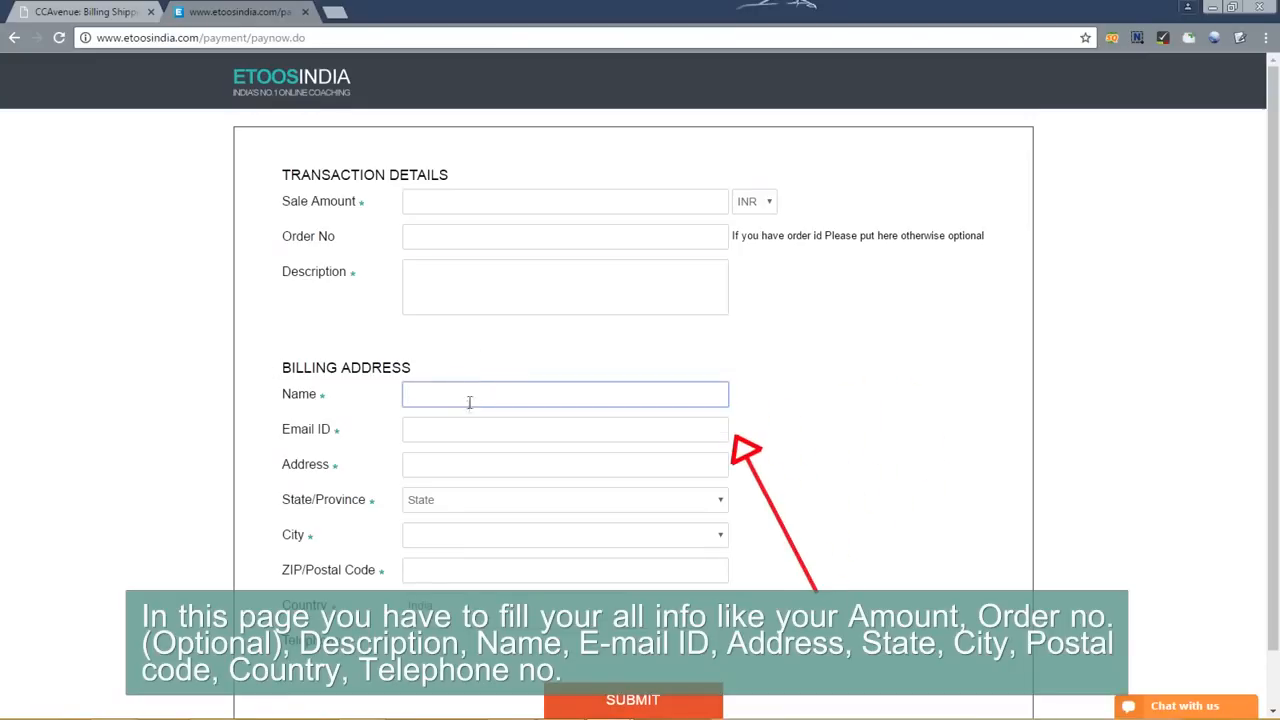
click(564, 428)
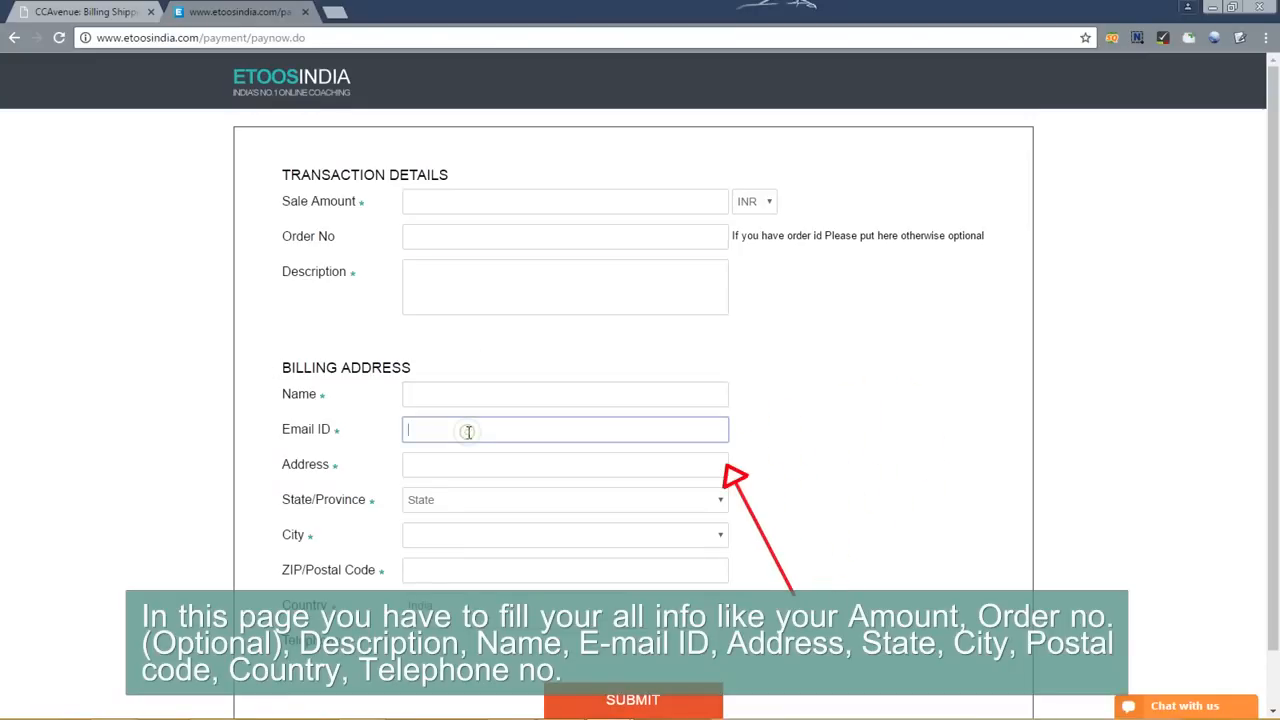
click(564, 464)
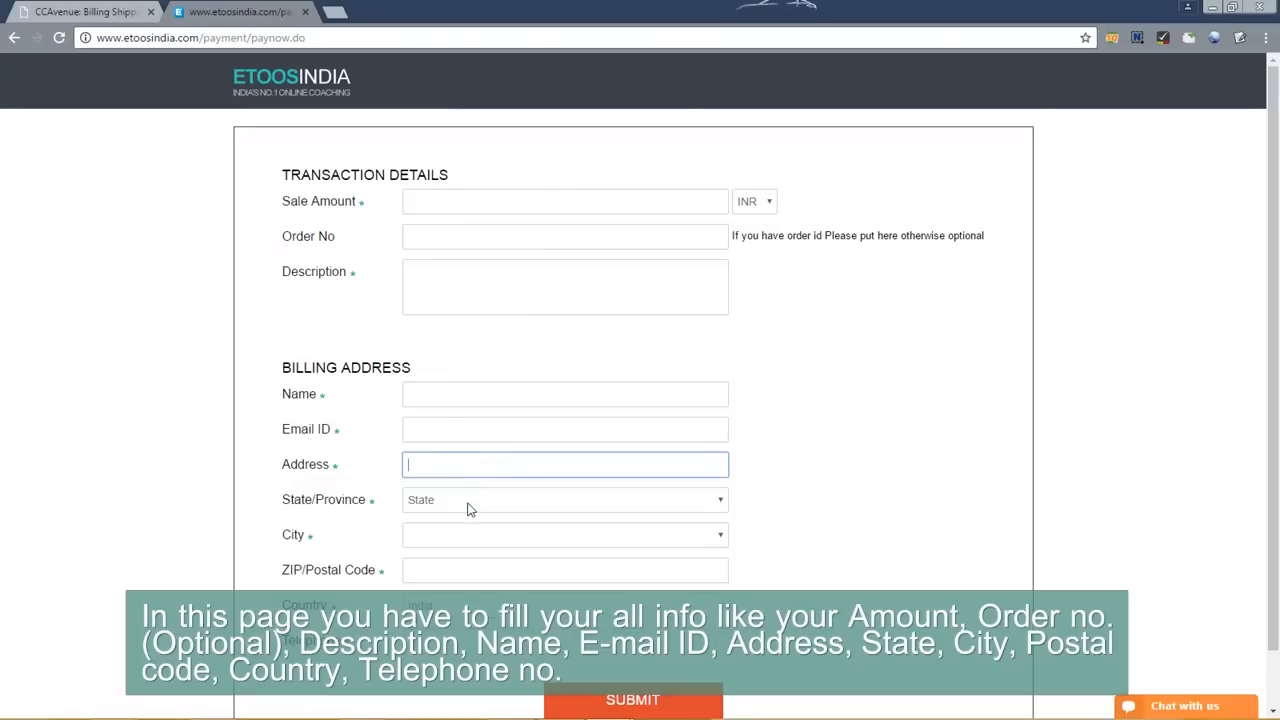
mouse_move(460, 572)
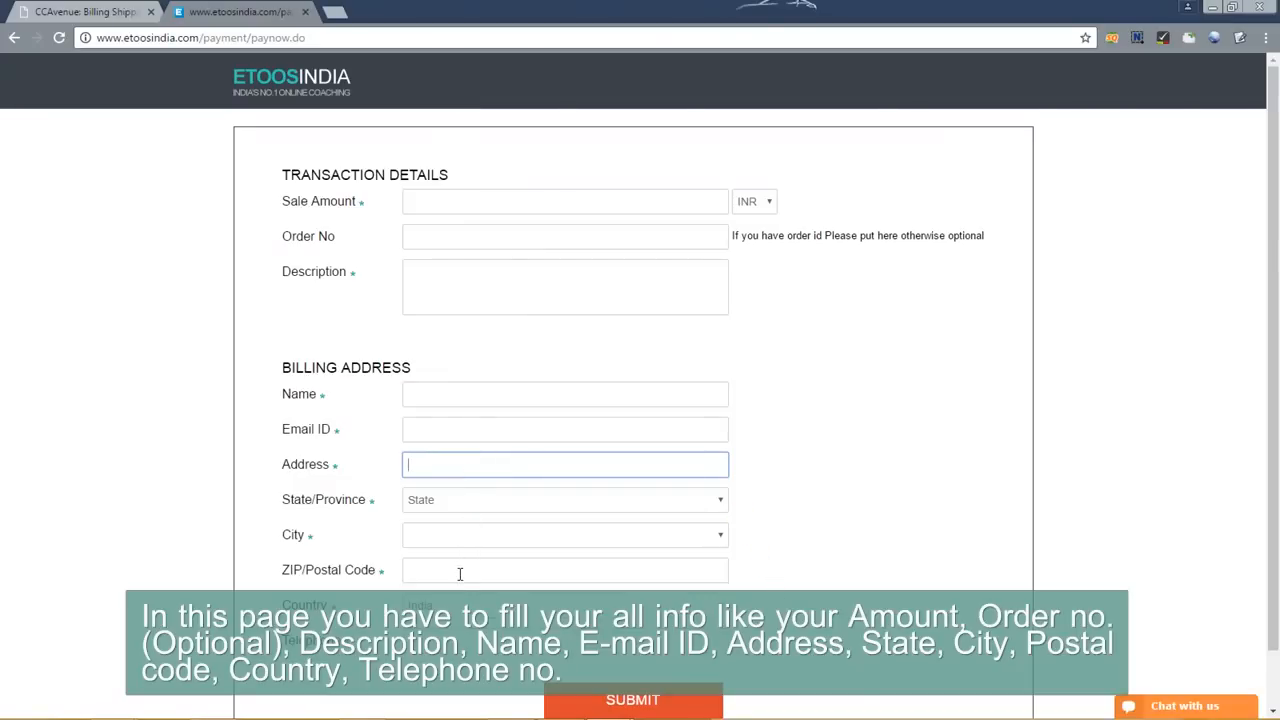
click(564, 570)
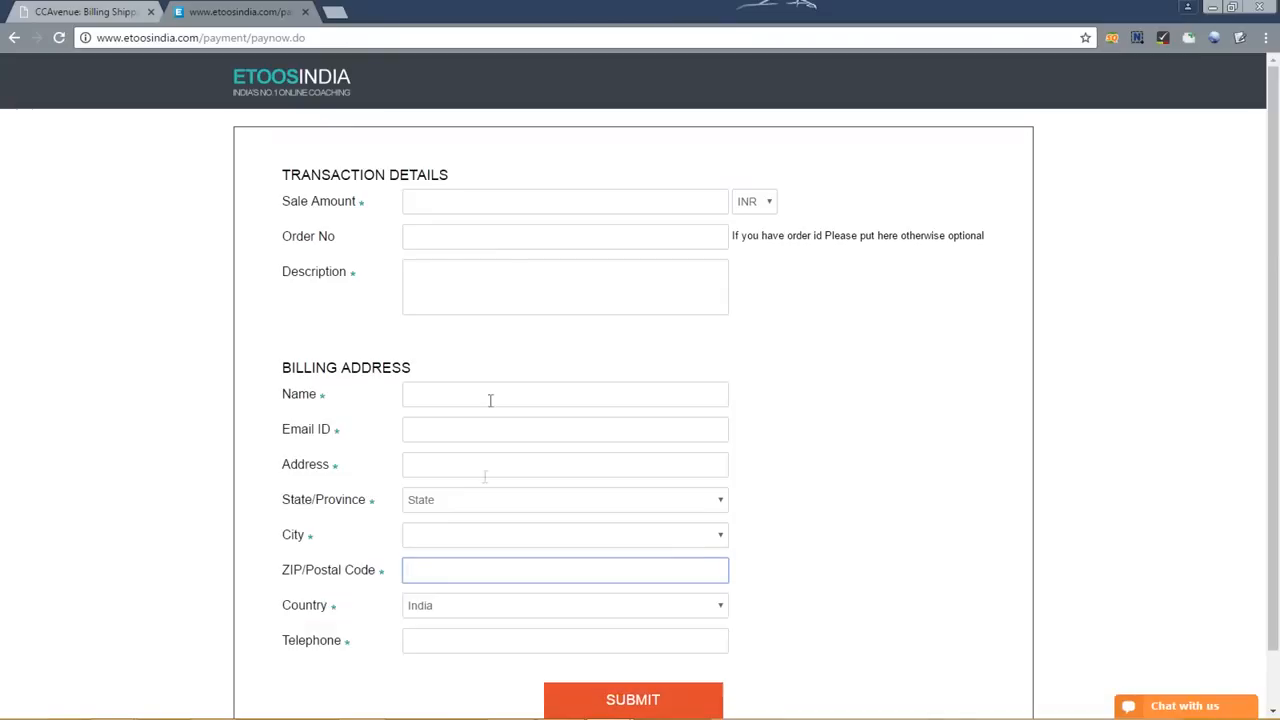
click(564, 200)
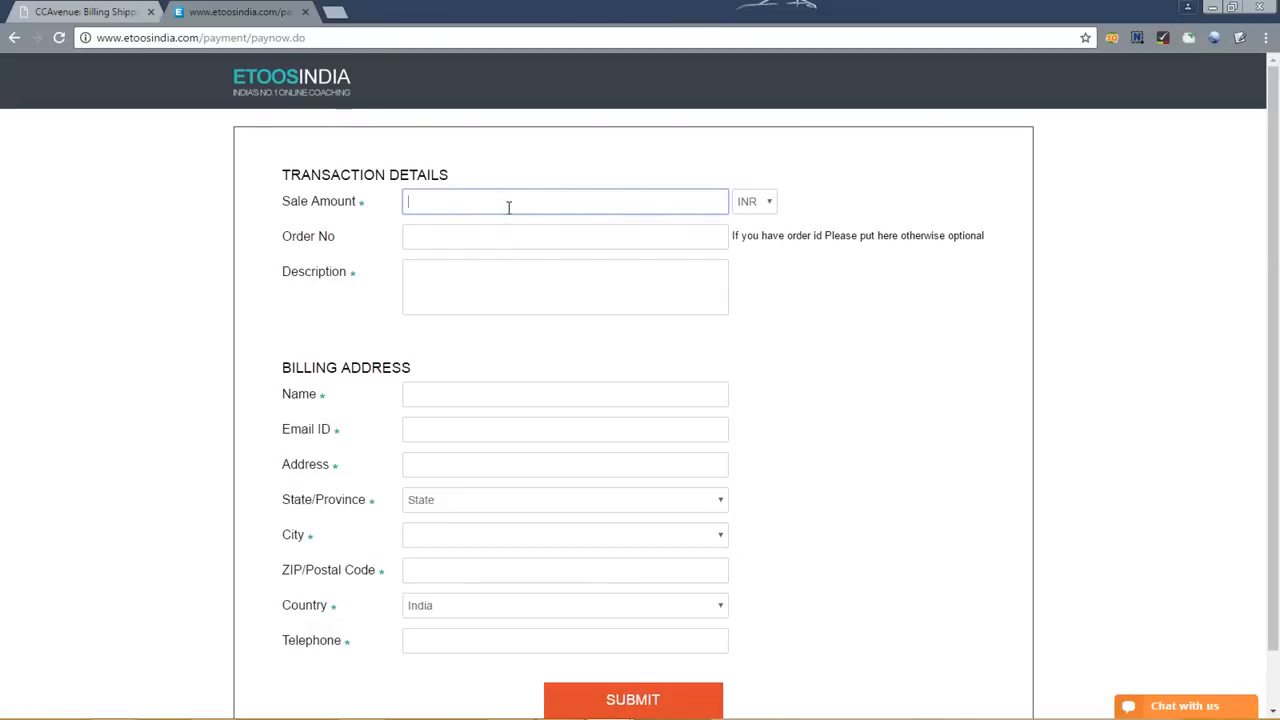
- Enter sale amount 2000 and description 'For etoos course puc'
text(2000)
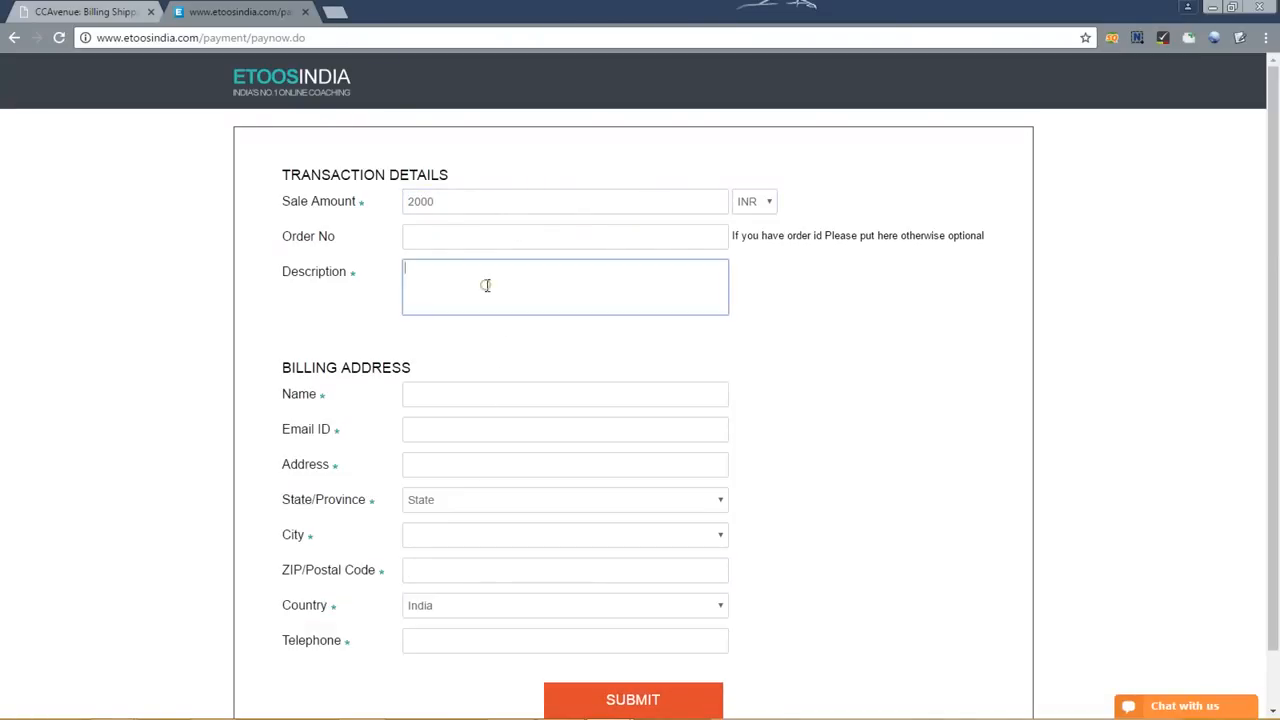
text(For)
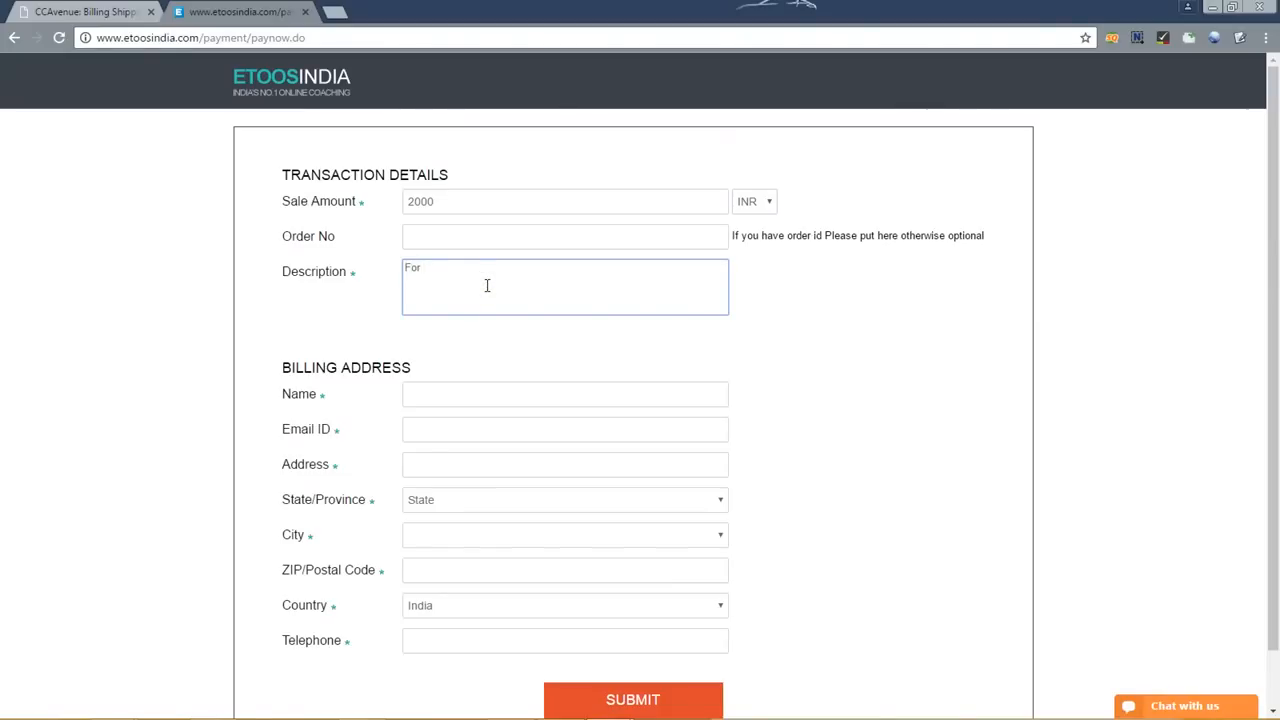
text(etoos)
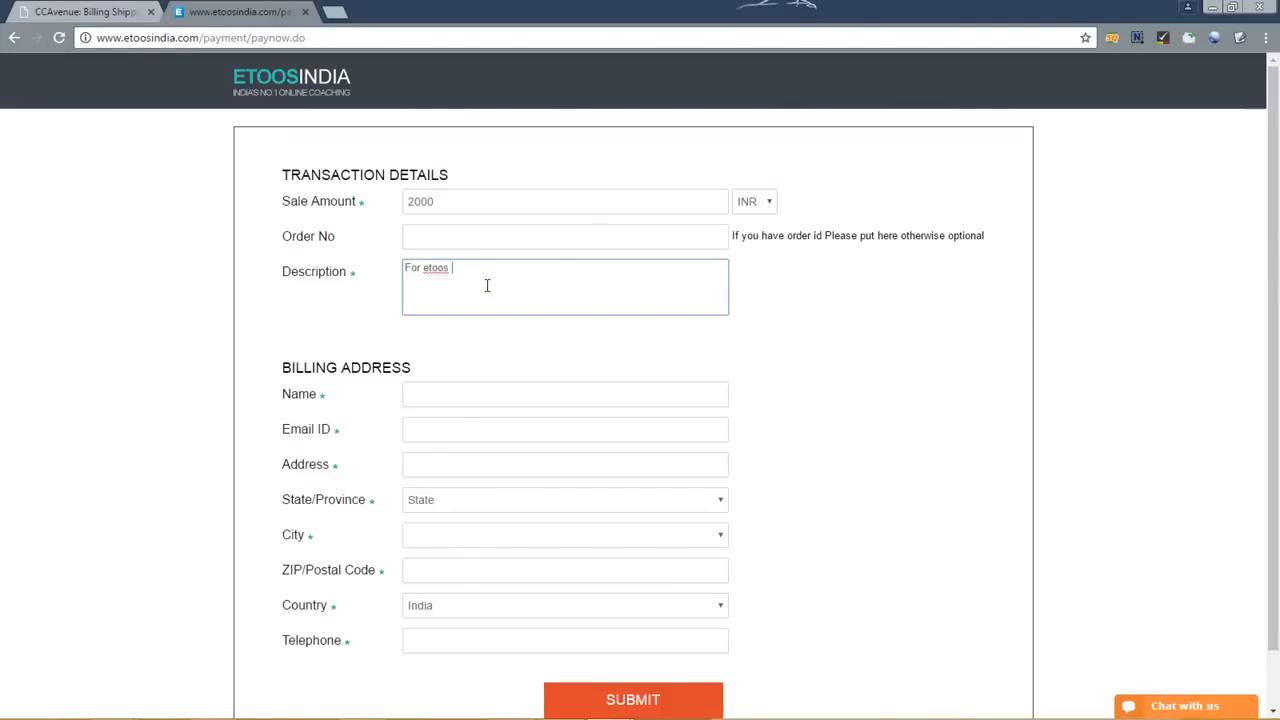
text(course)
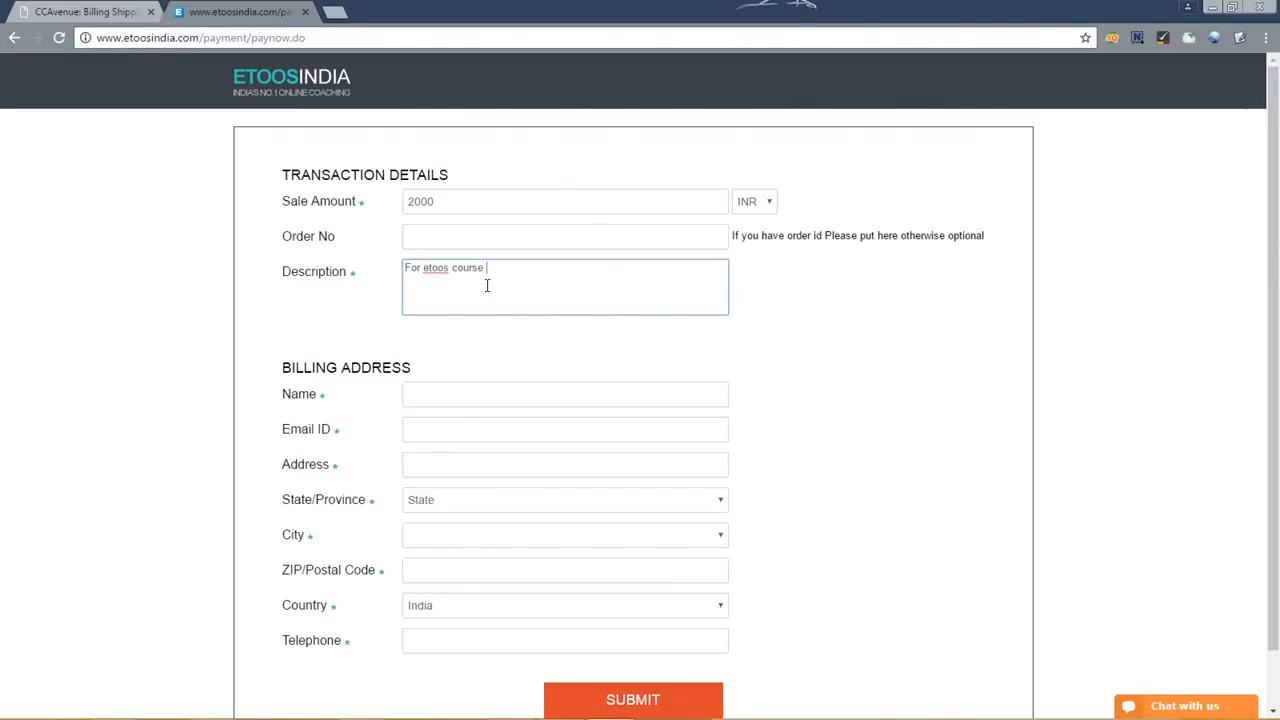
text(puchase)
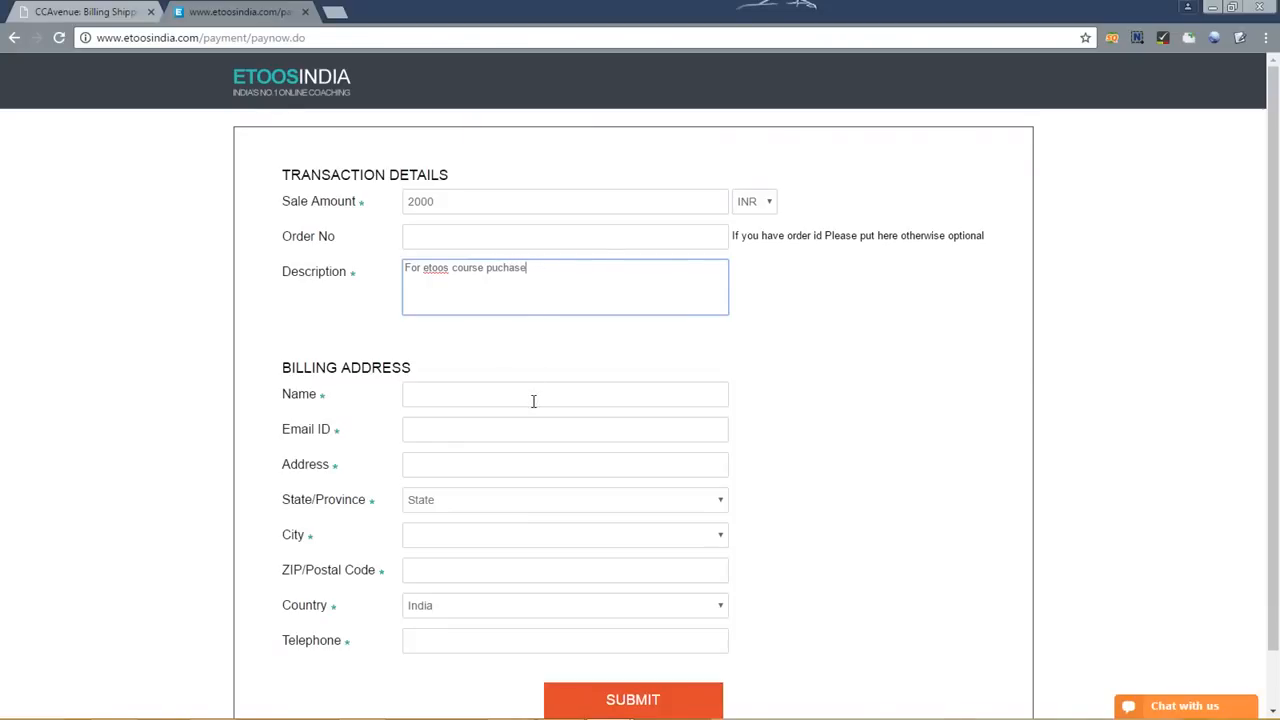
- Enter name, email and address as etoos and accept the suggested Kota address
click(564, 392)
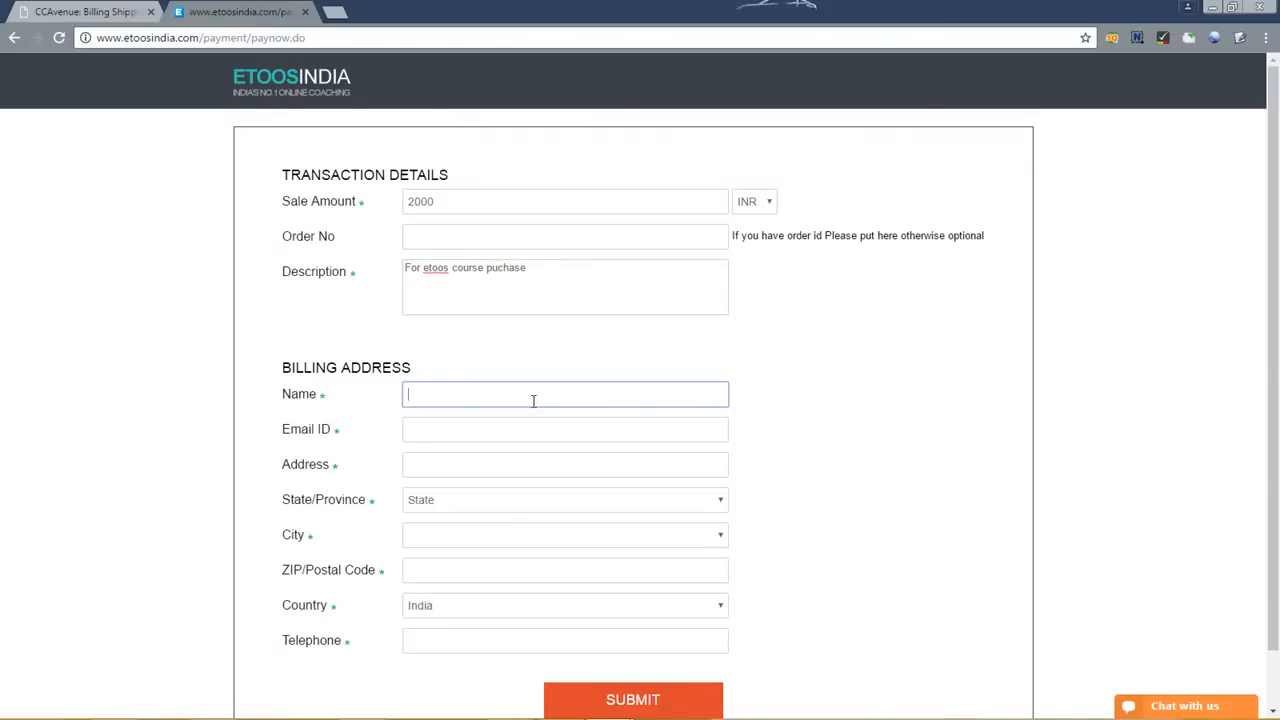
text(etoos)
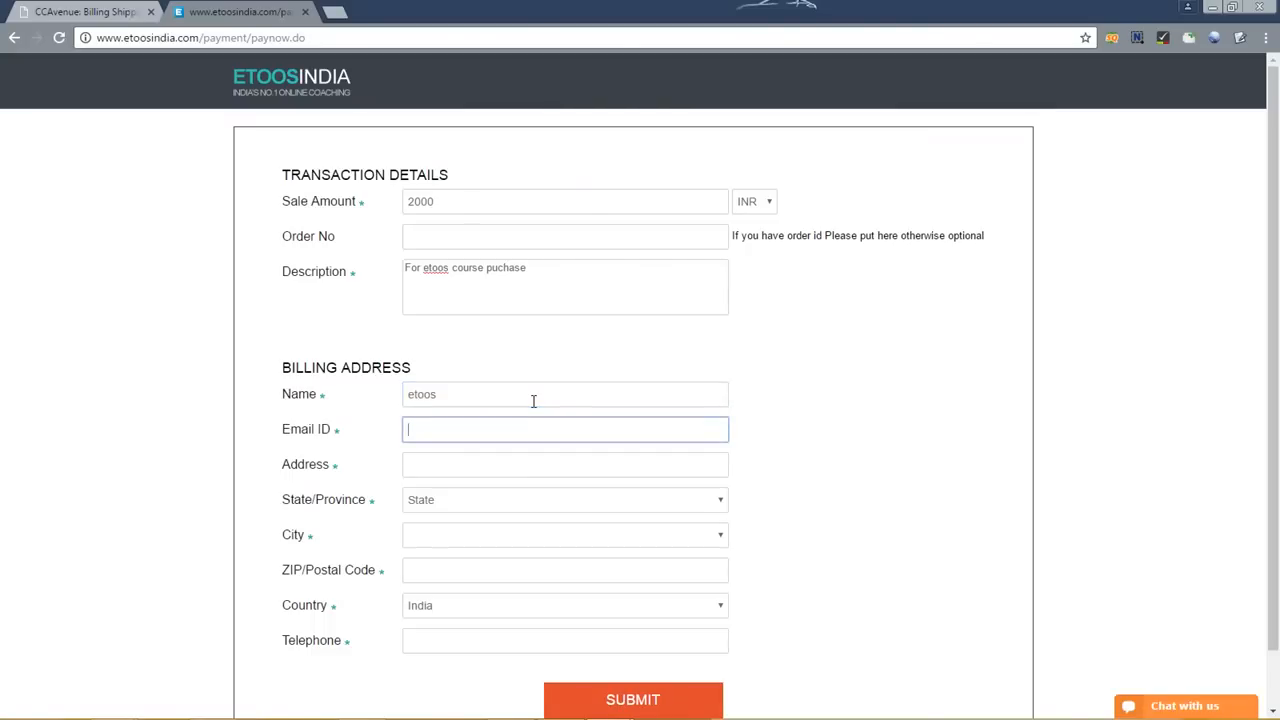
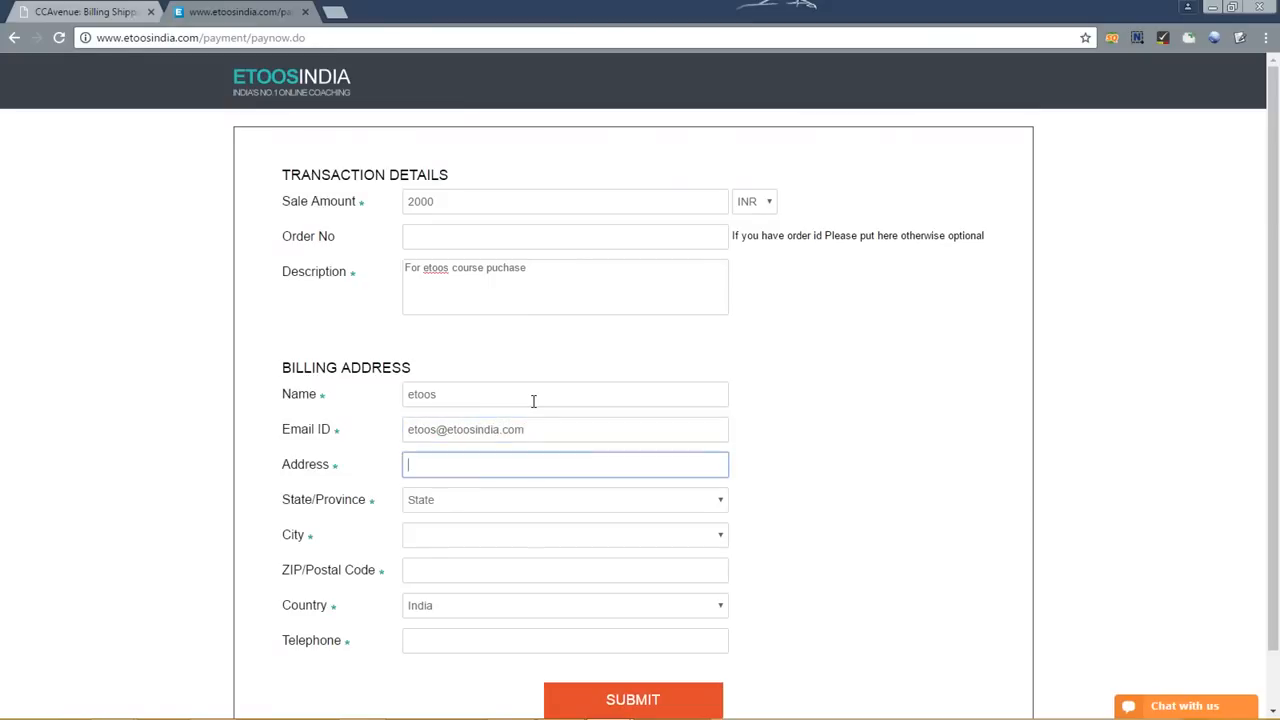
text(ko)
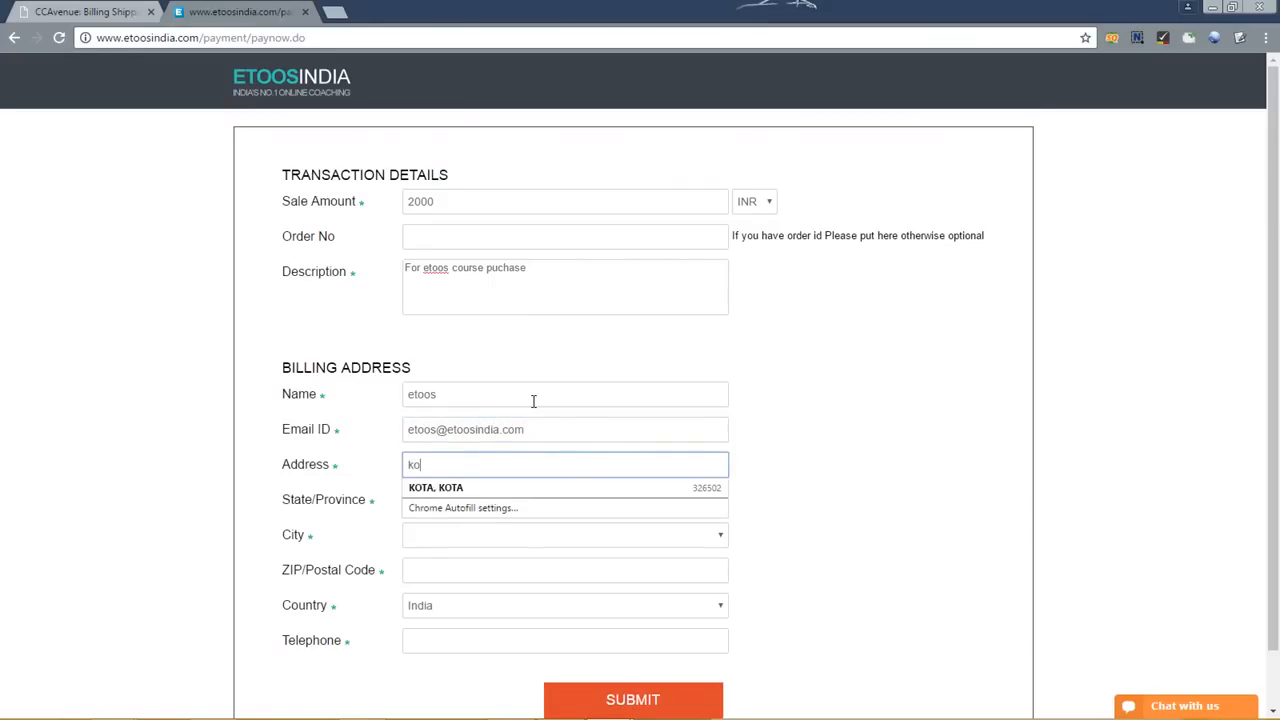
click(564, 500)
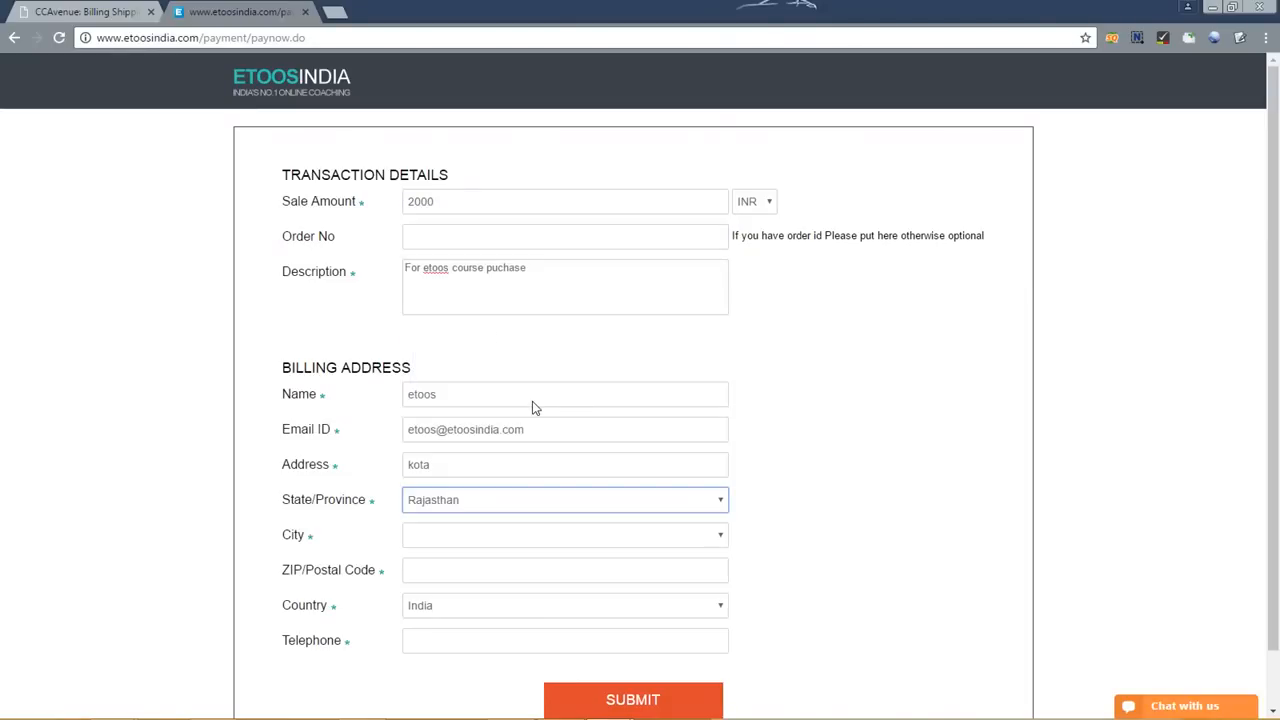
- Select Kota(Rajasthan) as city and enter ZIP 000000 and telephone 999
click(564, 534)
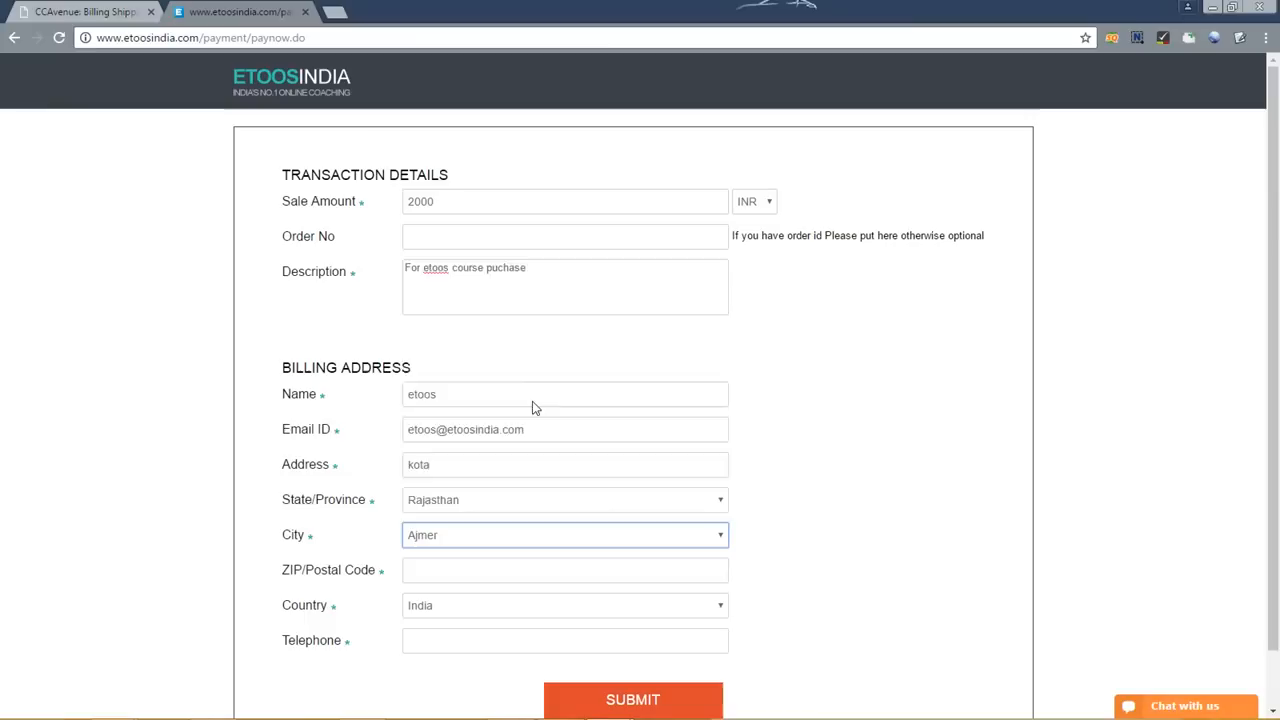
click(564, 534)
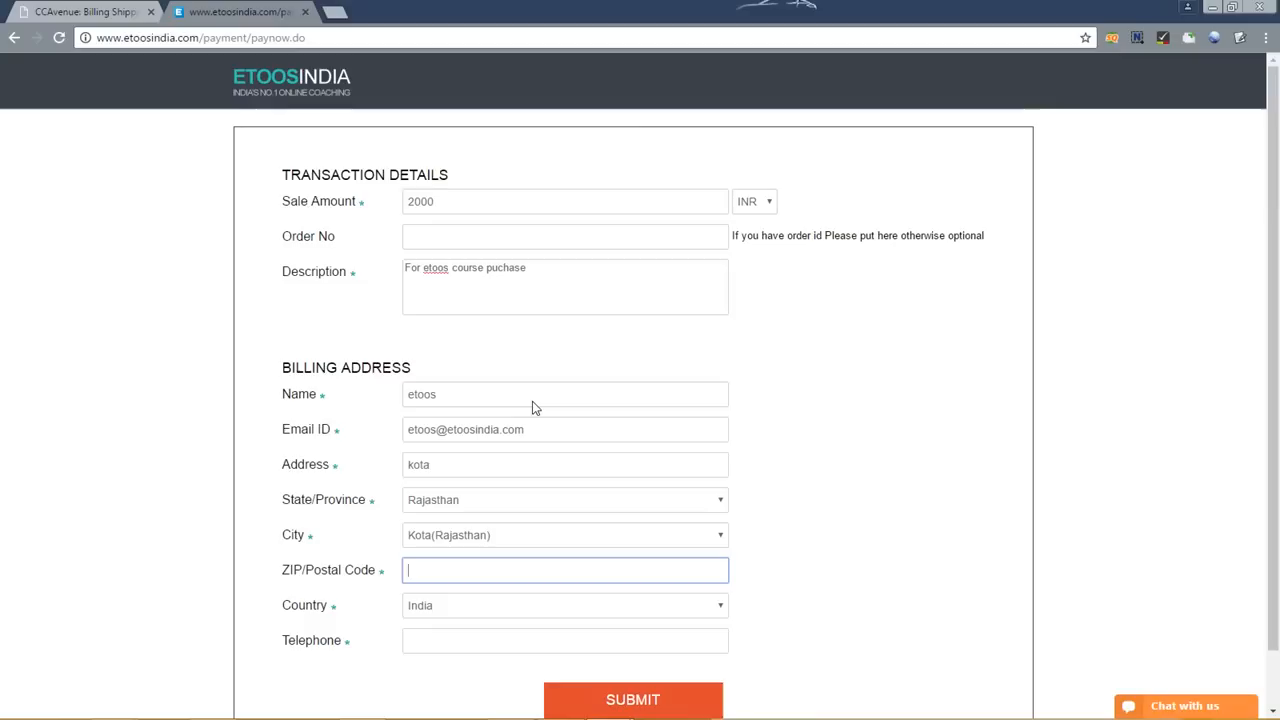
text(000000)
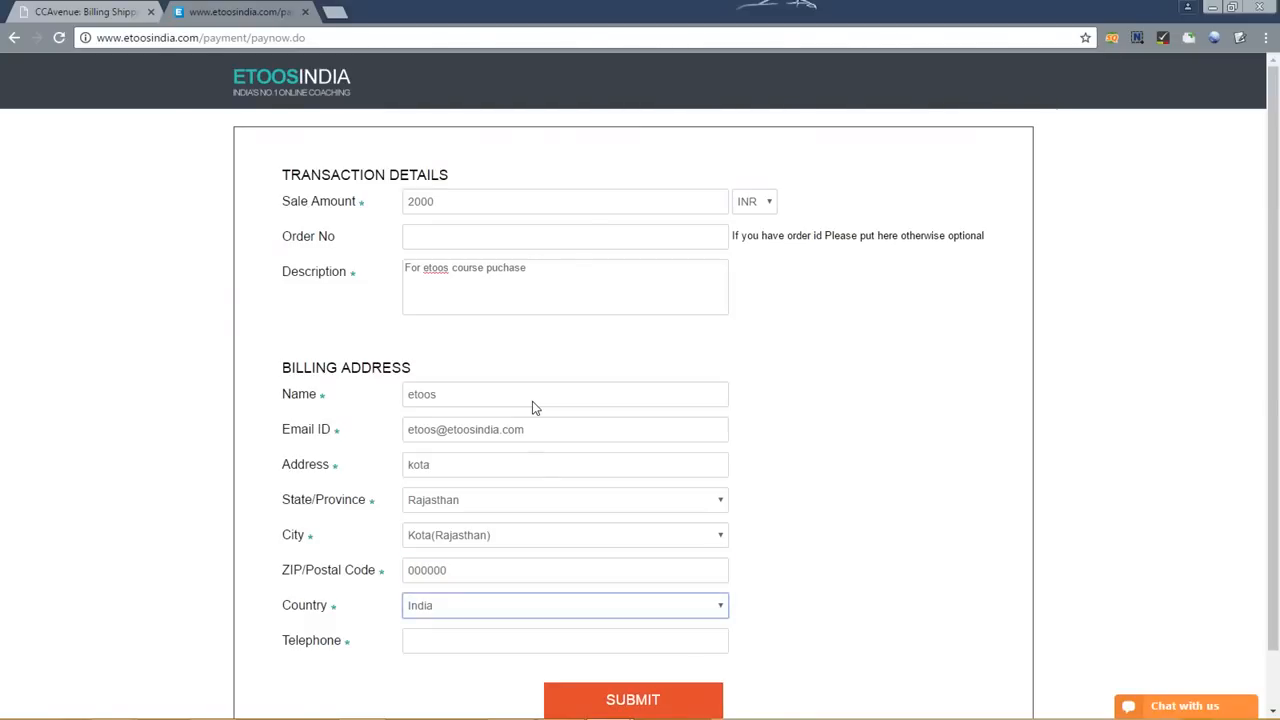
text(9999999999)
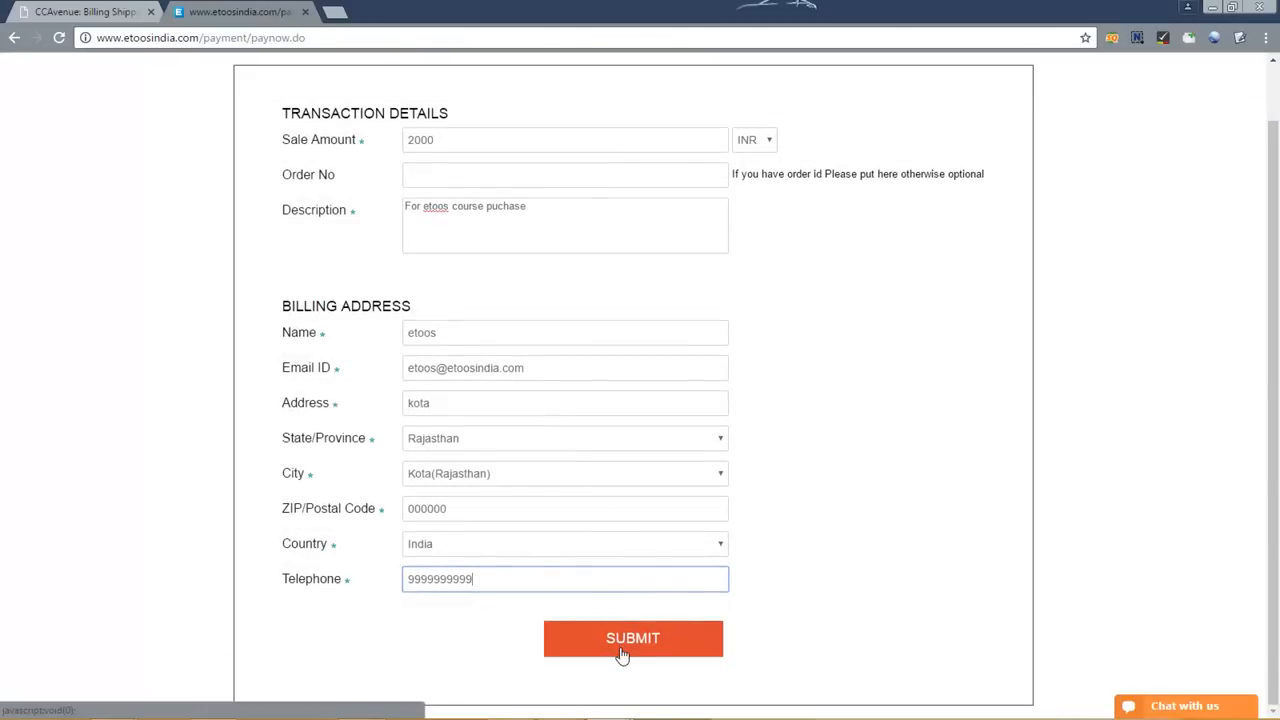
- Submit the Pay Now form to reach the EBS secure payment page for INR 2000
click(632, 638)
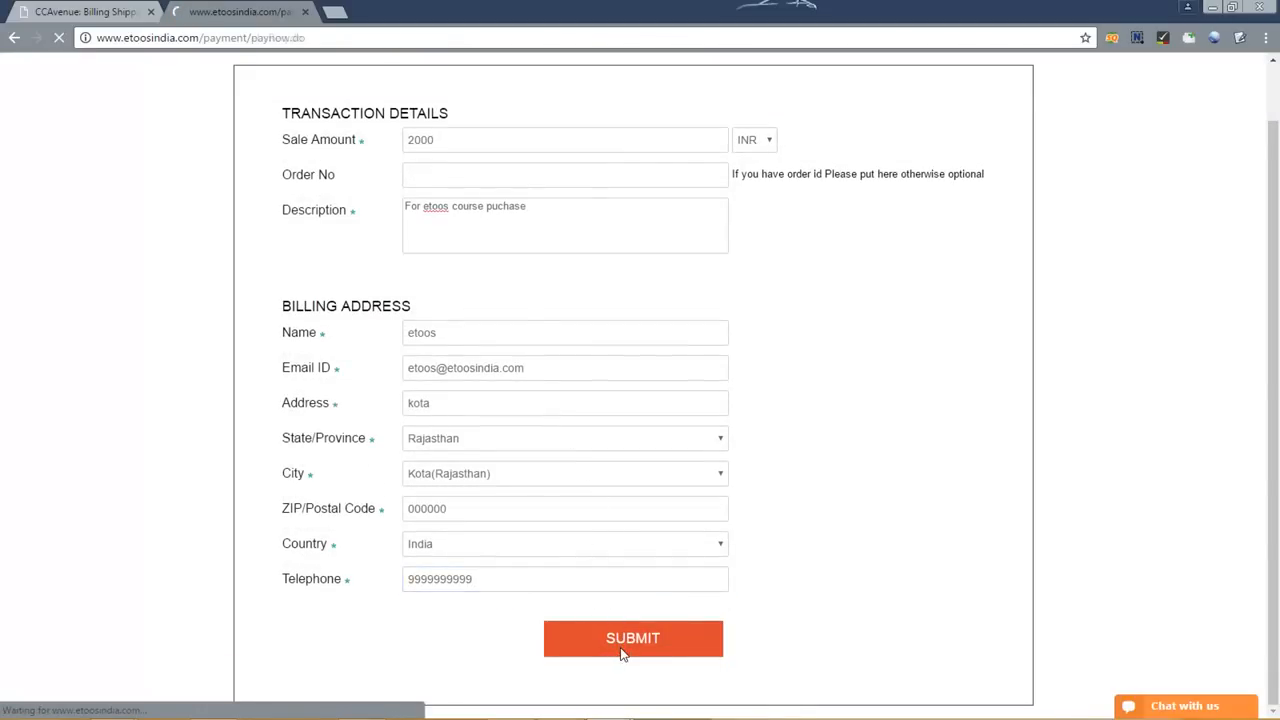
click(632, 638)
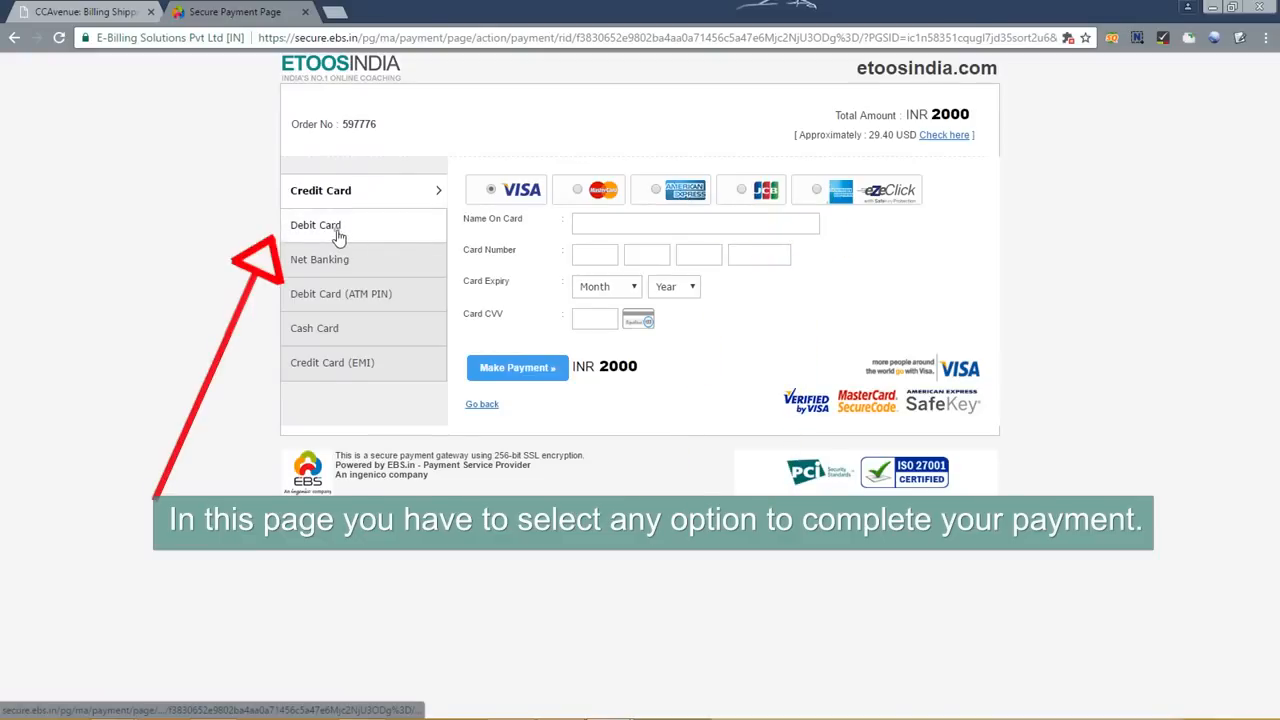
- Browse Debit Card, Net Banking, ATM PIN, Cash Card, ending on Credit Card EMI plans
click(320, 224)
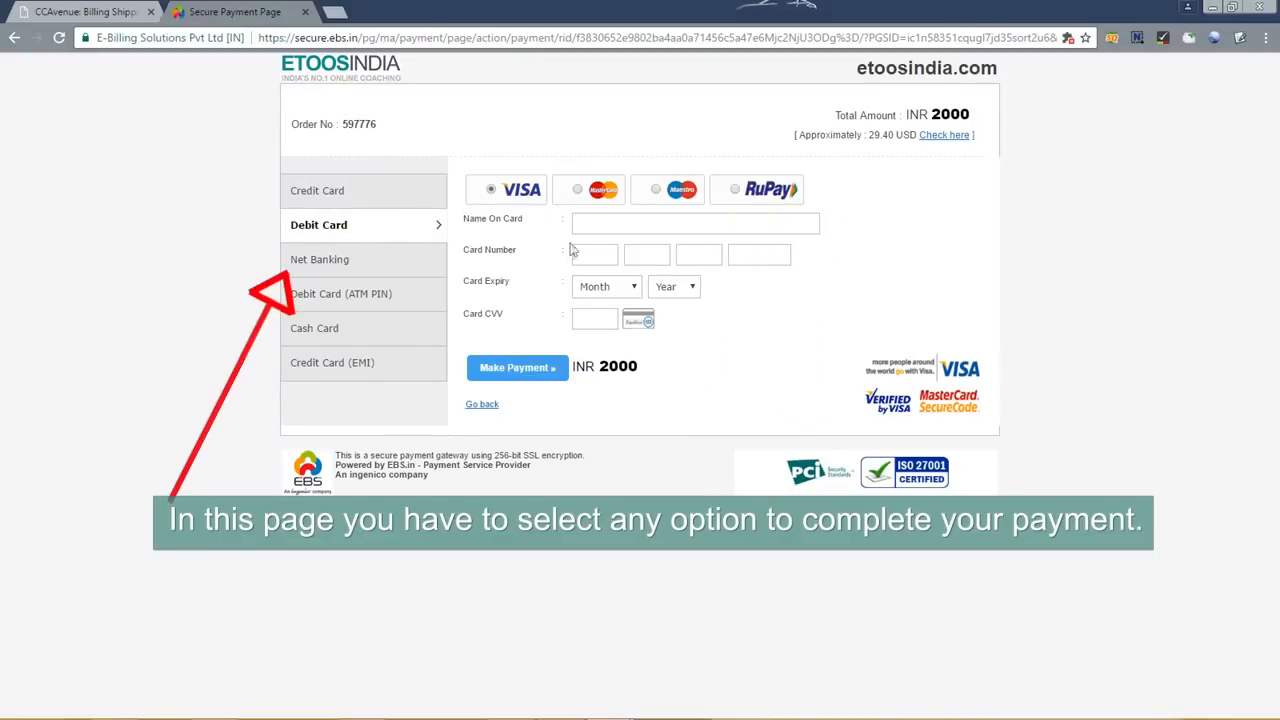
click(324, 260)
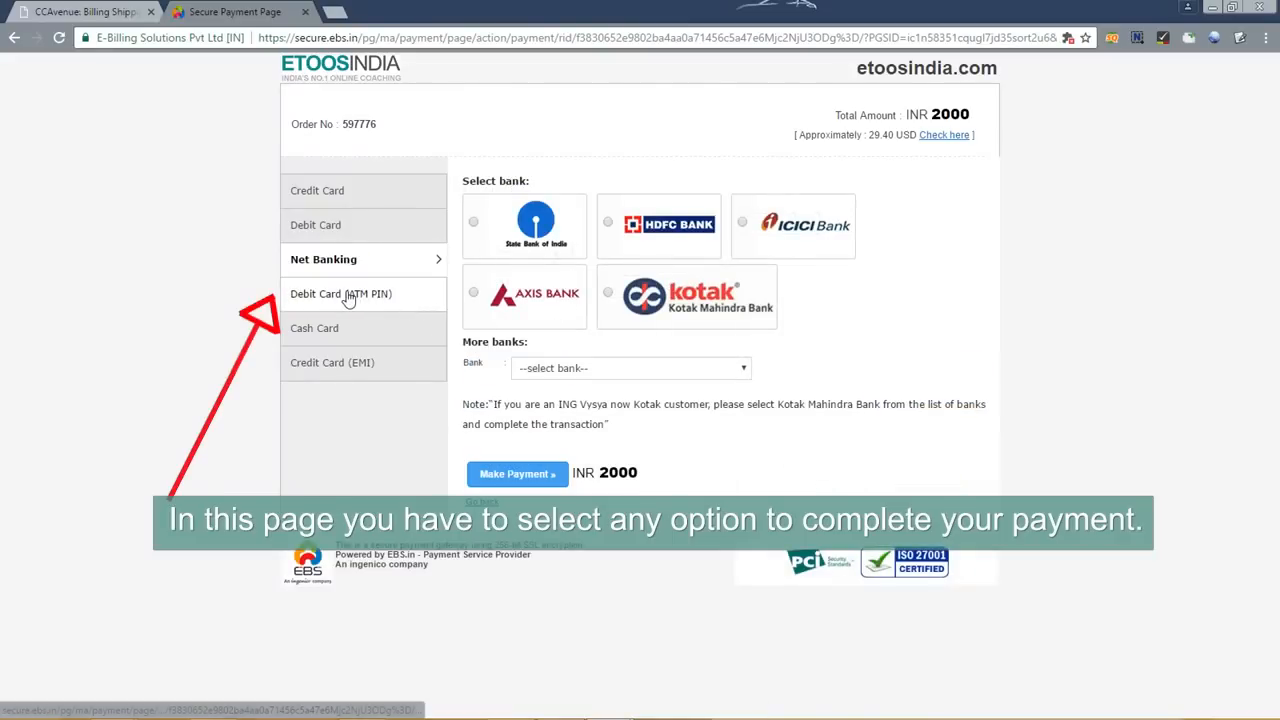
click(348, 292)
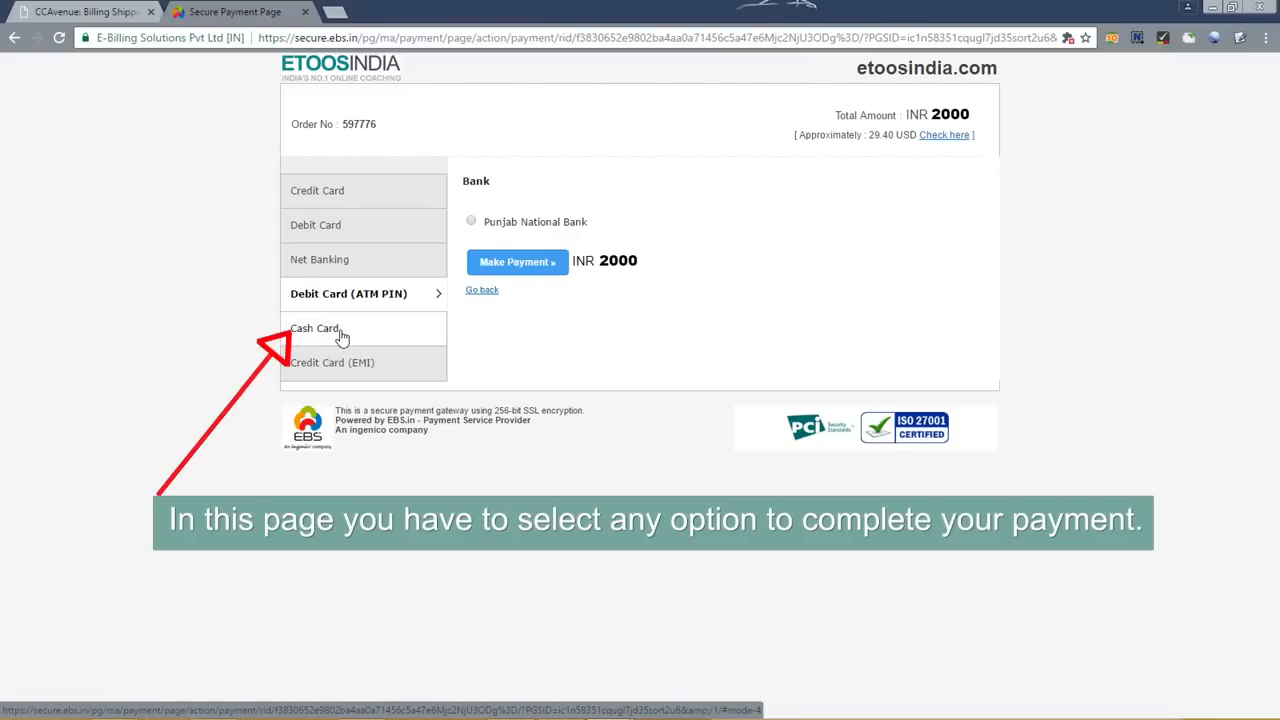
click(316, 328)
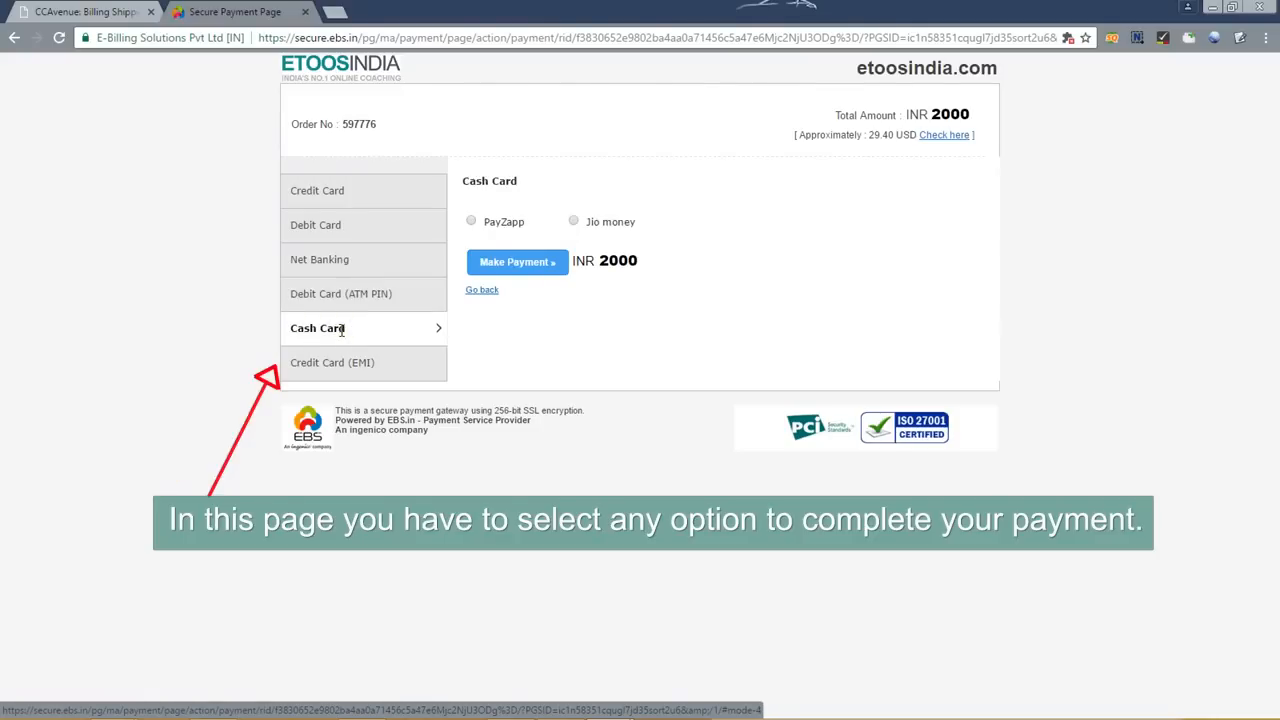
click(332, 362)
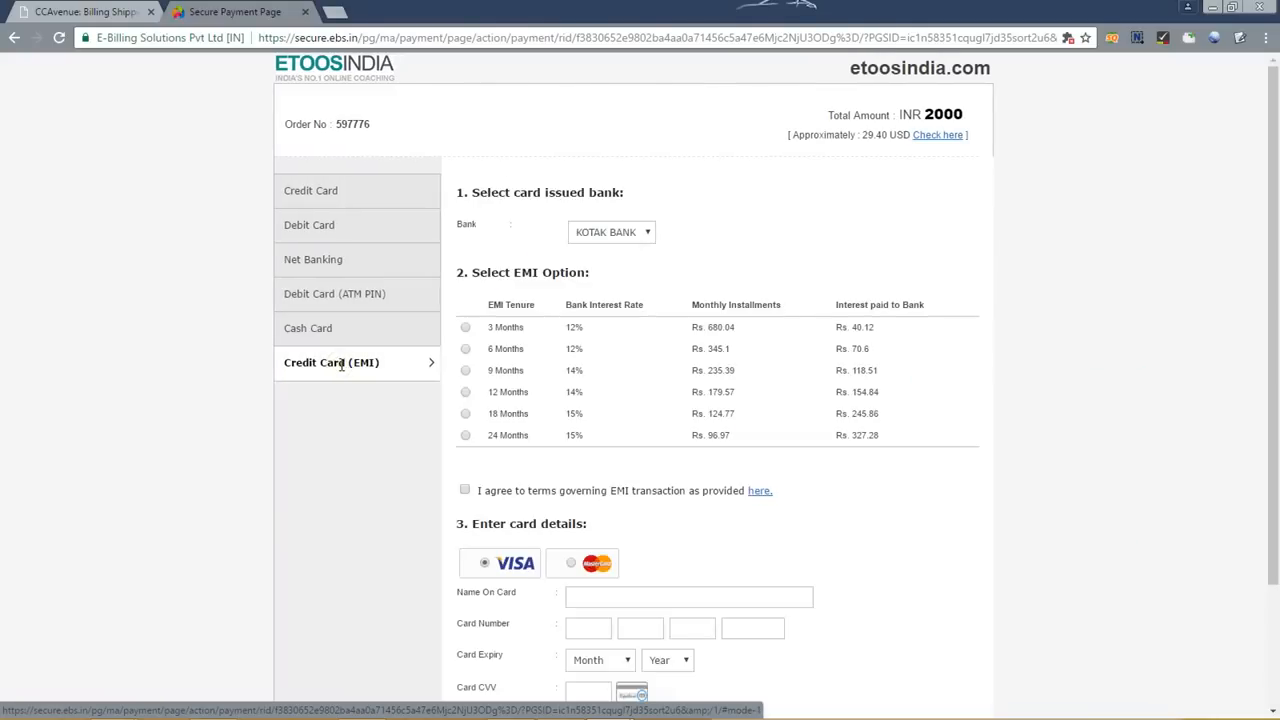
scroll(down, 3)
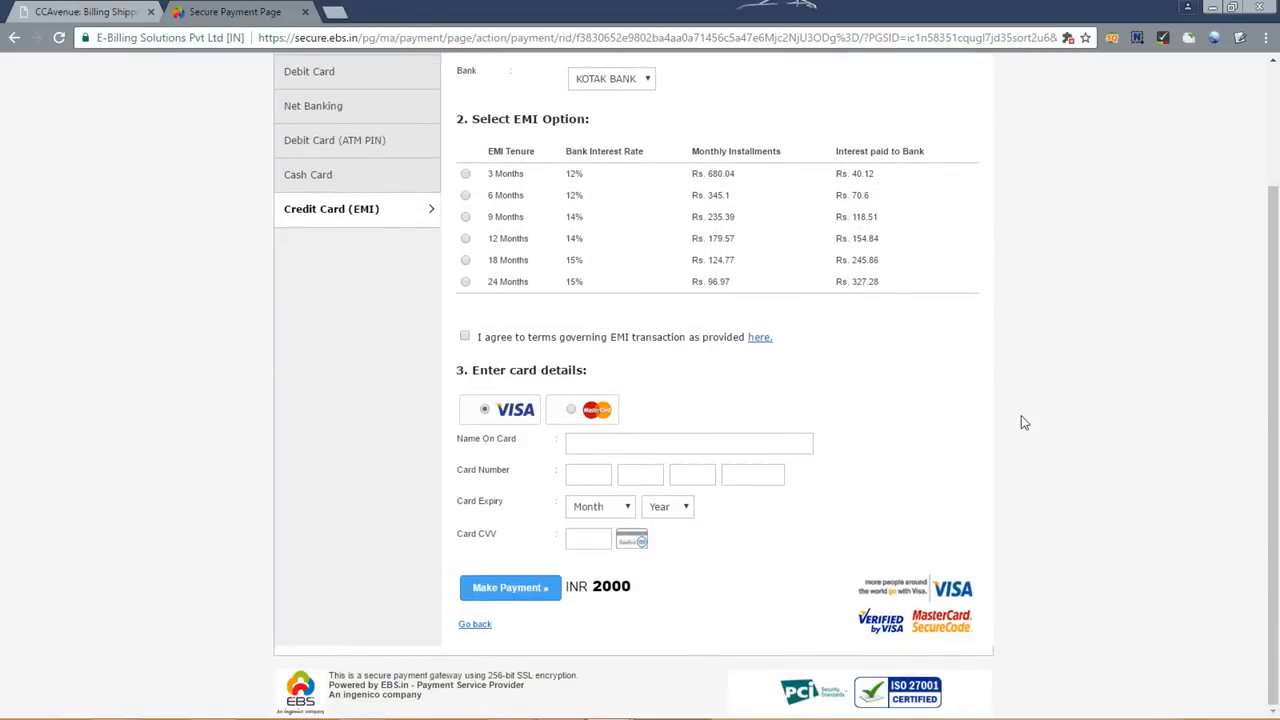